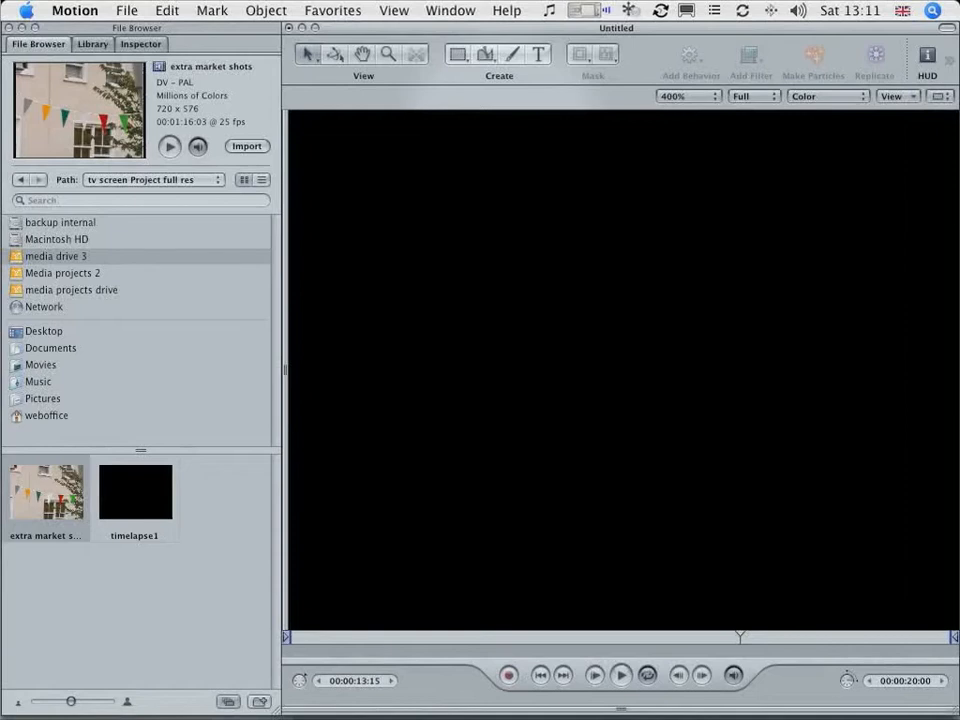
# - Zoom the canvas to Fit in Window and show the safe zone guides
pyautogui.click(892, 96)
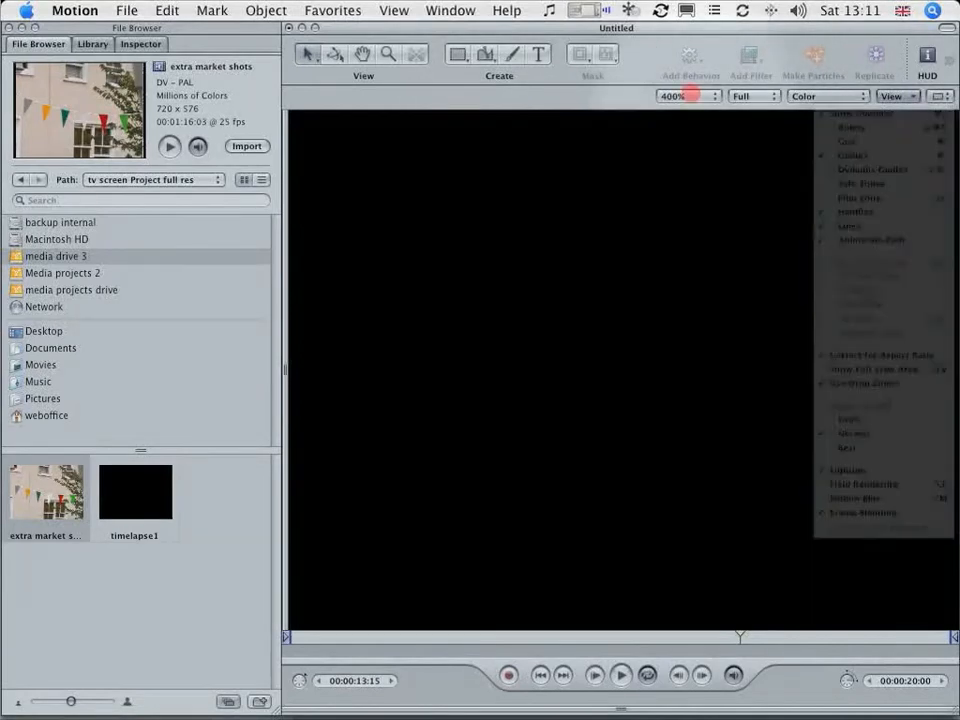
pyautogui.click(684, 96)
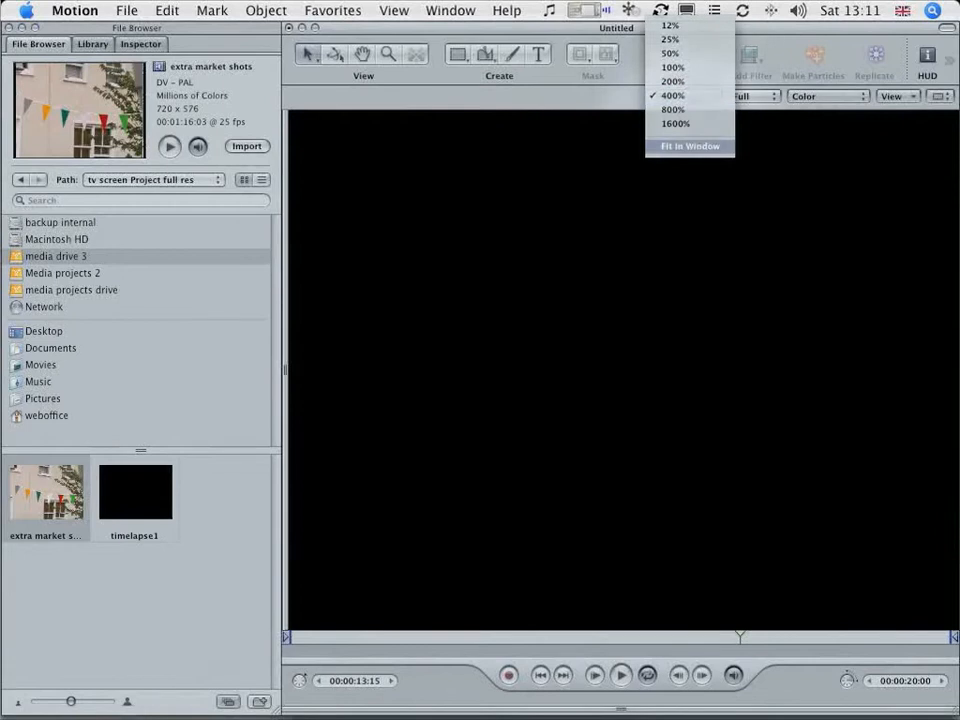
pyautogui.click(890, 96)
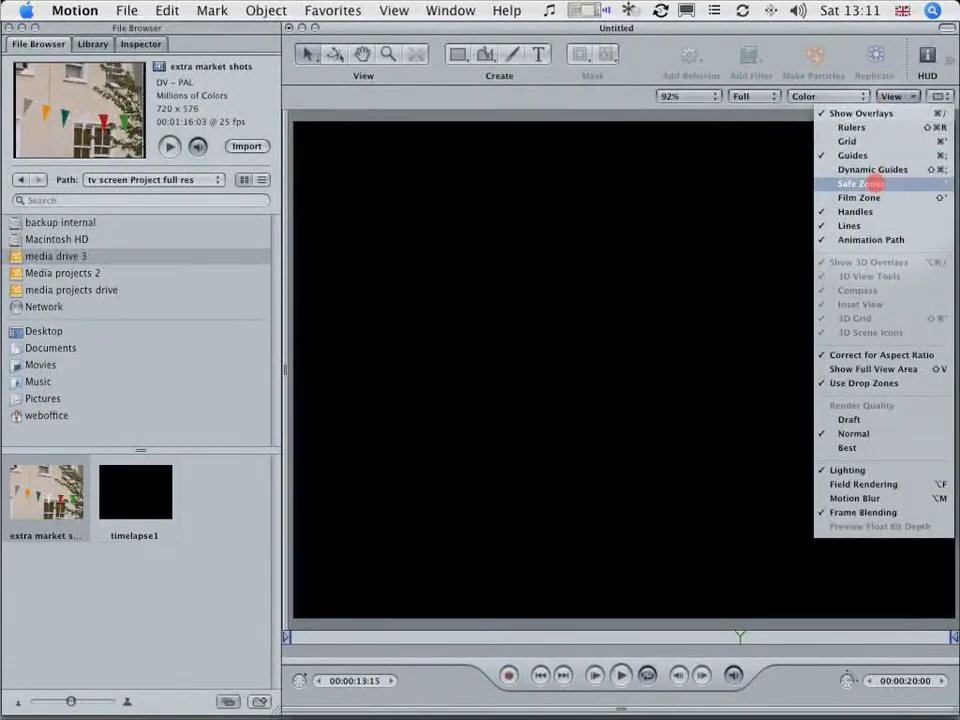
pyautogui.click(856, 184)
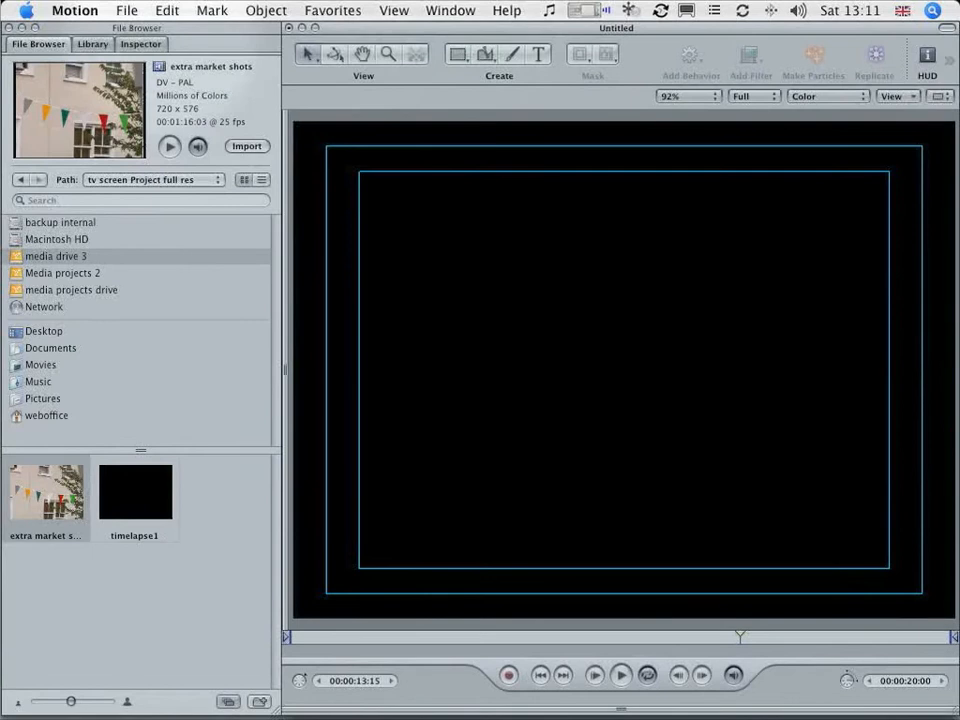
# - Show the Layers pane and the Timeline, then return the sidebar to the File Browser
pyautogui.click(140, 44)
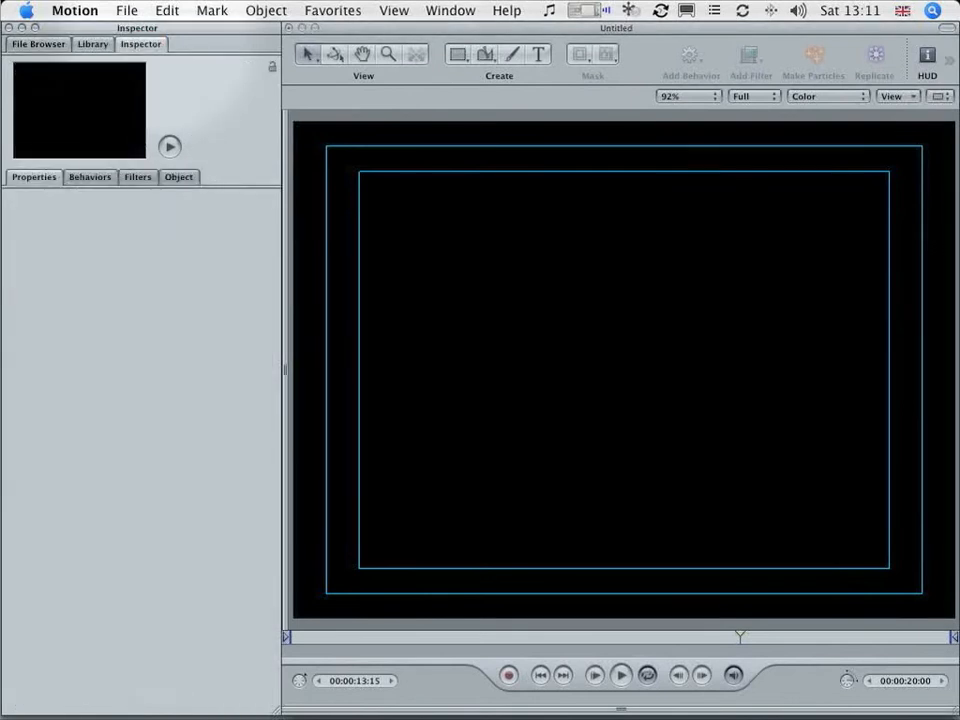
pyautogui.click(394, 10)
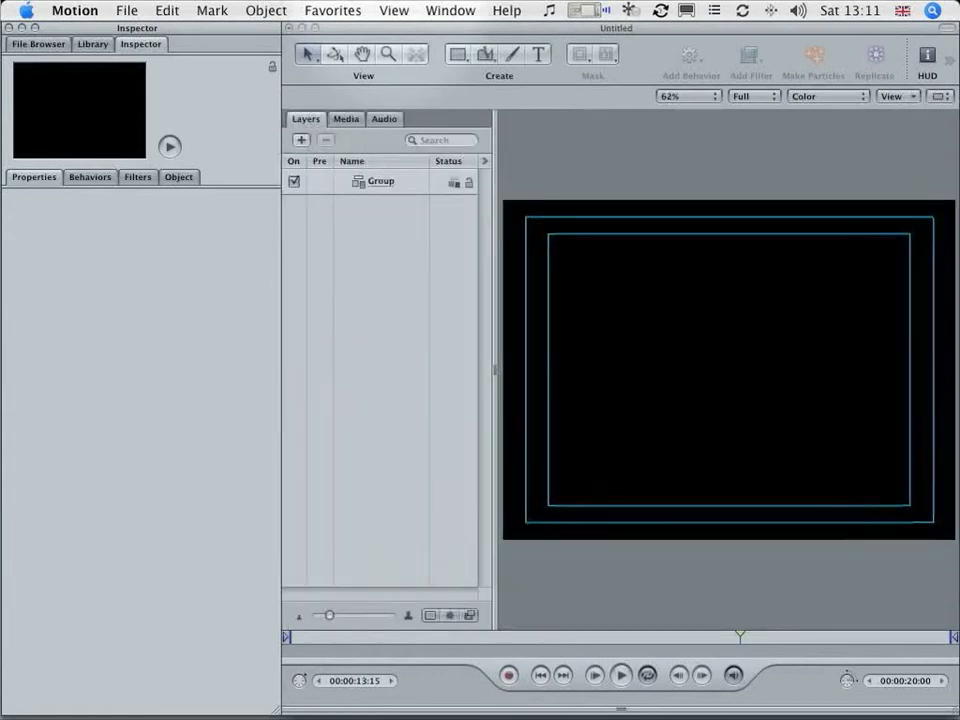
pyautogui.click(450, 10)
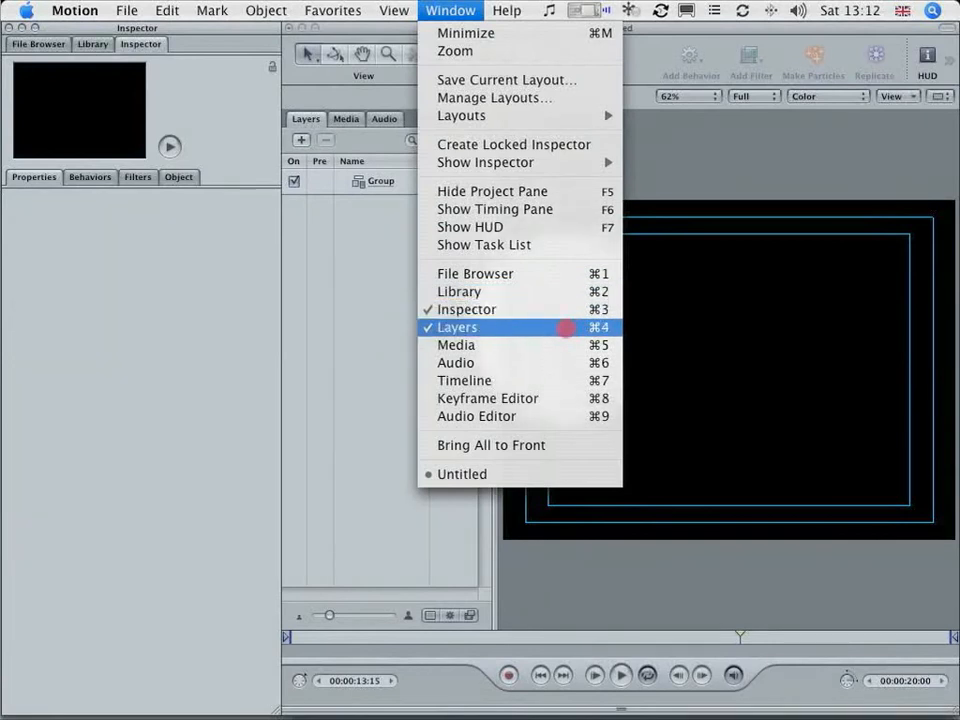
pyautogui.moveTo(464, 380)
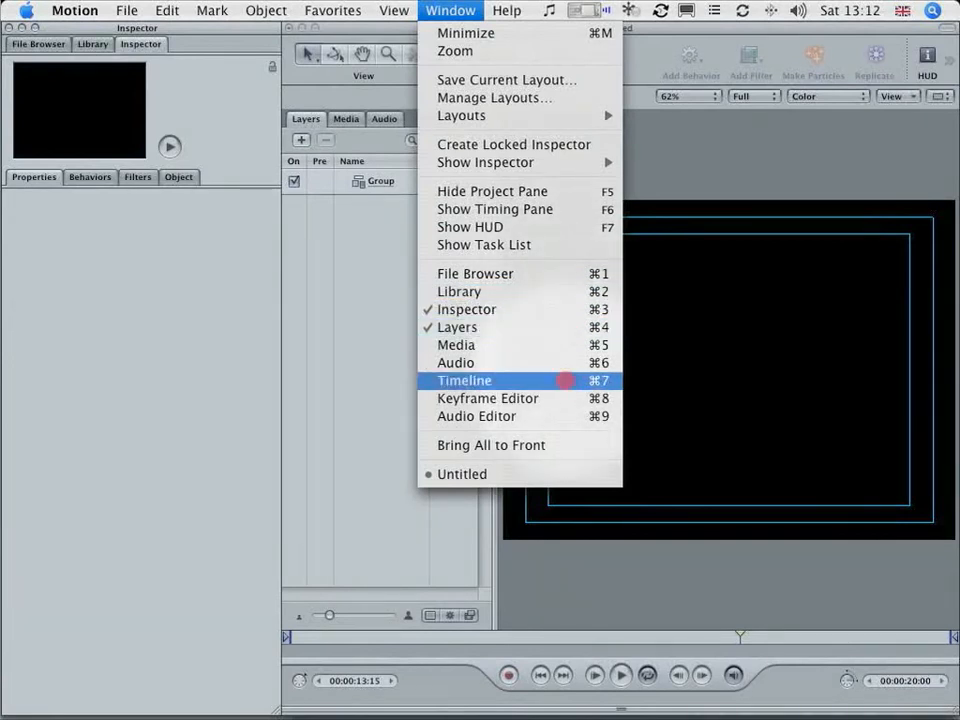
pyautogui.moveTo(488, 398)
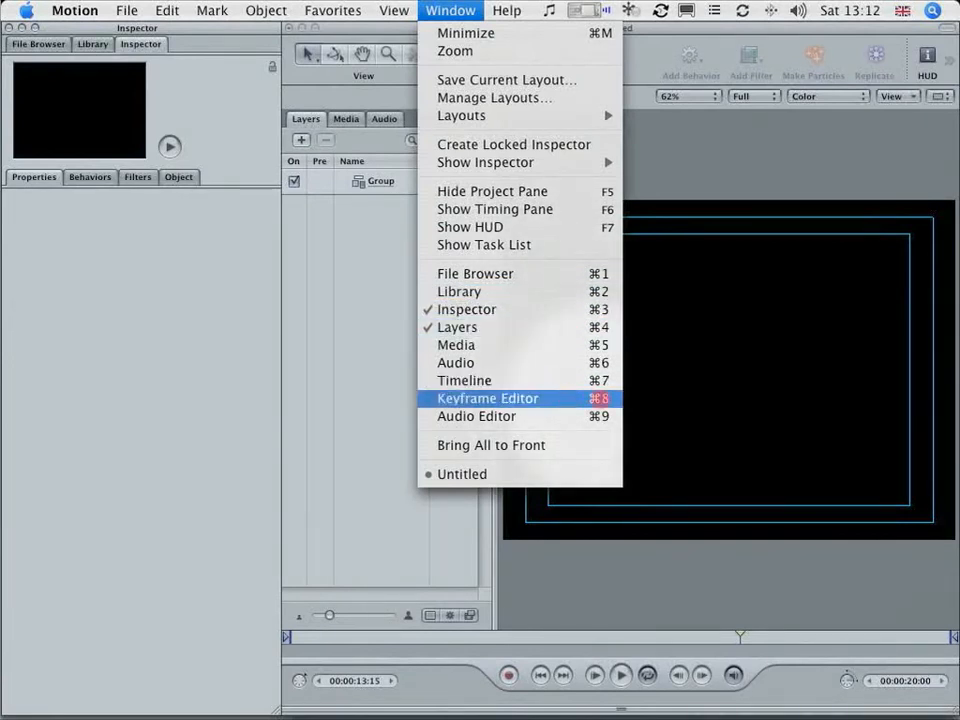
pyautogui.click(488, 398)
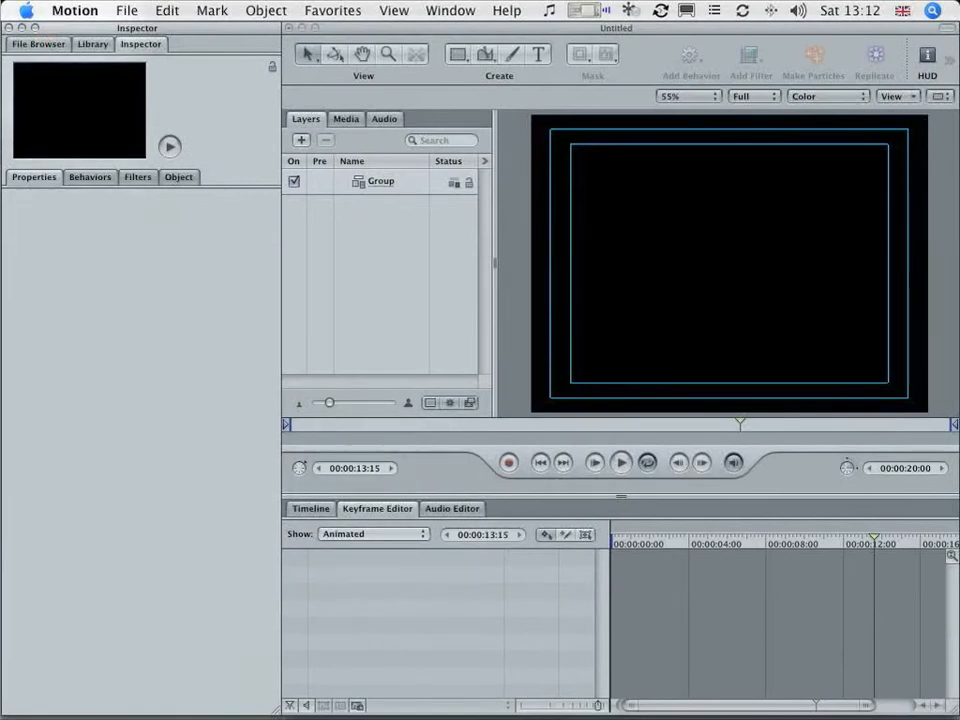
pyautogui.click(38, 44)
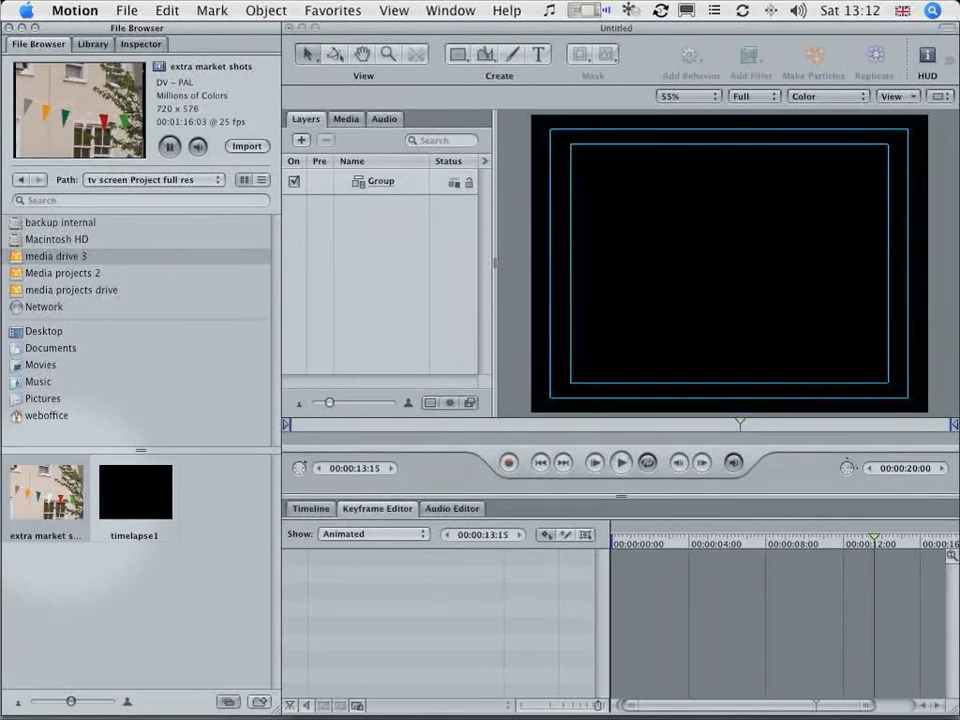
# - Add the extra market shots clip as a layer and apply a Color Balance filter to it
pyautogui.click(168, 146)
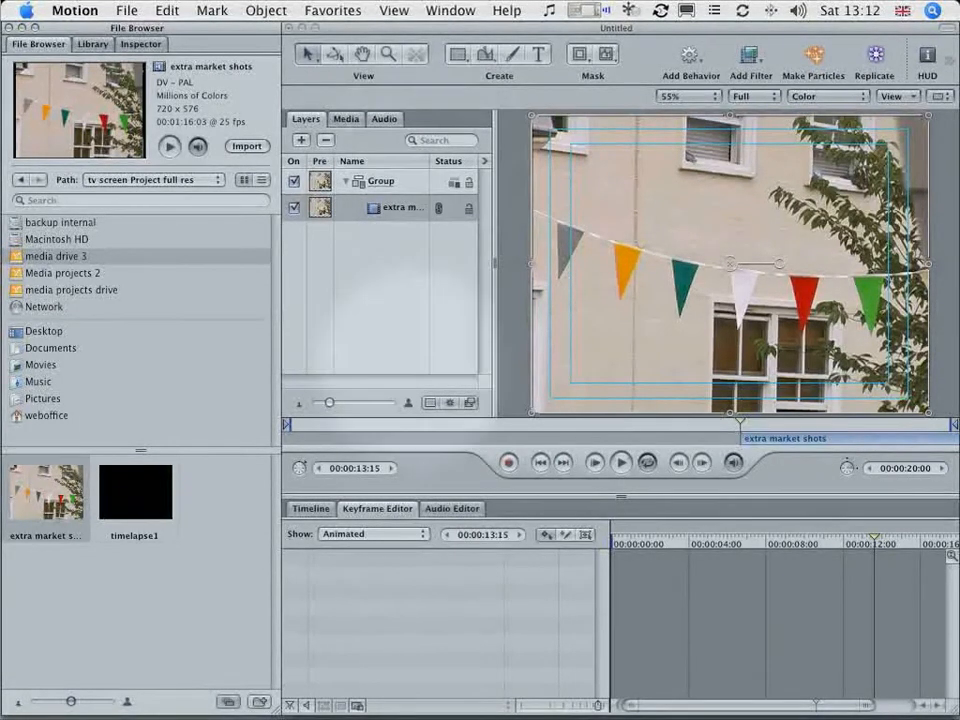
pyautogui.click(400, 206)
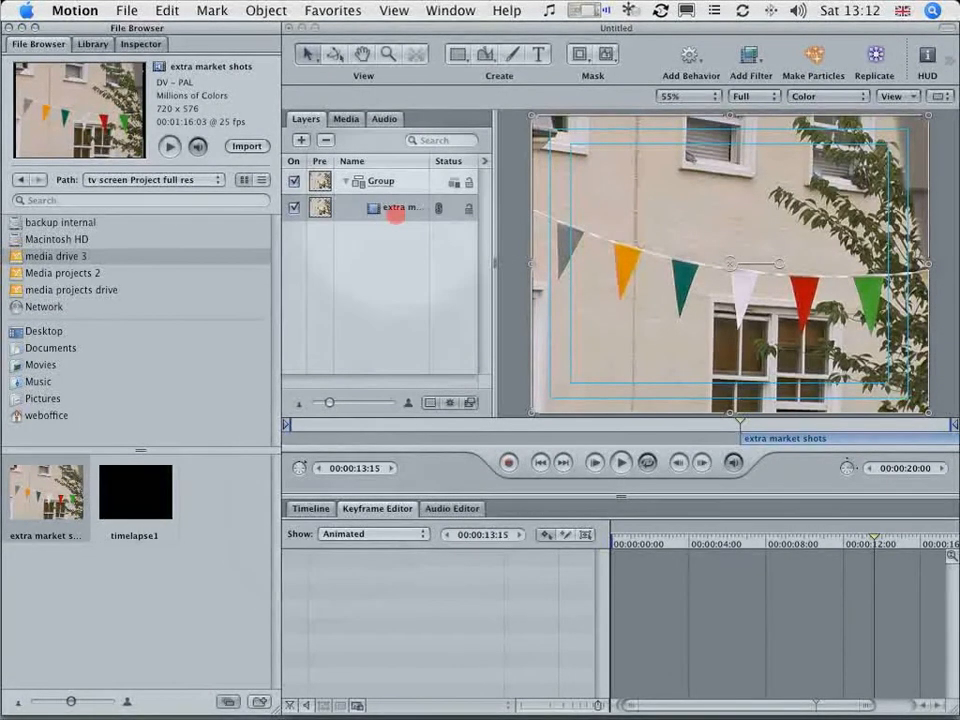
pyautogui.click(750, 54)
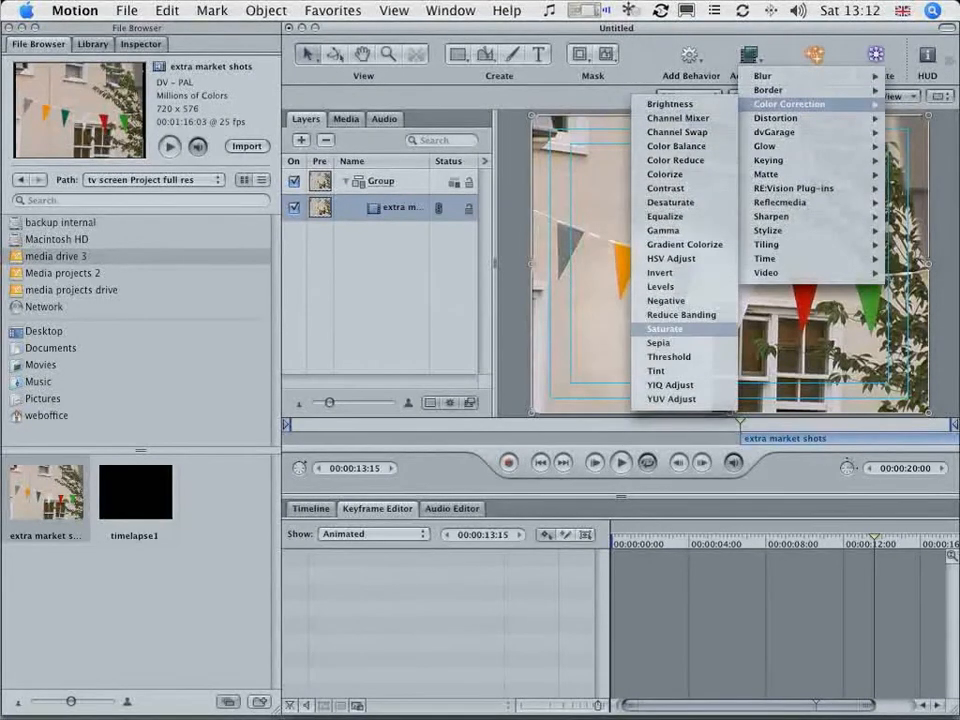
pyautogui.moveTo(664, 174)
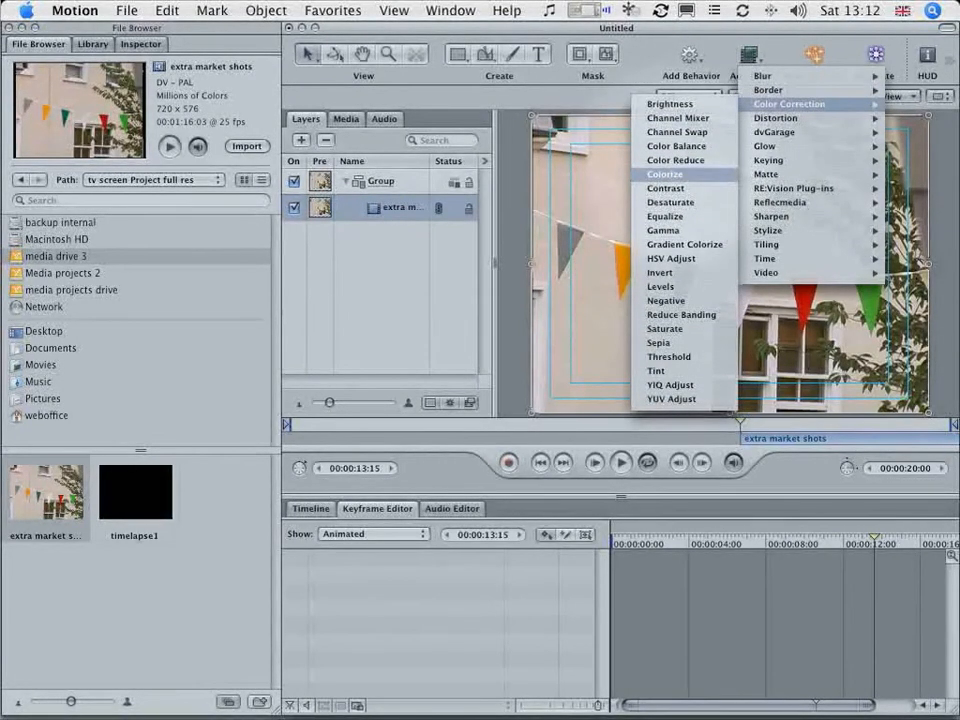
pyautogui.click(676, 146)
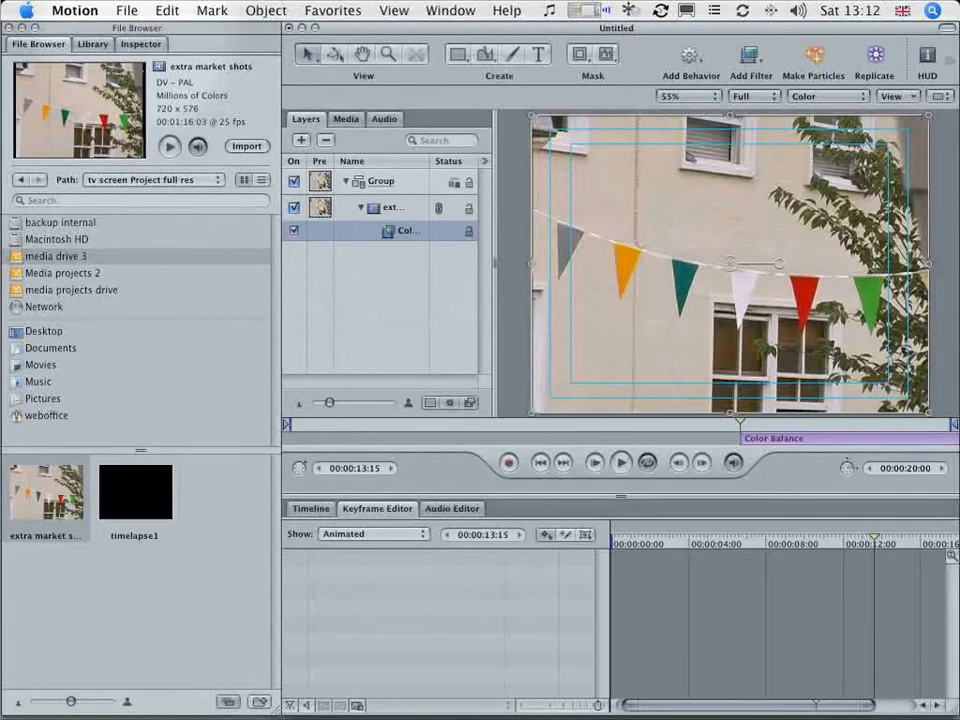
# - Raise Highlight Red and lower Shadow/Midtone Green and Blue to tint the street red
pyautogui.click(140, 44)
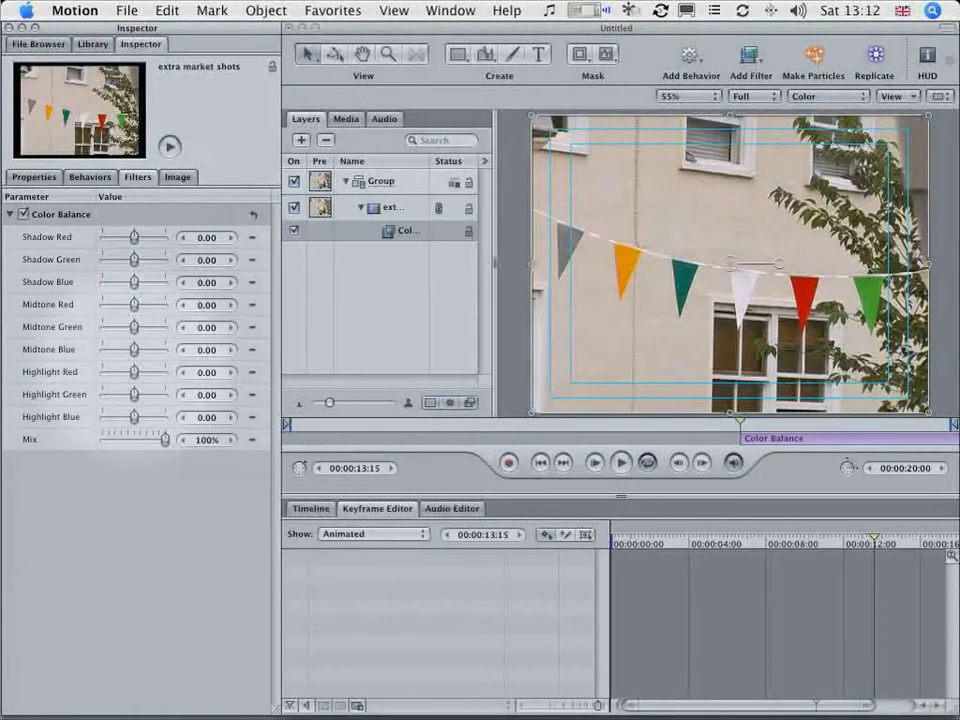
pyautogui.moveTo(132, 372); pyautogui.dragTo(136, 372)
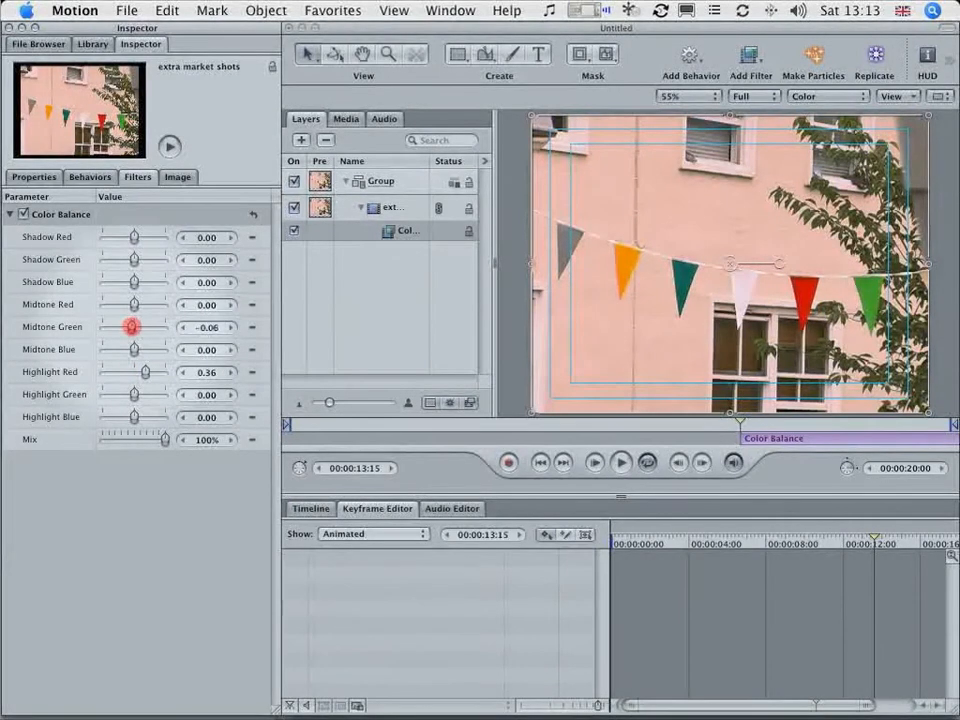
pyautogui.moveTo(132, 328); pyautogui.dragTo(118, 328)
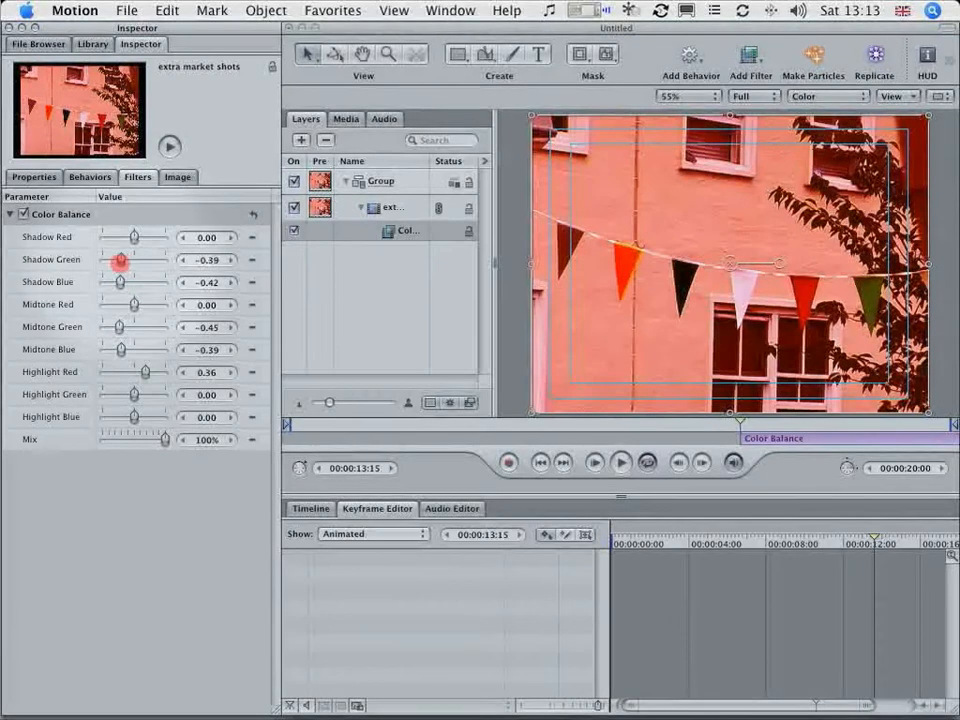
pyautogui.moveTo(122, 262); pyautogui.dragTo(118, 262)
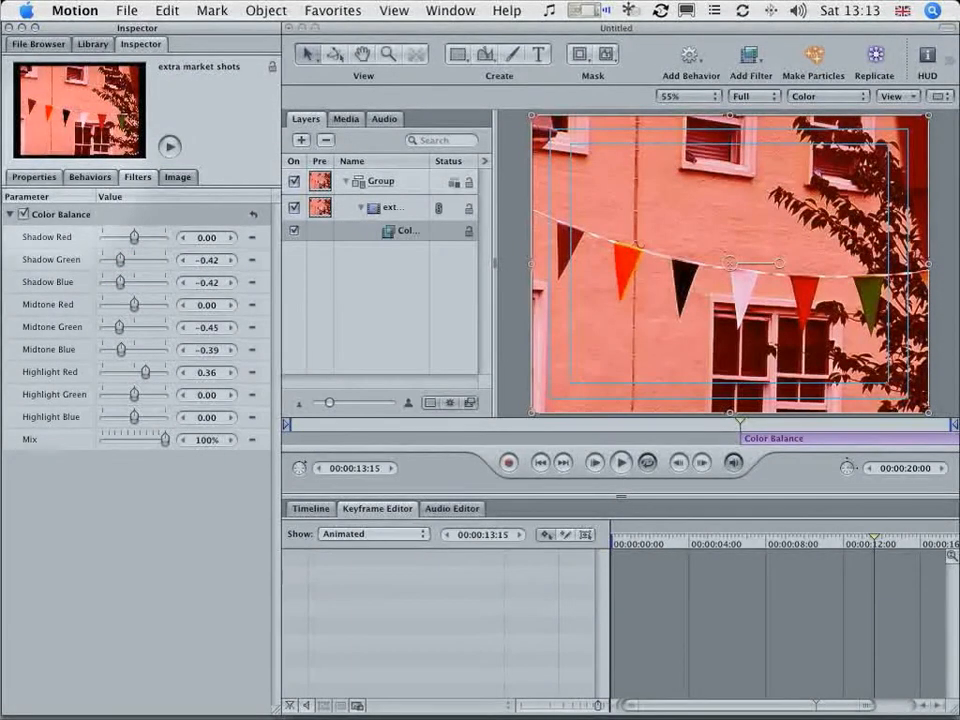
pyautogui.click(92, 44)
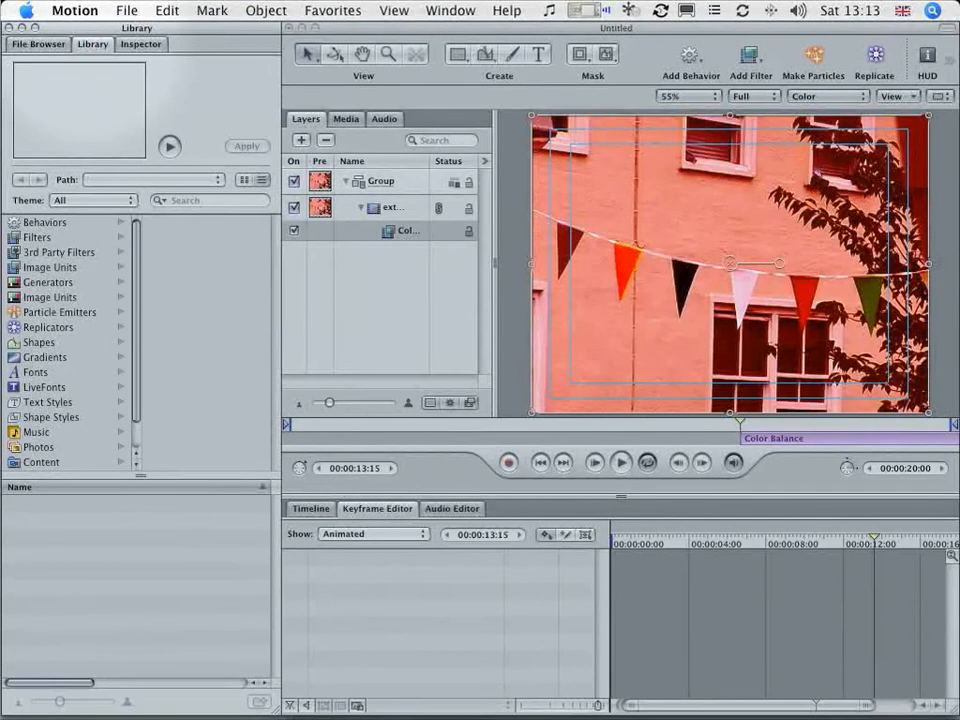
# - Add a Noise generator from Library > Generators above the footage and lower its opacity to 47%
pyautogui.click(48, 282)
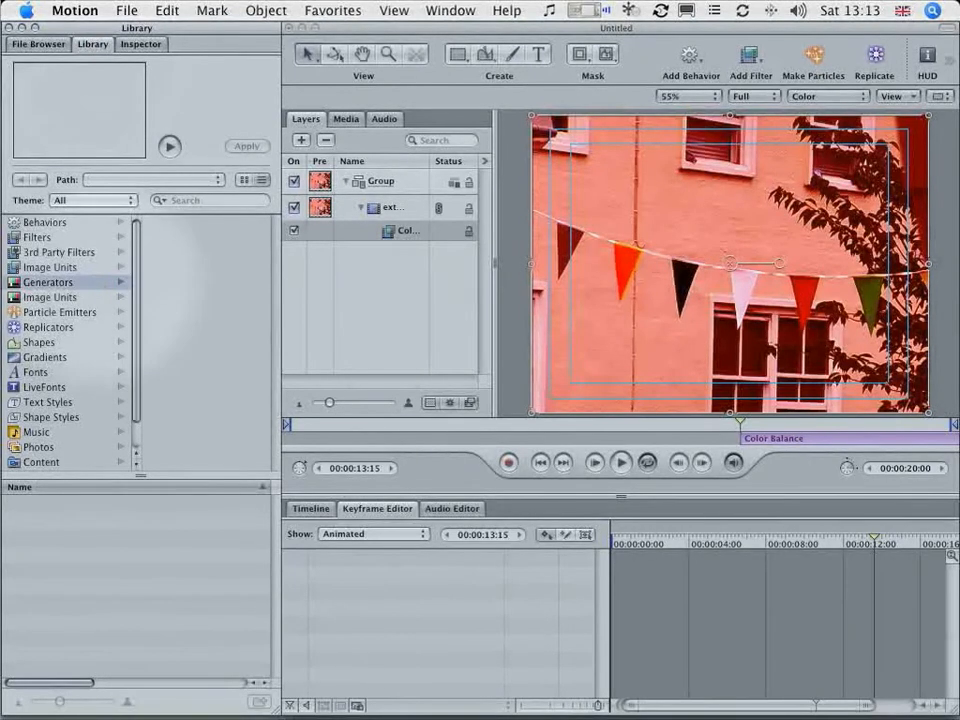
pyautogui.click(48, 282)
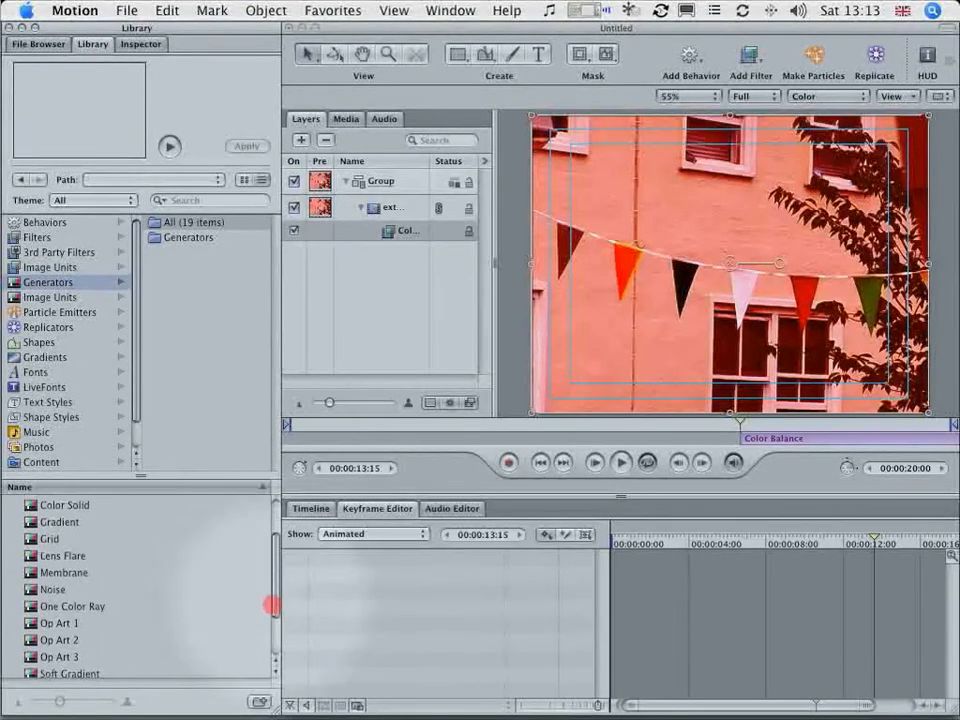
pyautogui.click(52, 588)
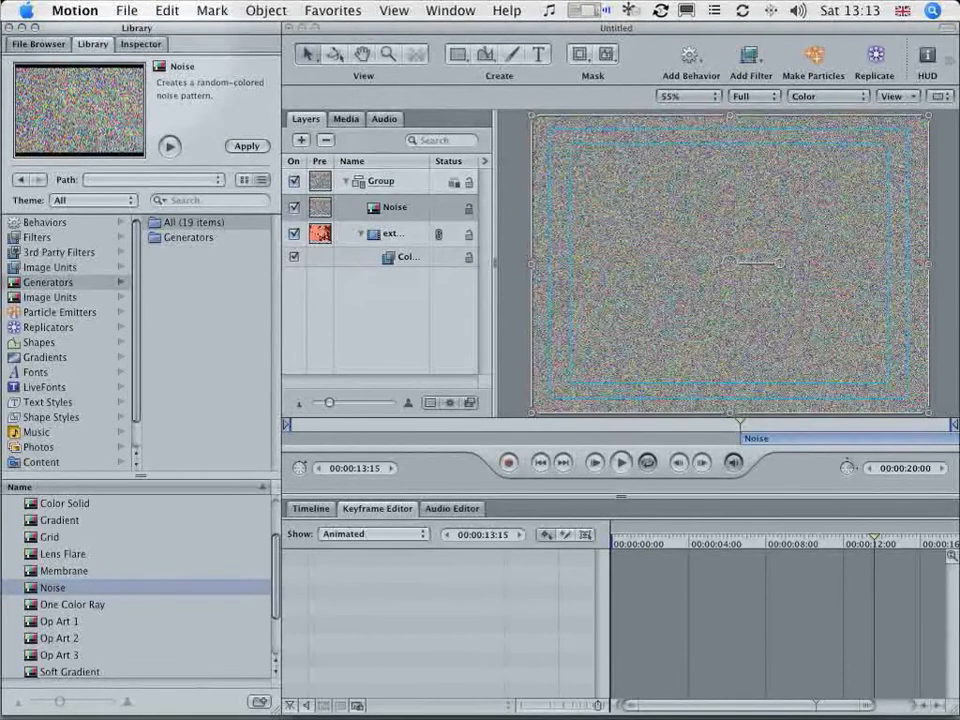
pyautogui.click(140, 44)
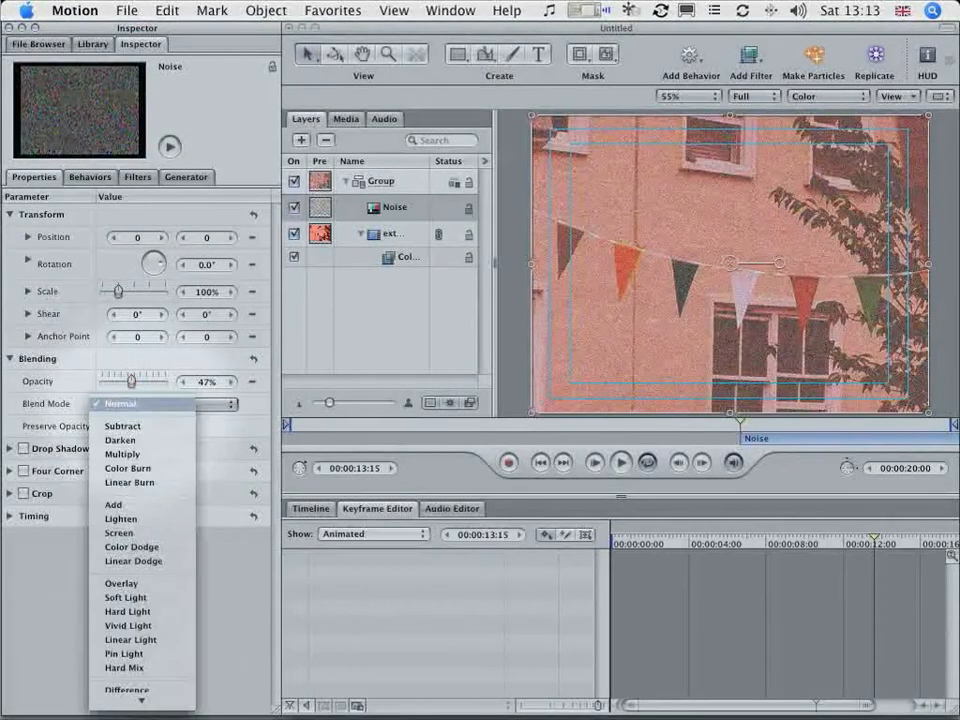
# - Set the Noise layer to Overlay, add a Gaussian Blur of Amount 1, and refit the canvas
pyautogui.click(120, 584)
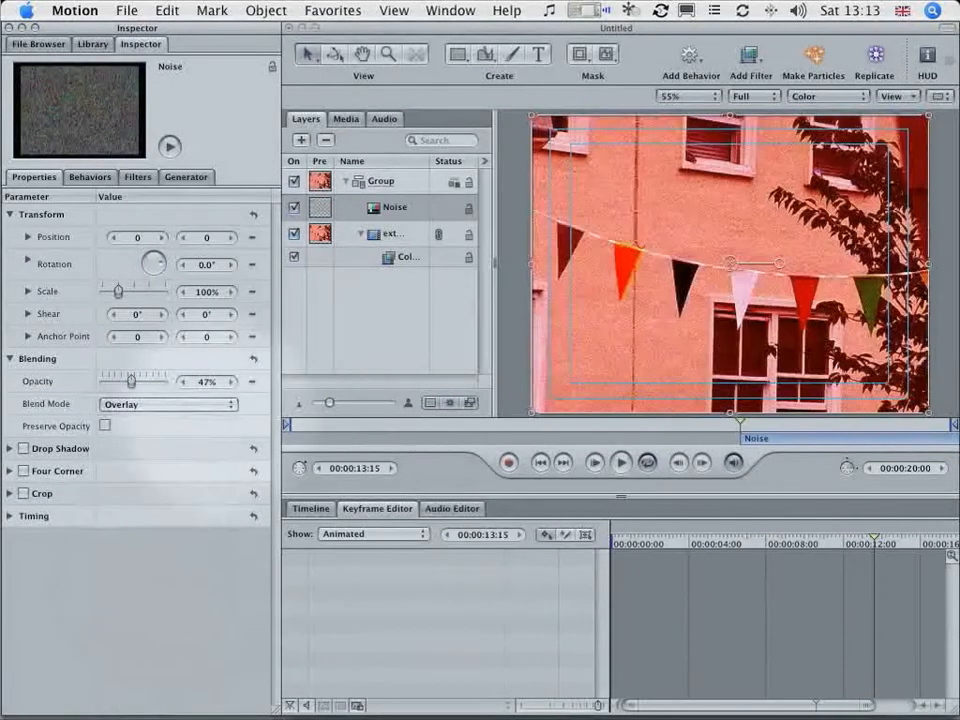
pyautogui.click(688, 96)
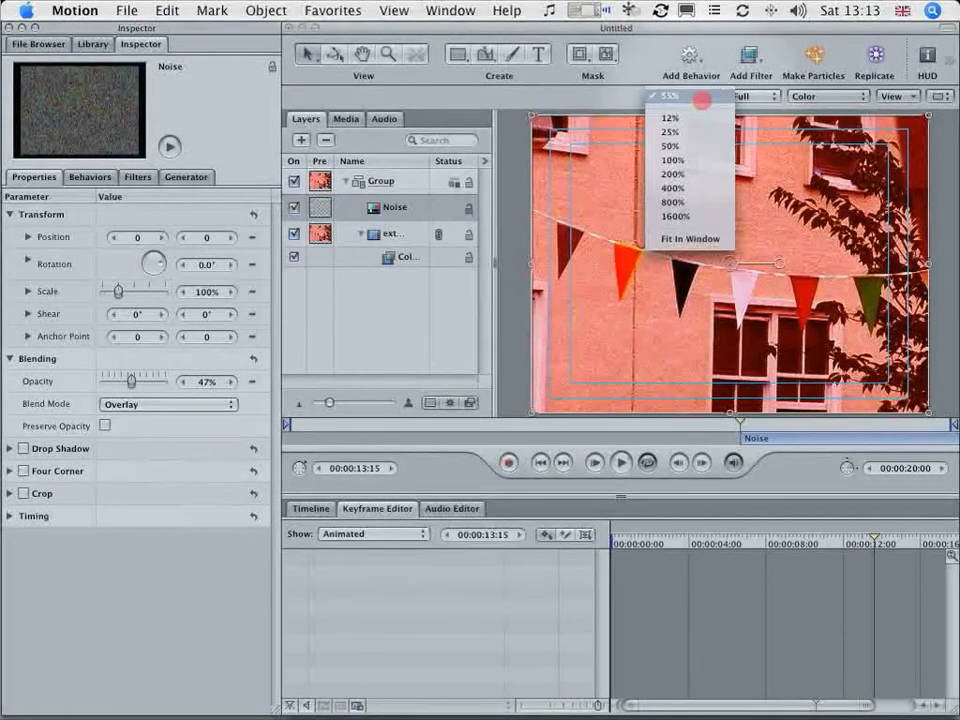
pyautogui.click(672, 172)
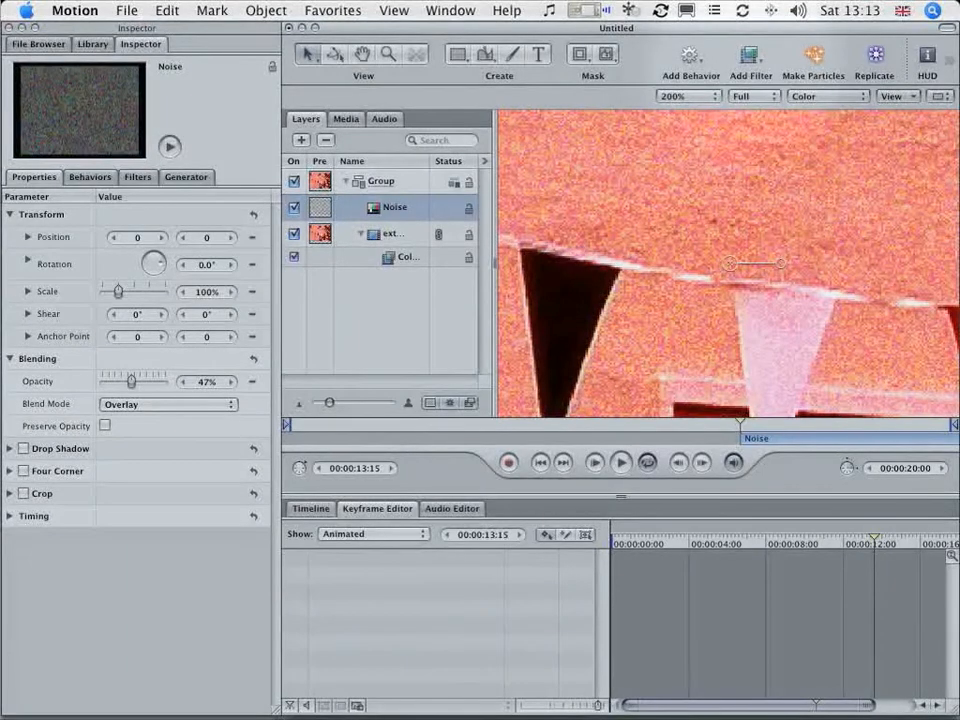
pyautogui.click(750, 54)
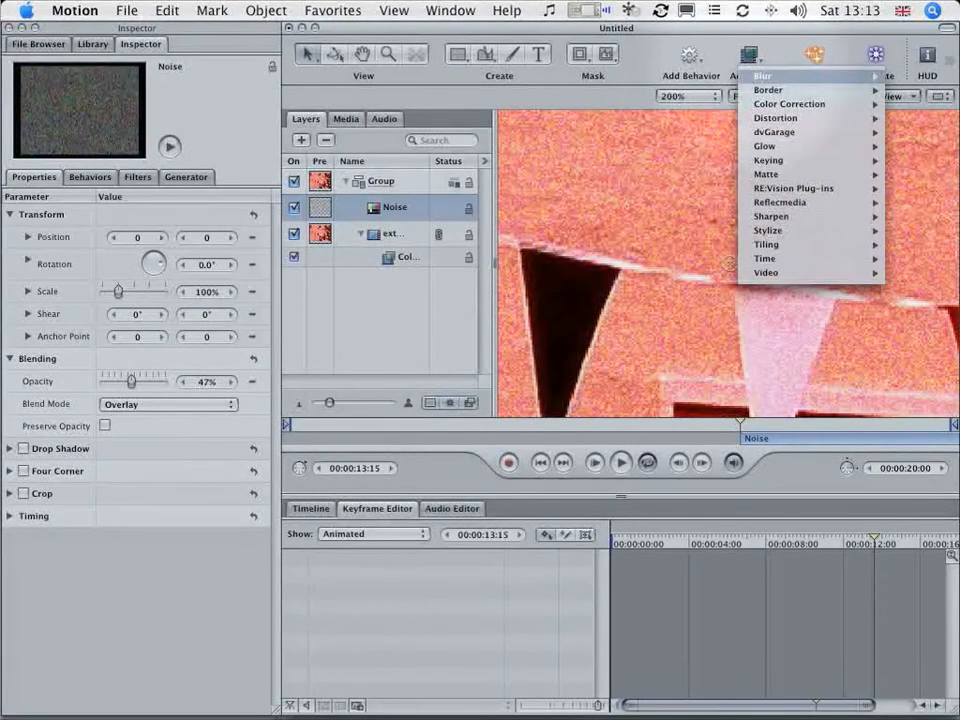
pyautogui.moveTo(764, 76)
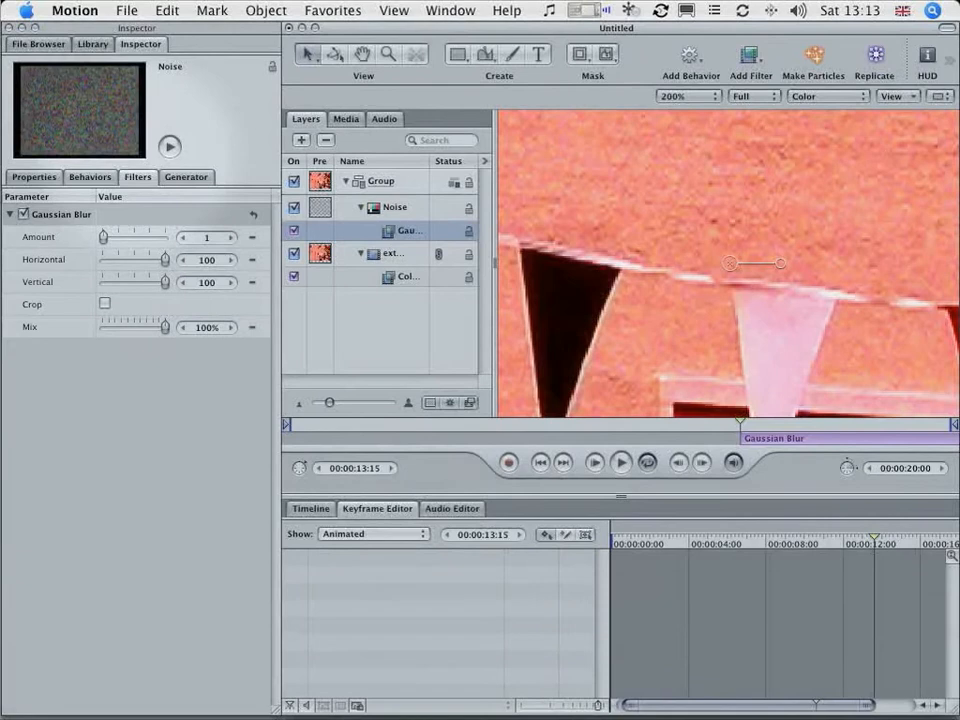
pyautogui.click(688, 96)
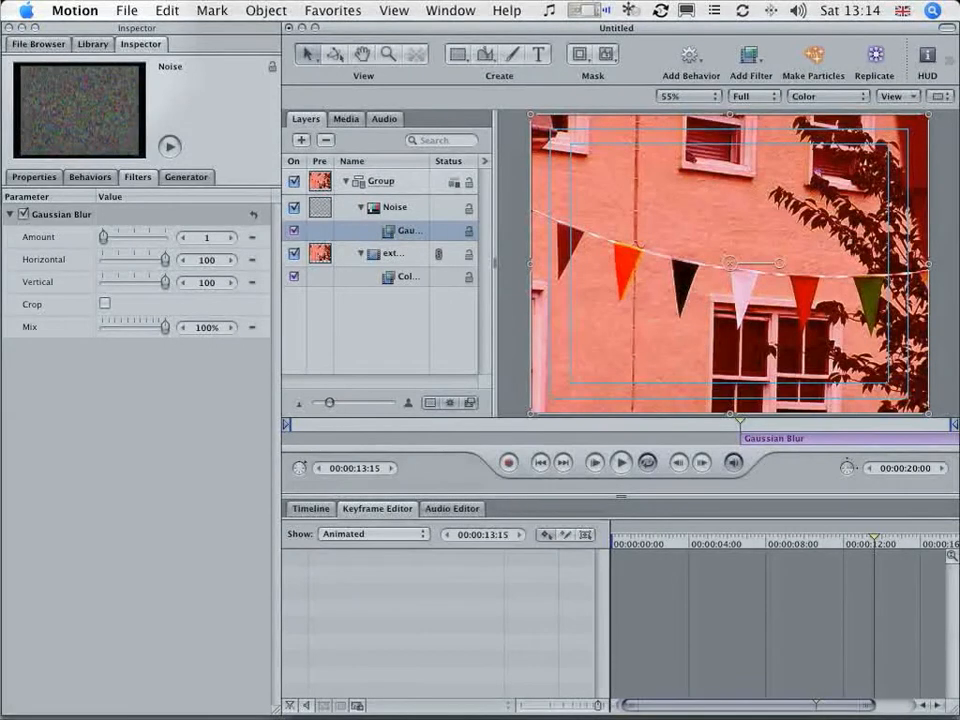
# - Add a Rounded Rectangle shape and stretch it to nearly fill the frame
pyautogui.click(92, 44)
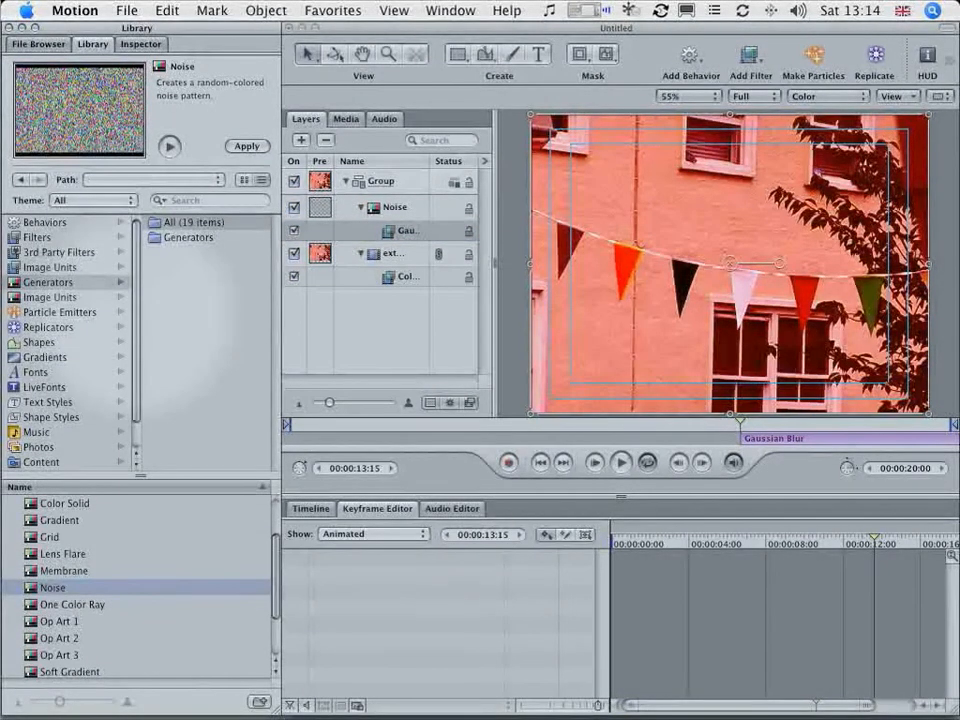
pyautogui.click(38, 342)
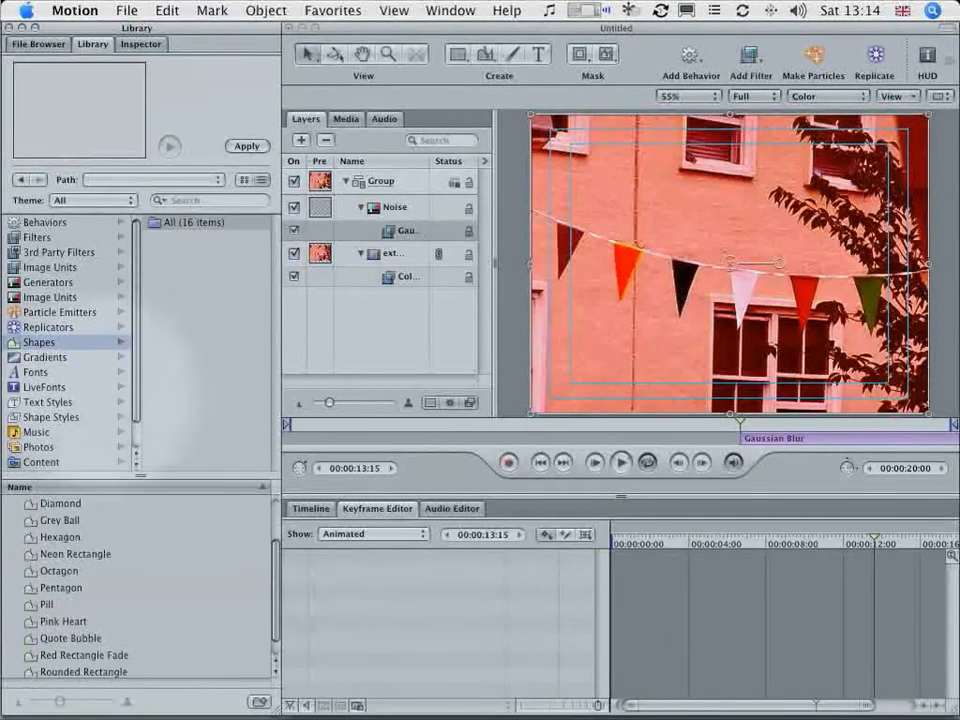
pyautogui.click(84, 668)
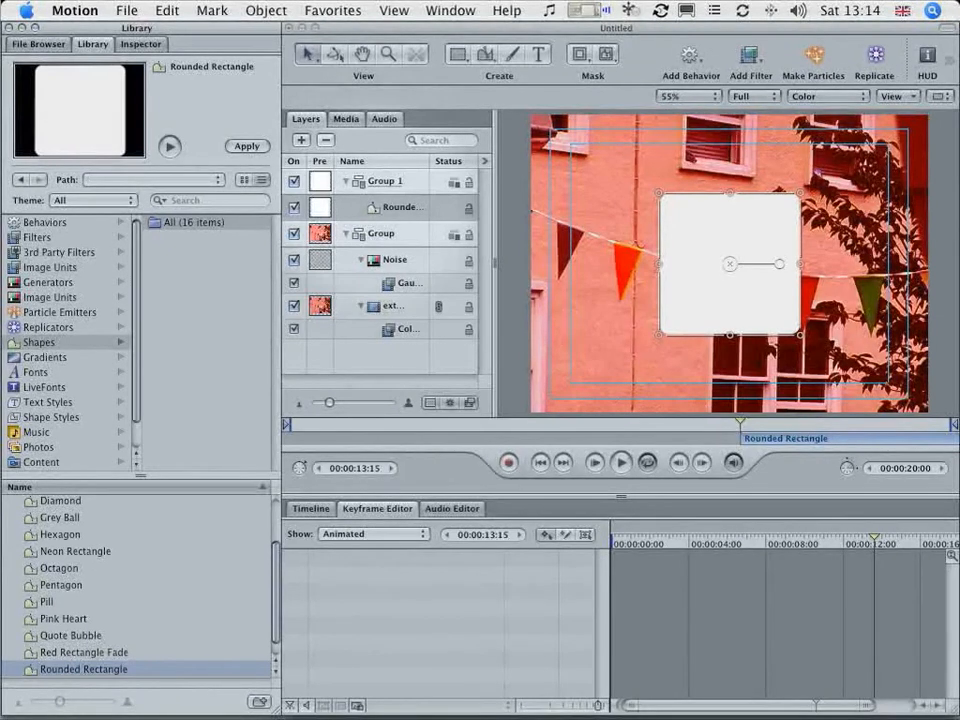
pyautogui.click(400, 206)
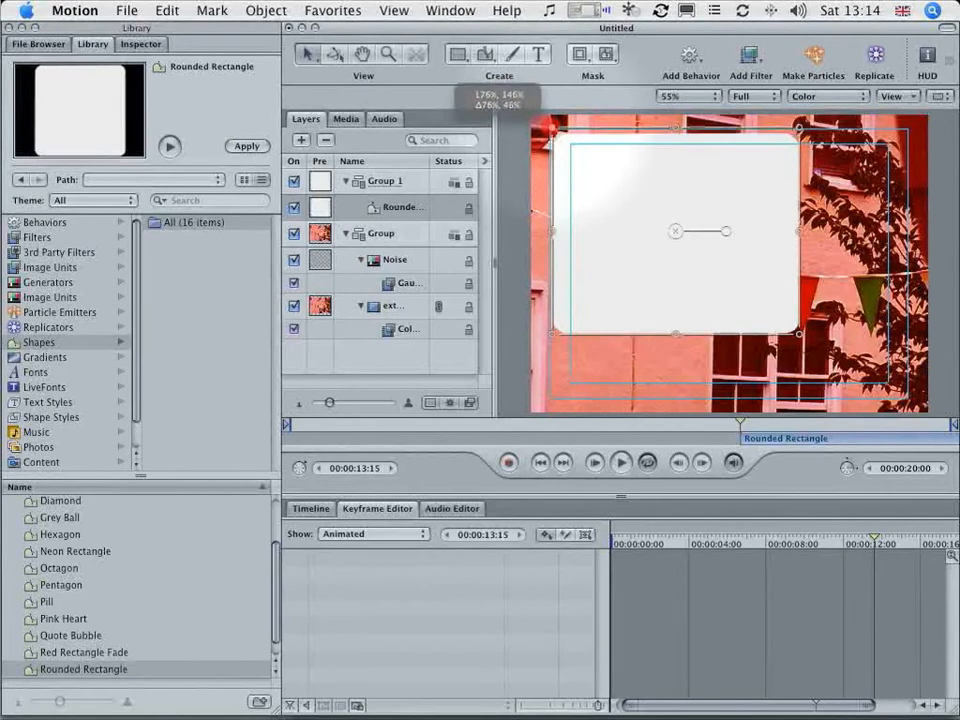
pyautogui.click(392, 10)
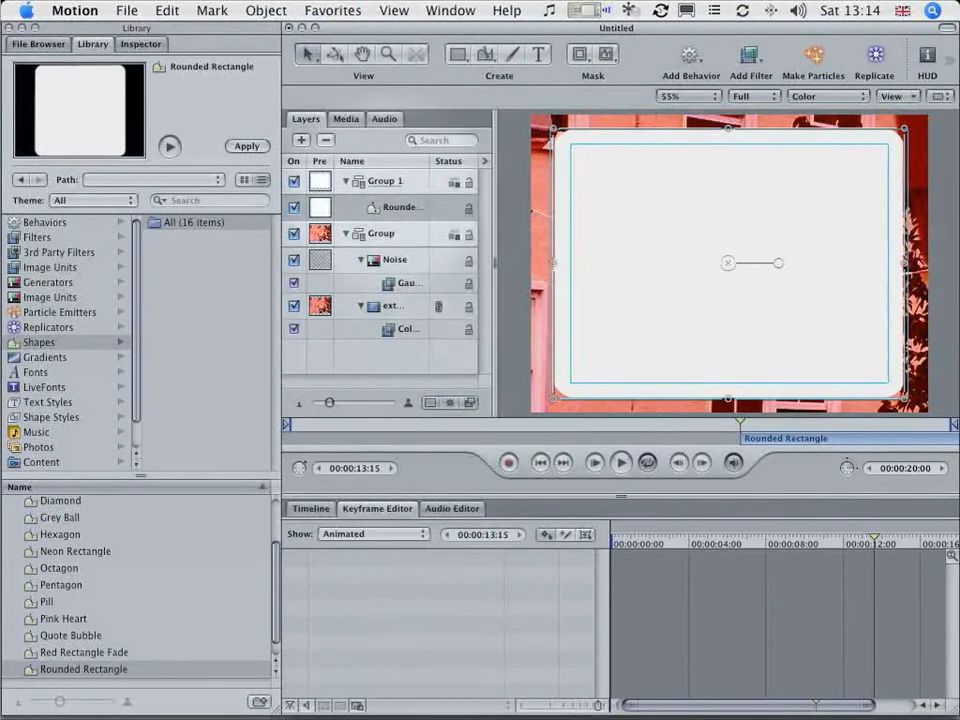
# - Set Group 1 to Stencil Alpha so the rectangle masks the footage, and zoom to 200% on the border
pyautogui.rightClick(384, 180)
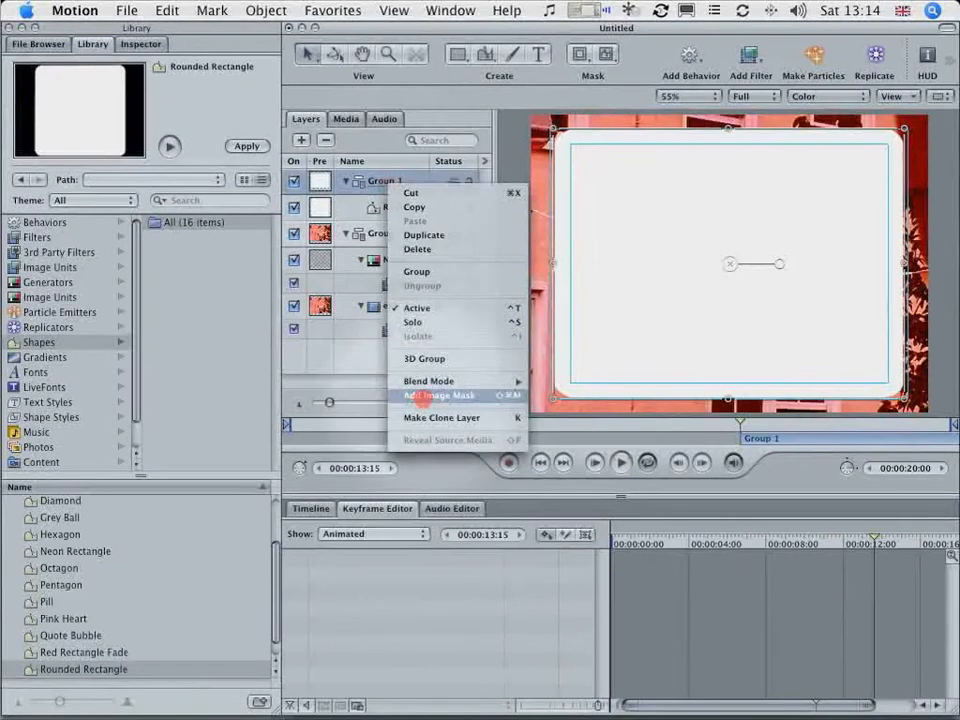
pyautogui.moveTo(428, 380)
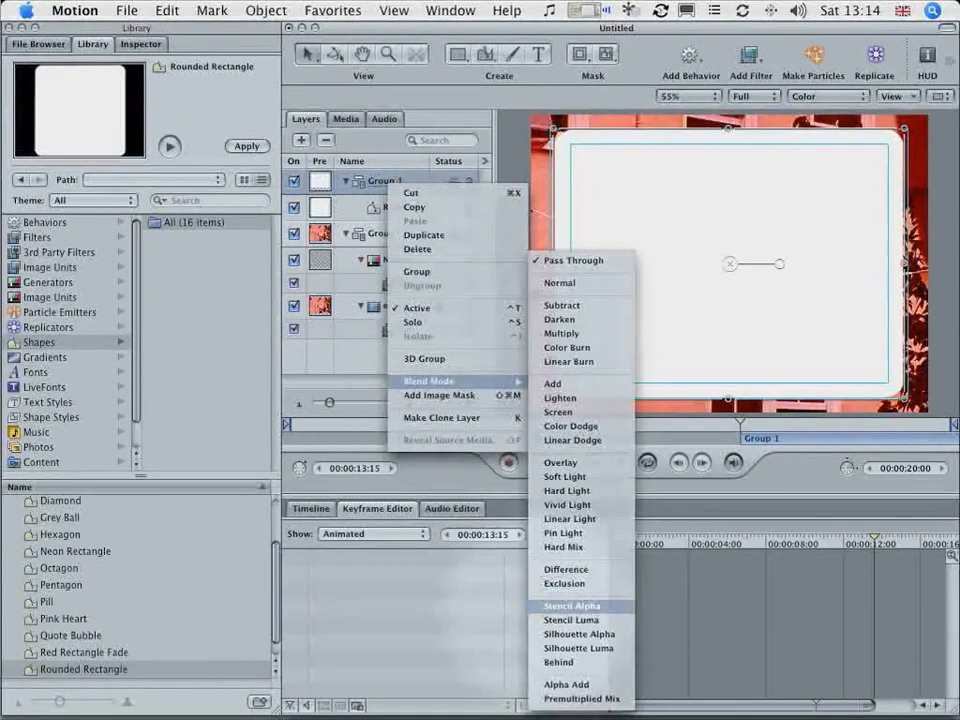
pyautogui.click(572, 604)
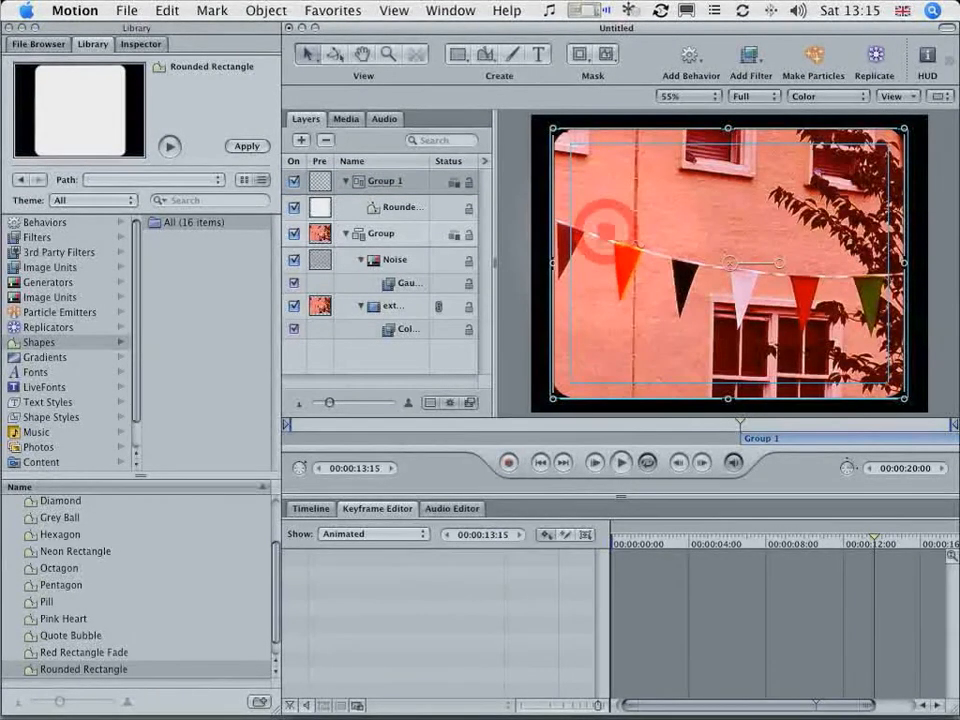
pyautogui.click(402, 206)
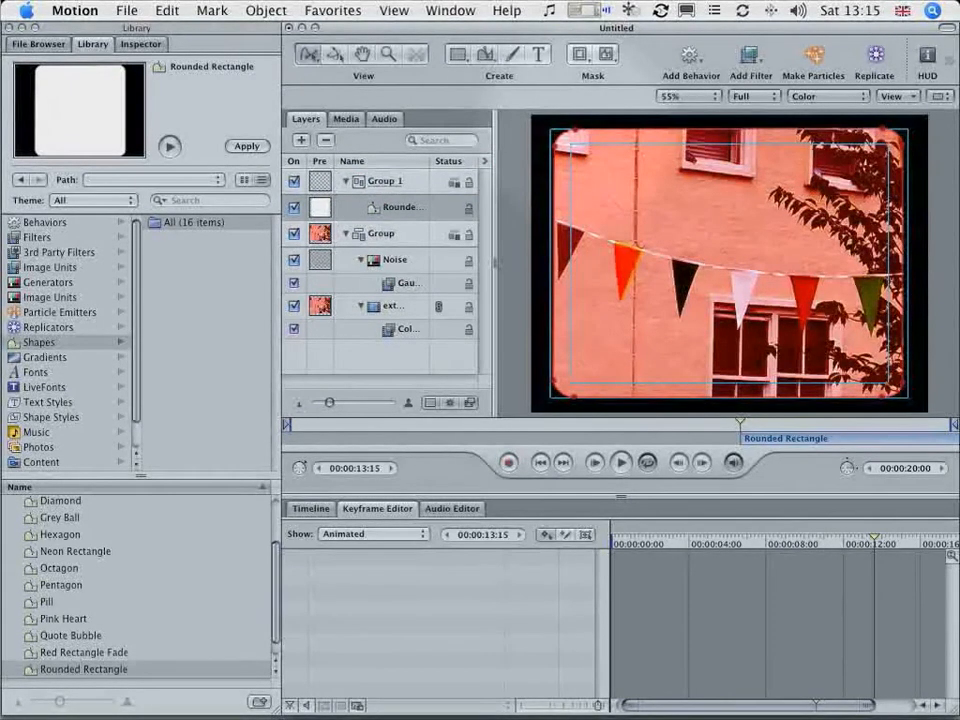
pyautogui.click(682, 96)
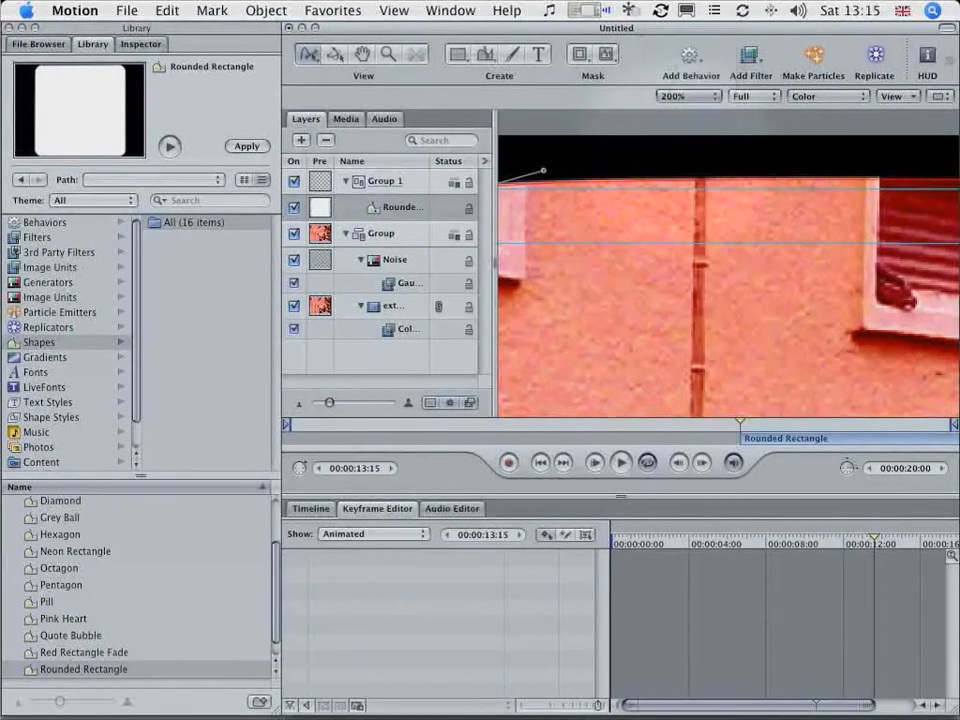
# - Fit the frame in the window and apply a Channel Blur filter to the Rounded Rectangle
pyautogui.click(392, 10)
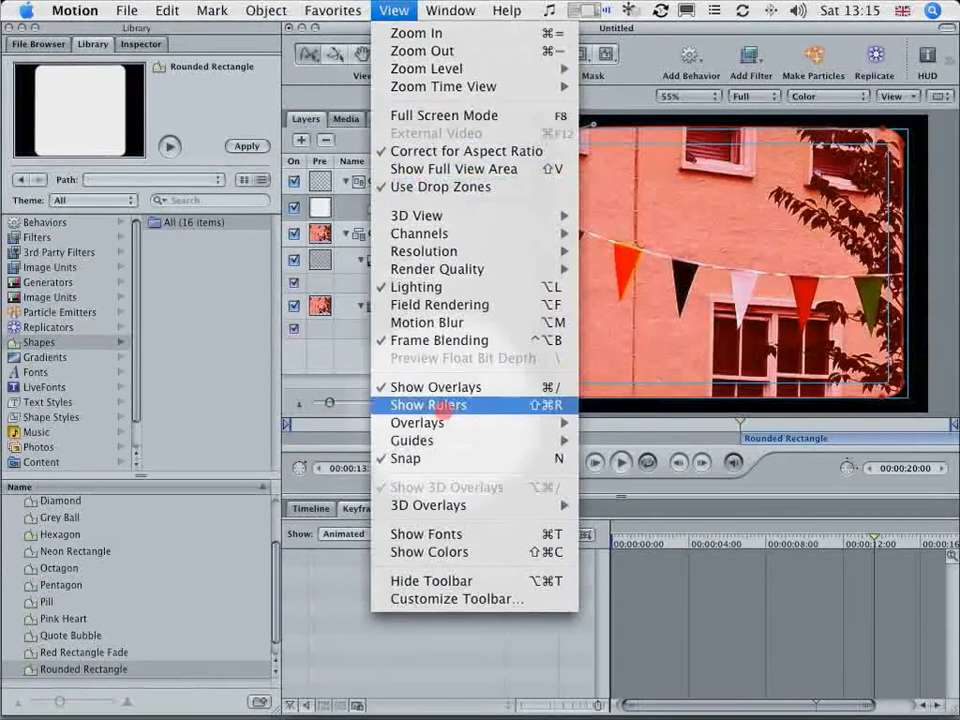
pyautogui.moveTo(440, 86)
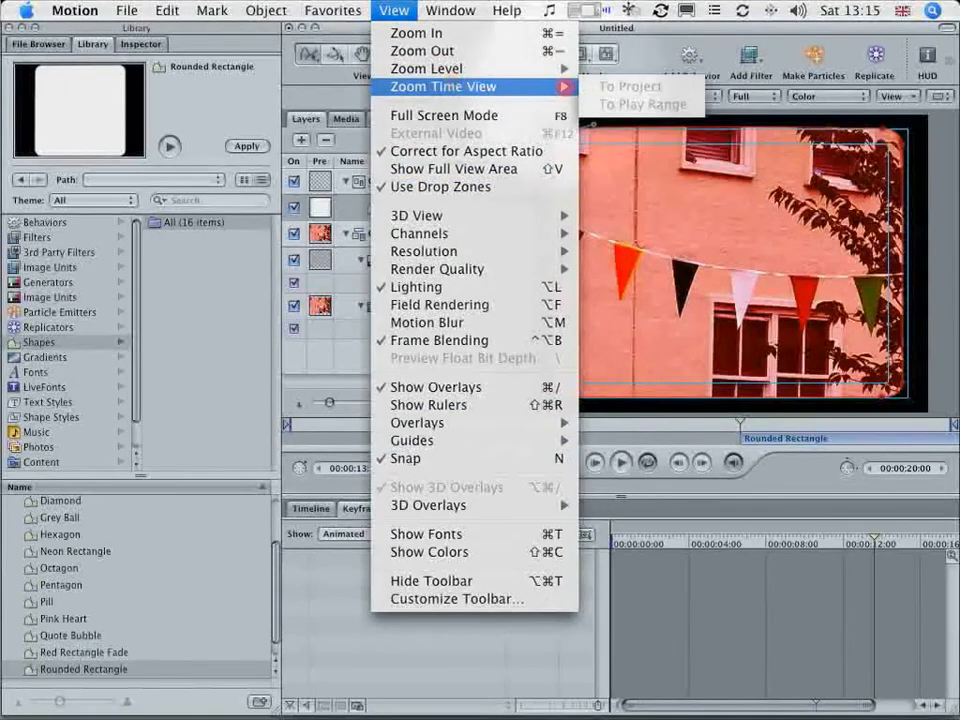
pyautogui.moveTo(428, 68)
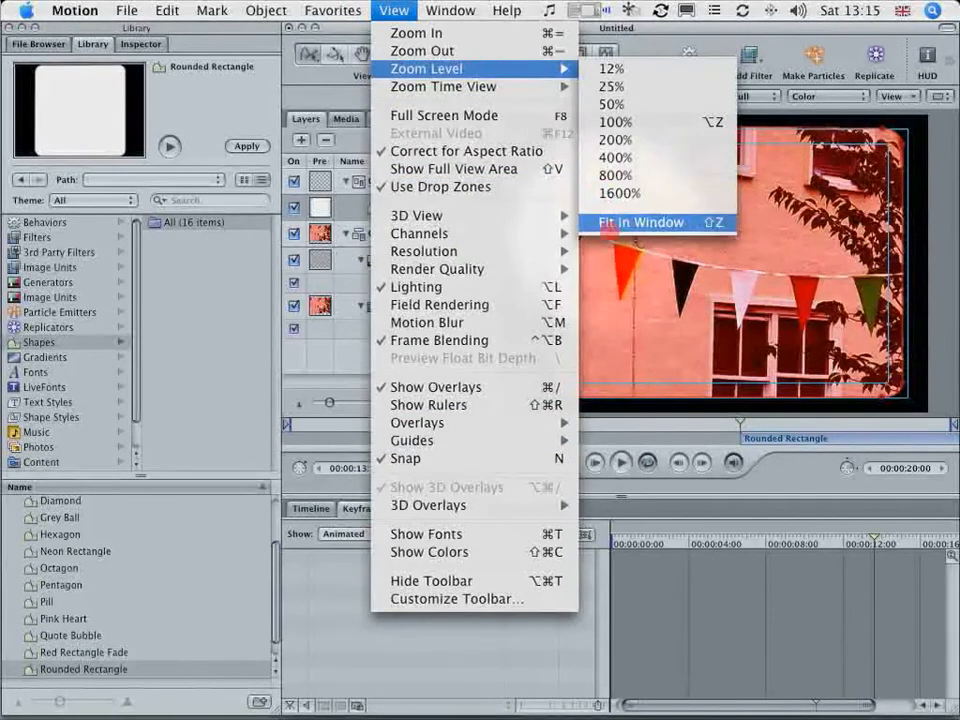
pyautogui.click(640, 222)
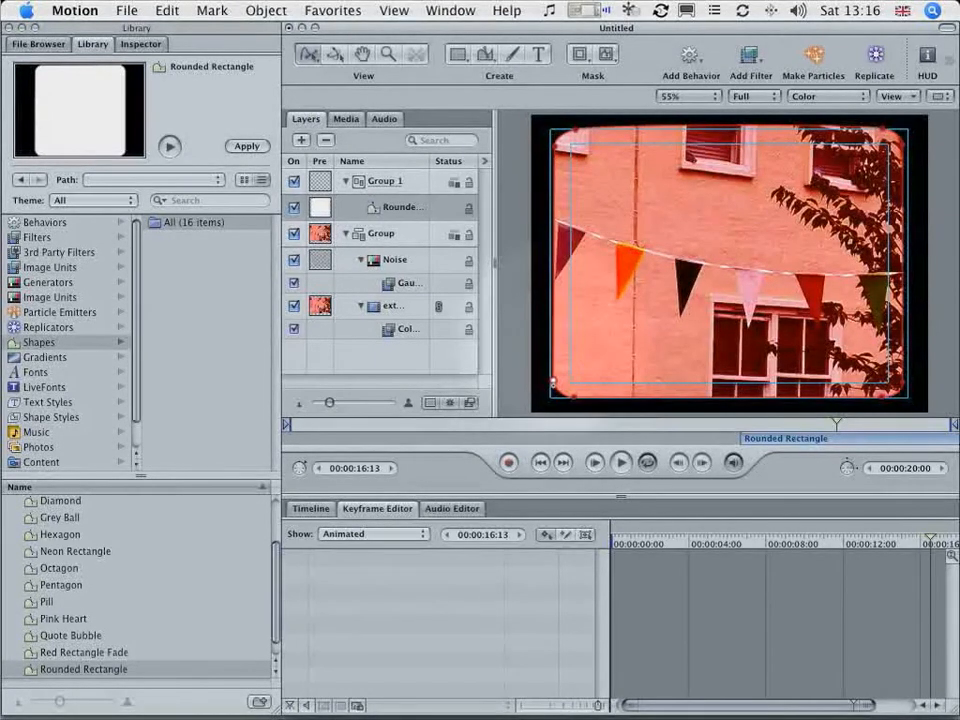
pyautogui.click(552, 332)
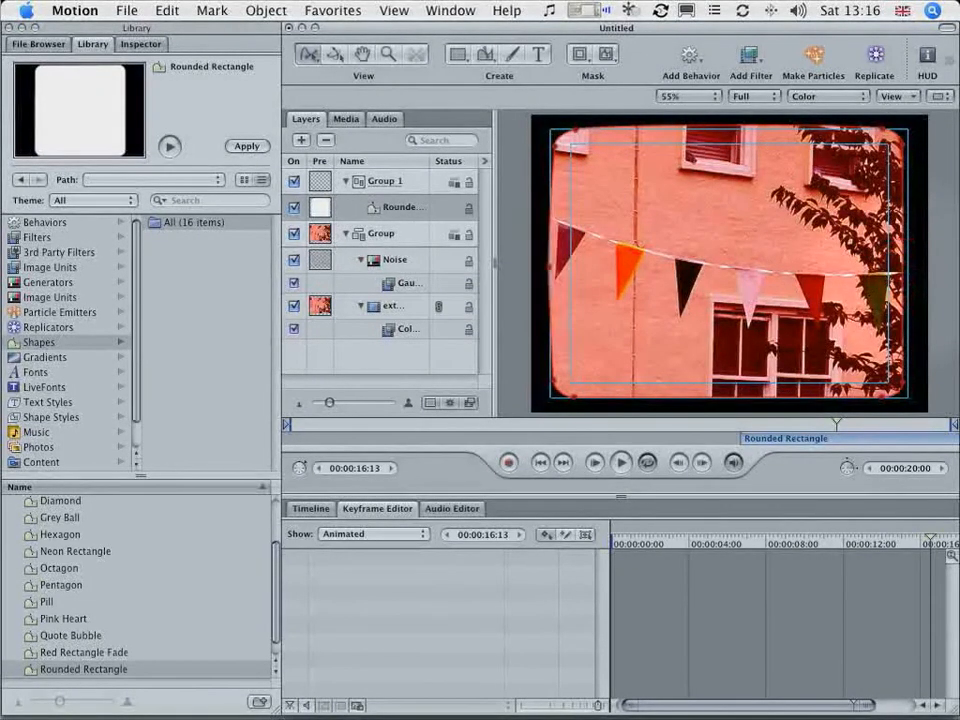
pyautogui.moveTo(890, 270)
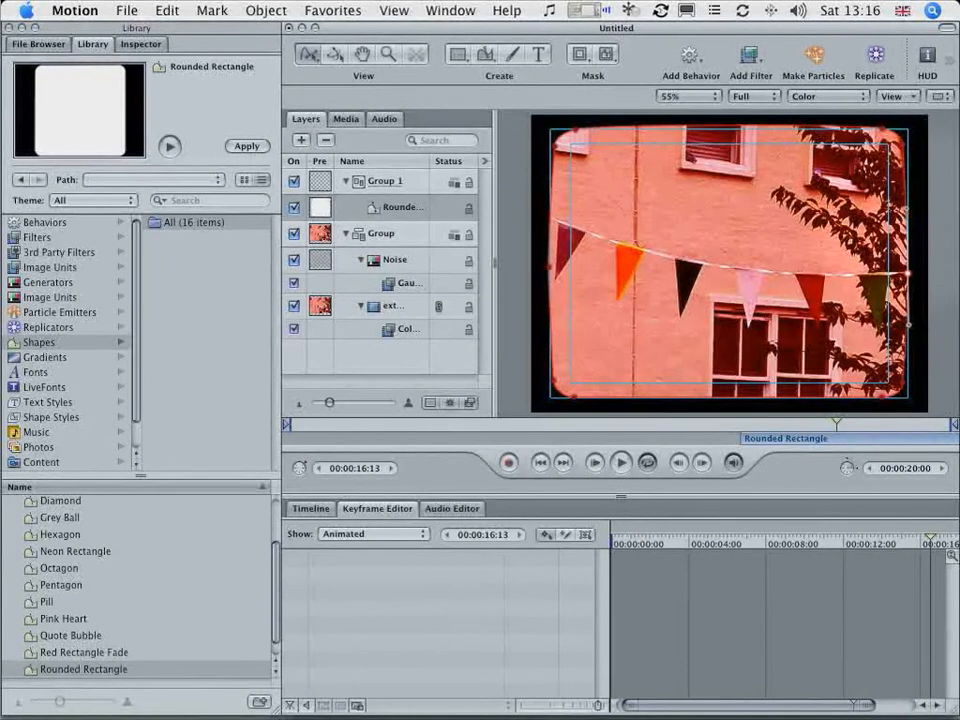
pyautogui.click(730, 400)
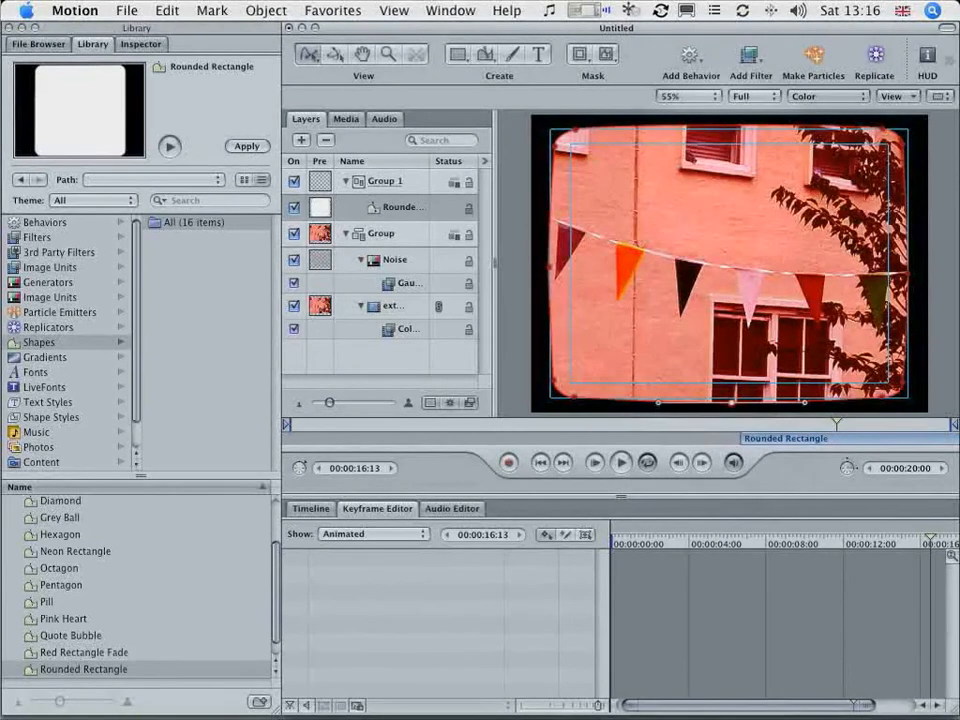
pyautogui.click(892, 96)
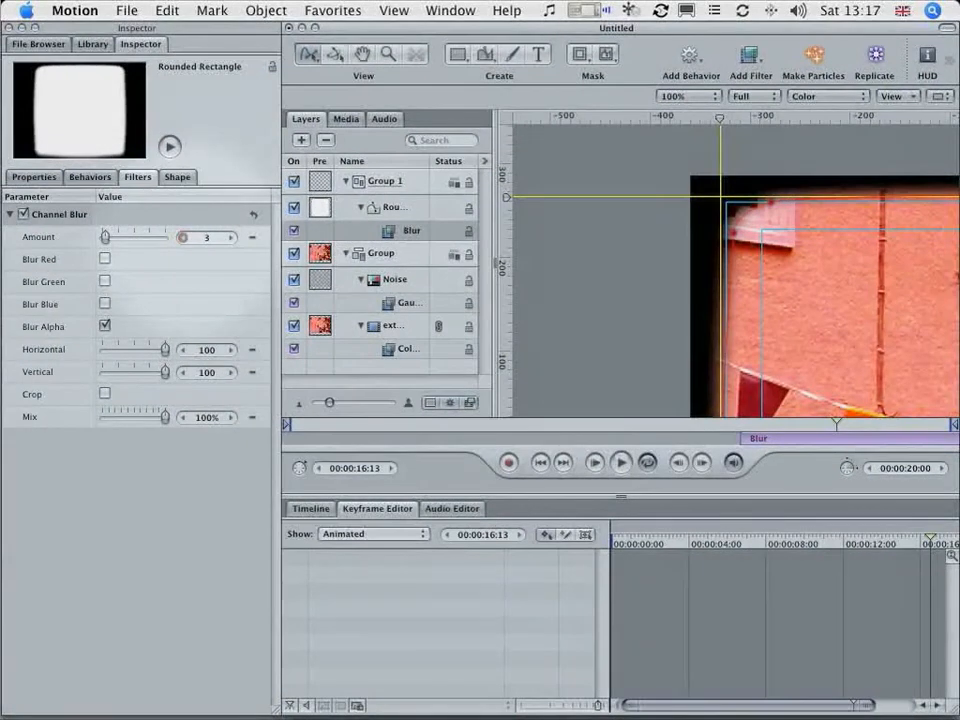
# - Set Channel Blur Amount to 5 with Blur Alpha, then rename the new group Highlight
pyautogui.moveTo(184, 236); pyautogui.dragTo(104, 236)
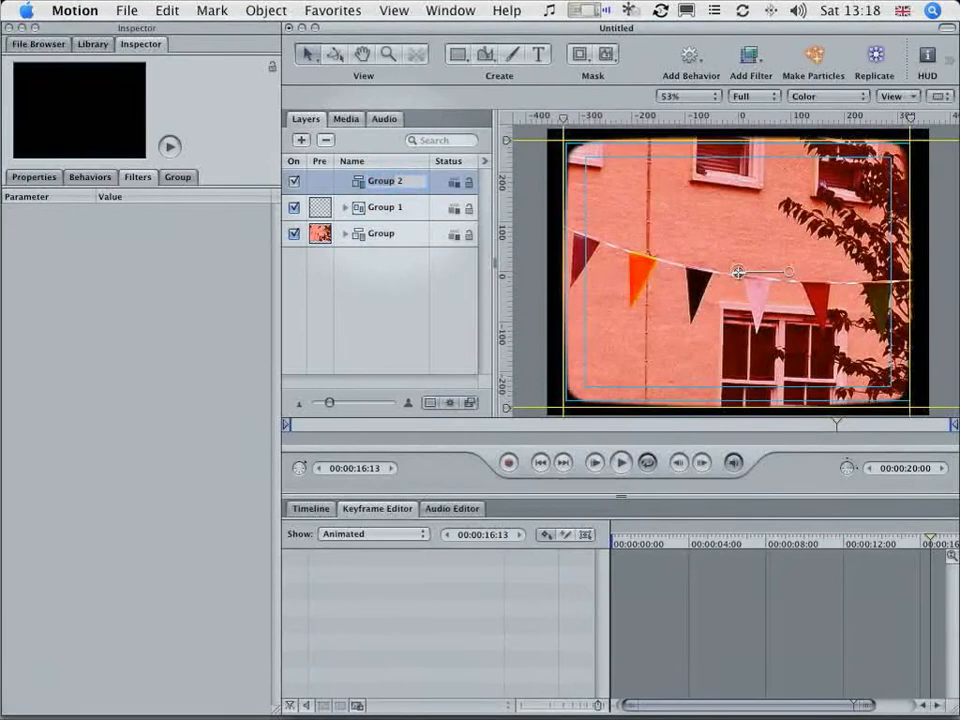
pyautogui.click(384, 180)
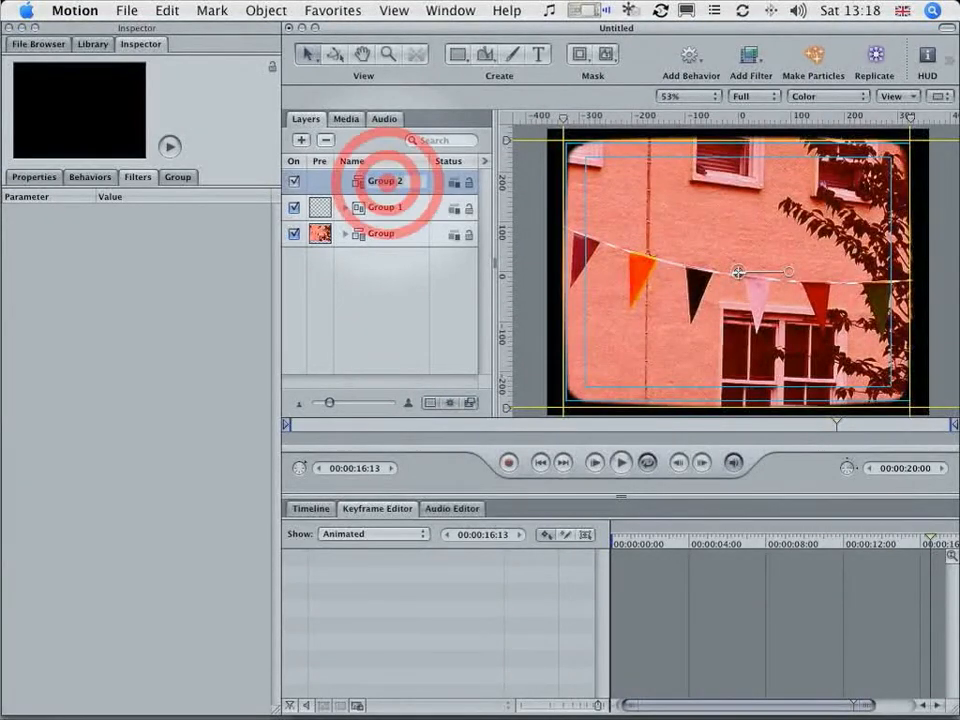
pyautogui.doubleClick(384, 180)
pyautogui.write('Highlight')
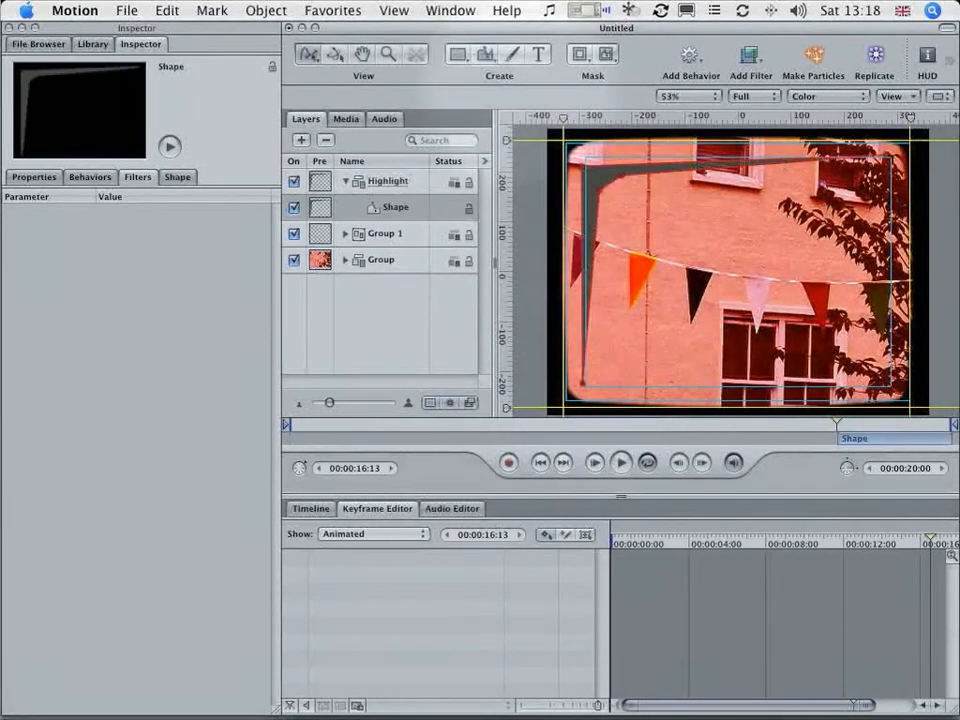
# - Reshape the Highlight shape's control points into a curve tracing the frame's rounded top-left corner
pyautogui.click(176, 176)
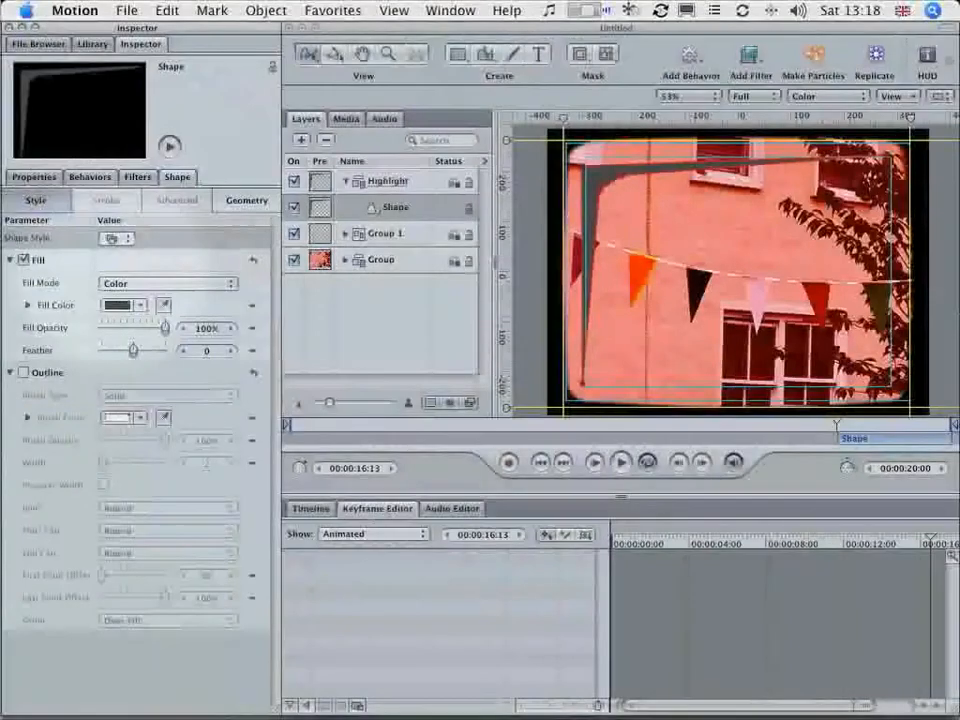
pyautogui.click(140, 304)
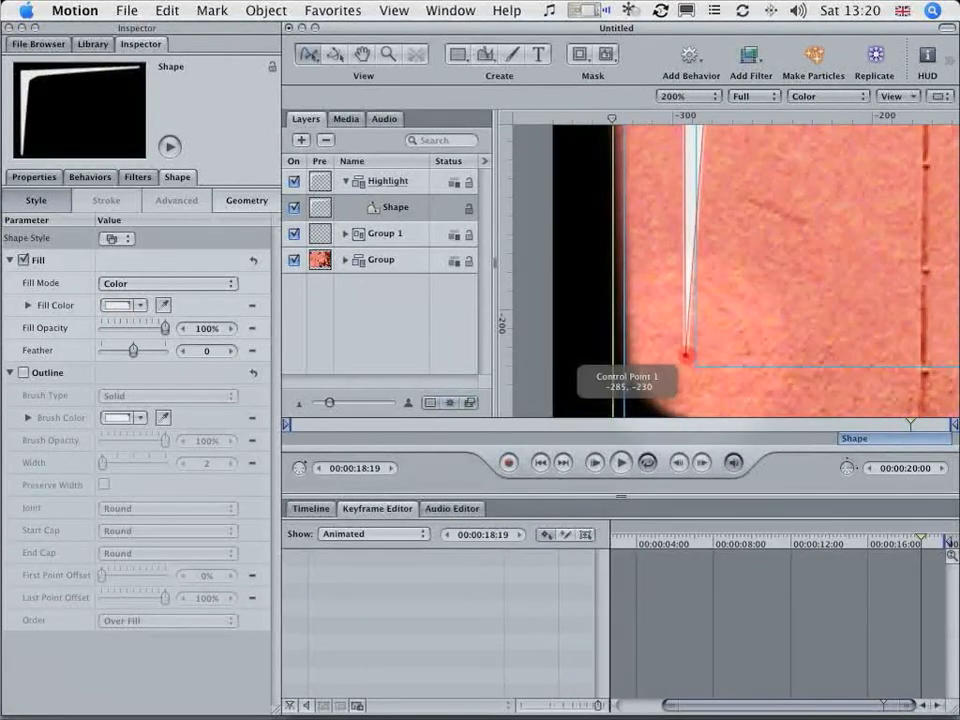
pyautogui.click(712, 96)
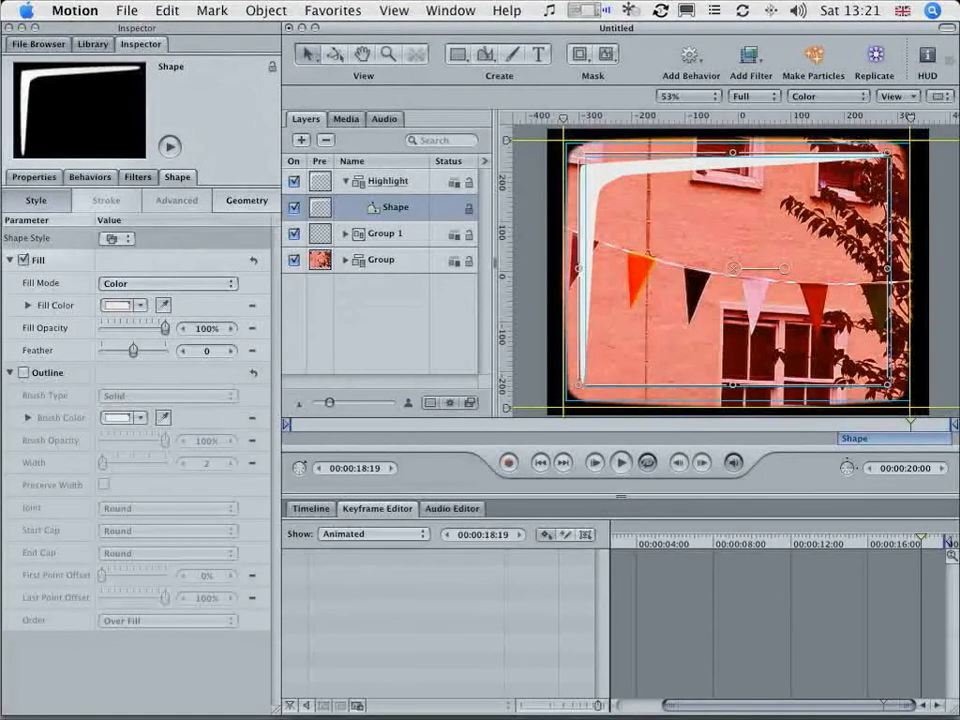
# - Set the Highlight shape's blend mode to Soft Light and its opacity to 65%
pyautogui.click(32, 176)
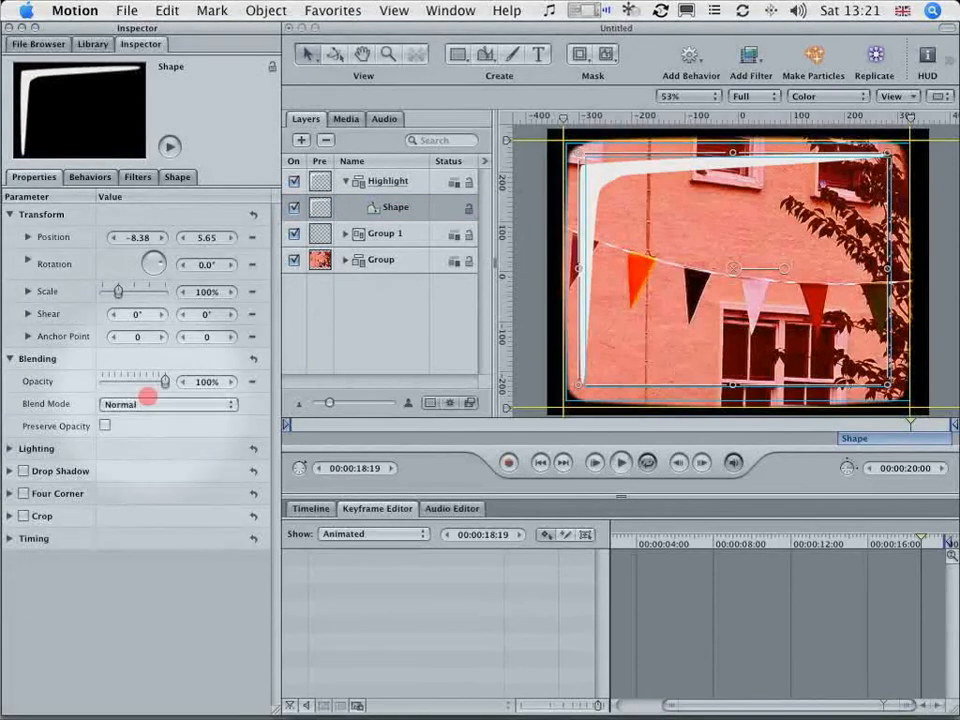
pyautogui.click(168, 404)
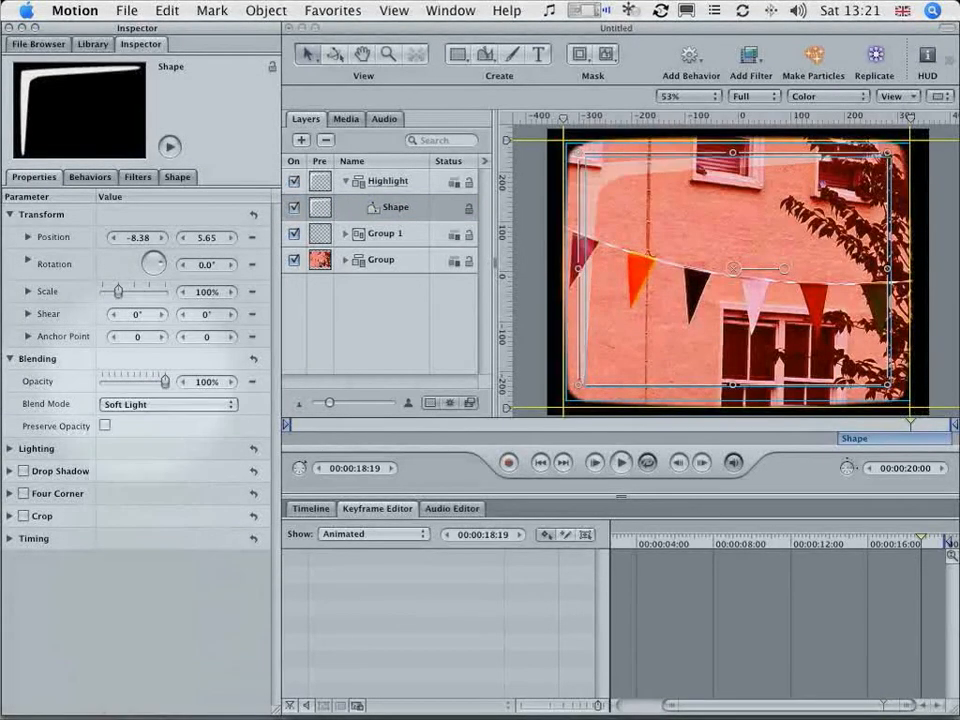
pyautogui.moveTo(164, 380); pyautogui.dragTo(136, 380)
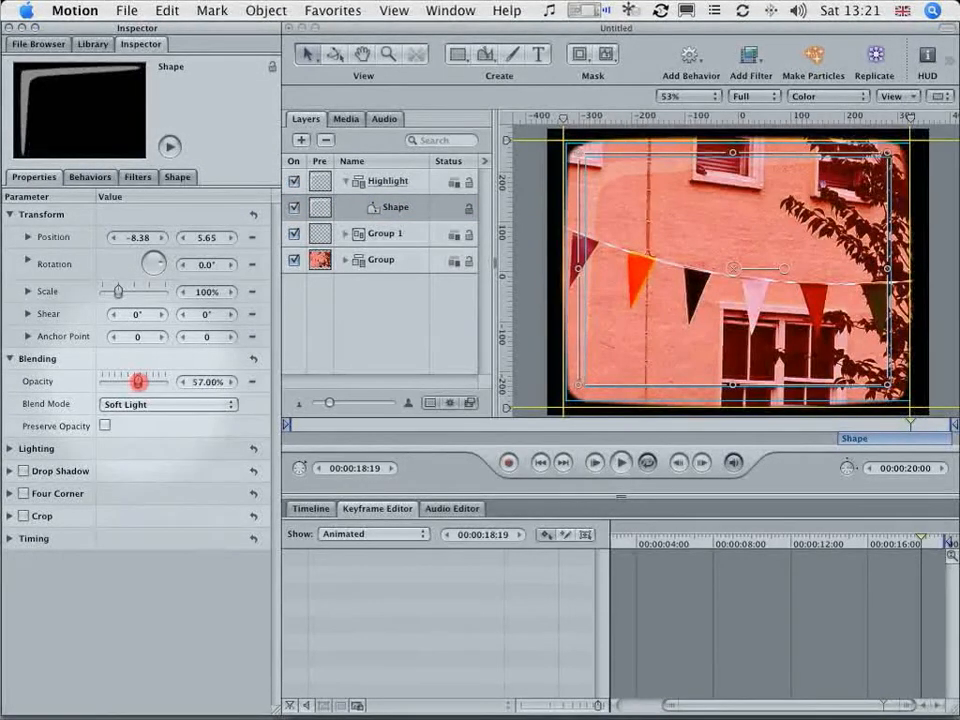
pyautogui.moveTo(136, 380); pyautogui.dragTo(148, 380)
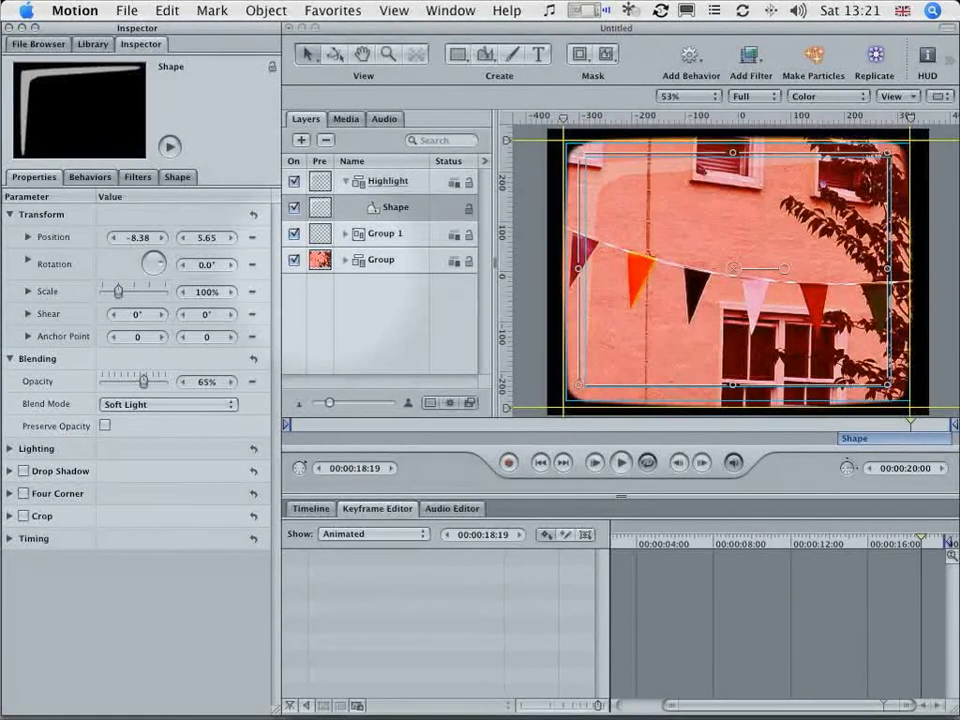
pyautogui.click(92, 44)
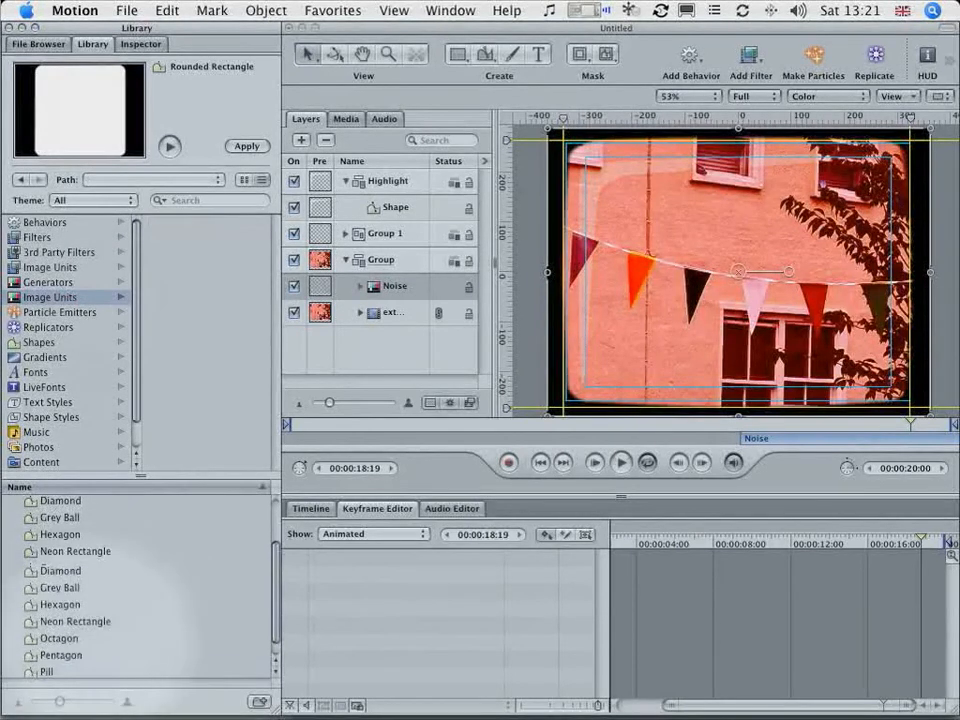
# - Add a Stripes generator and rename the groups 'shape cut out' and 'background'
pyautogui.click(54, 638)
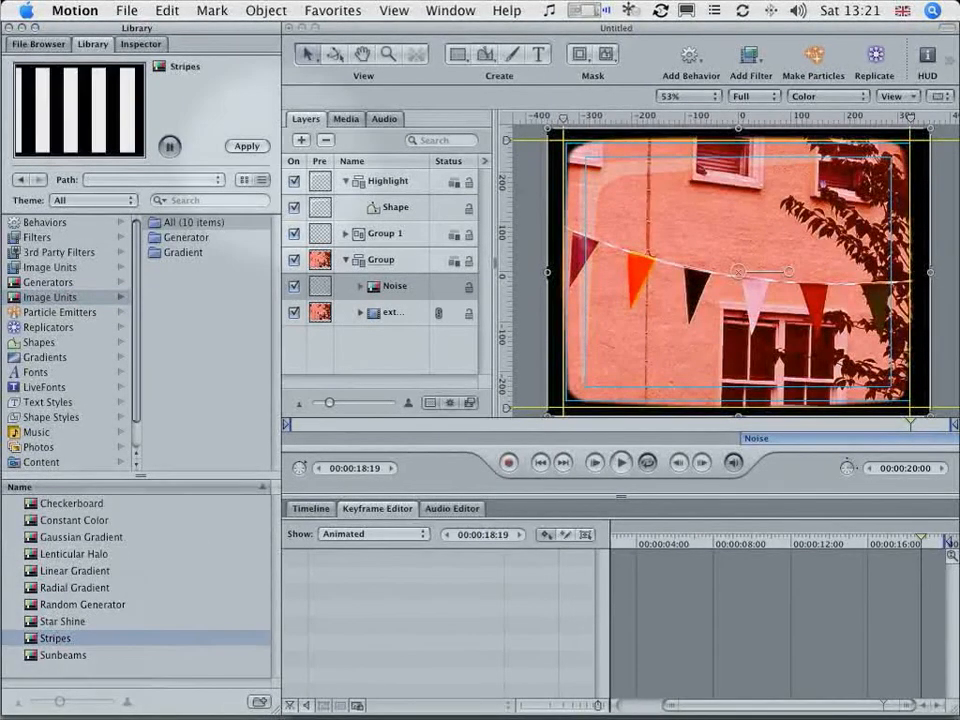
pyautogui.click(246, 146)
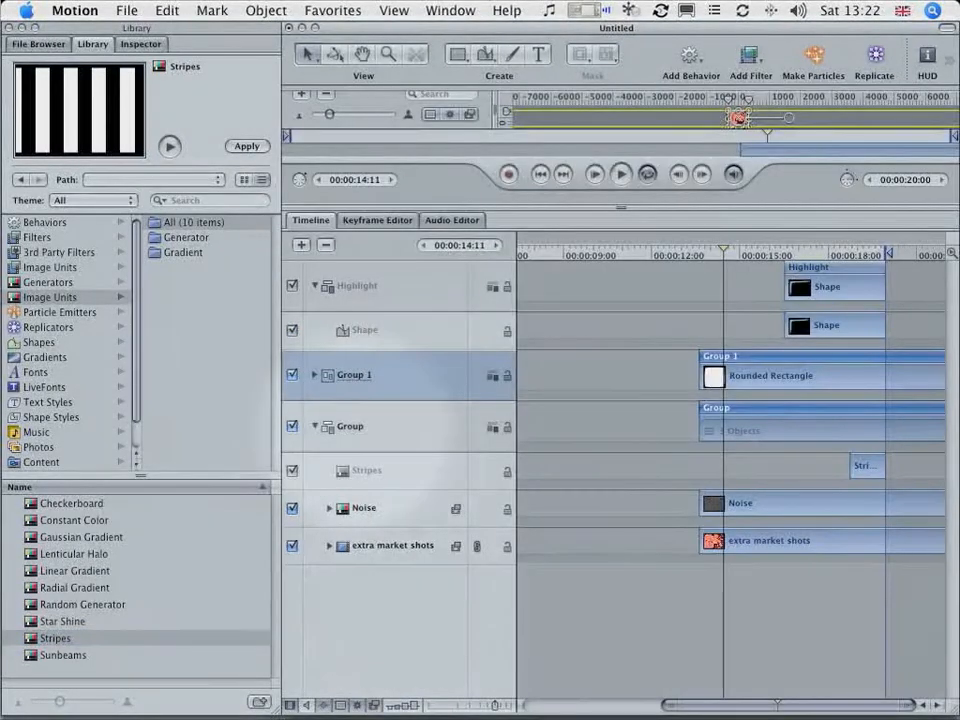
pyautogui.doubleClick(352, 374)
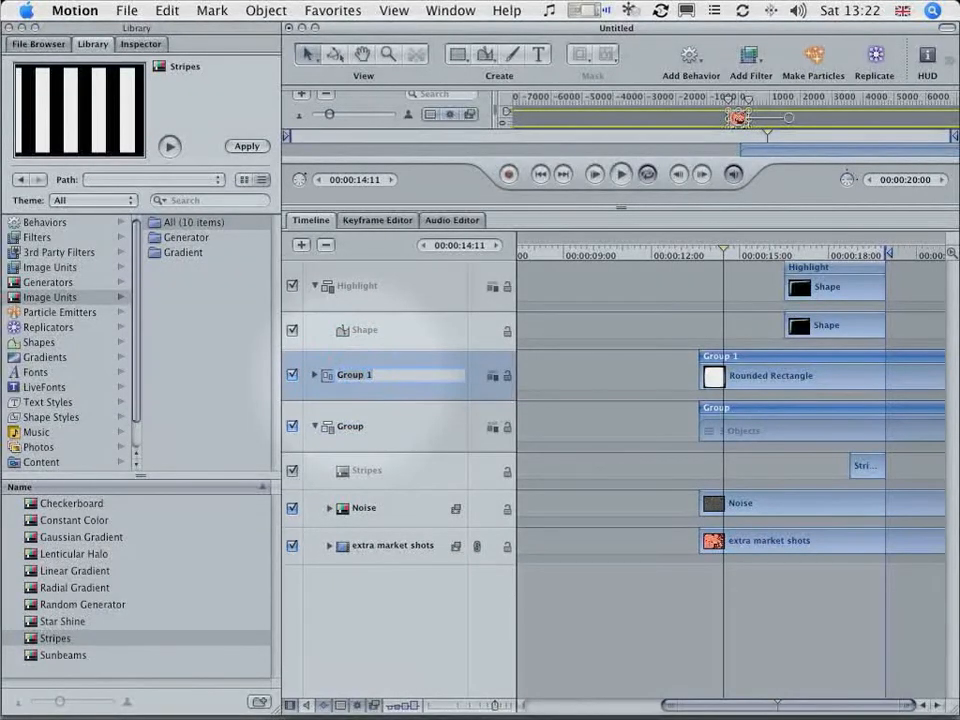
pyautogui.write('shape sut p')
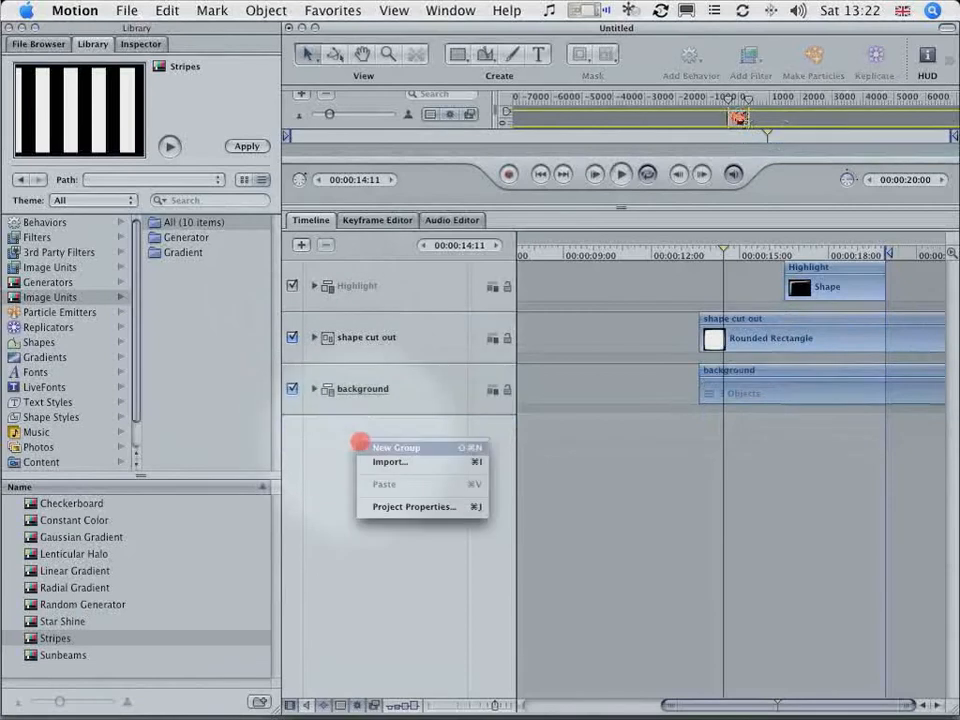
pyautogui.click(396, 448)
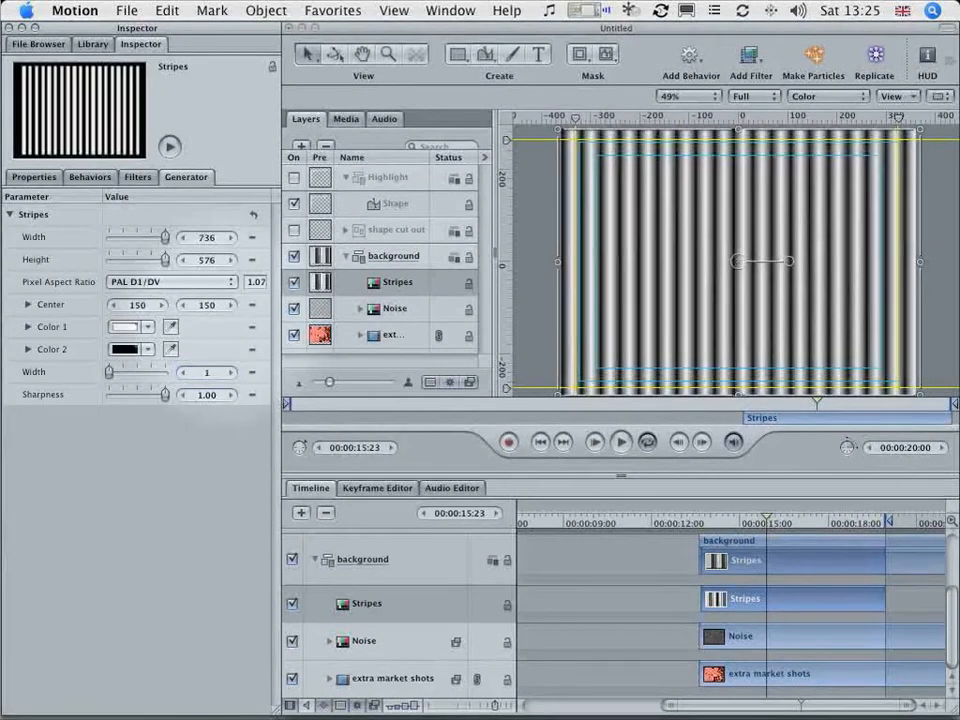
# - Rotate the Stripes layer 90° and raise the generator height to 781
pyautogui.click(32, 176)
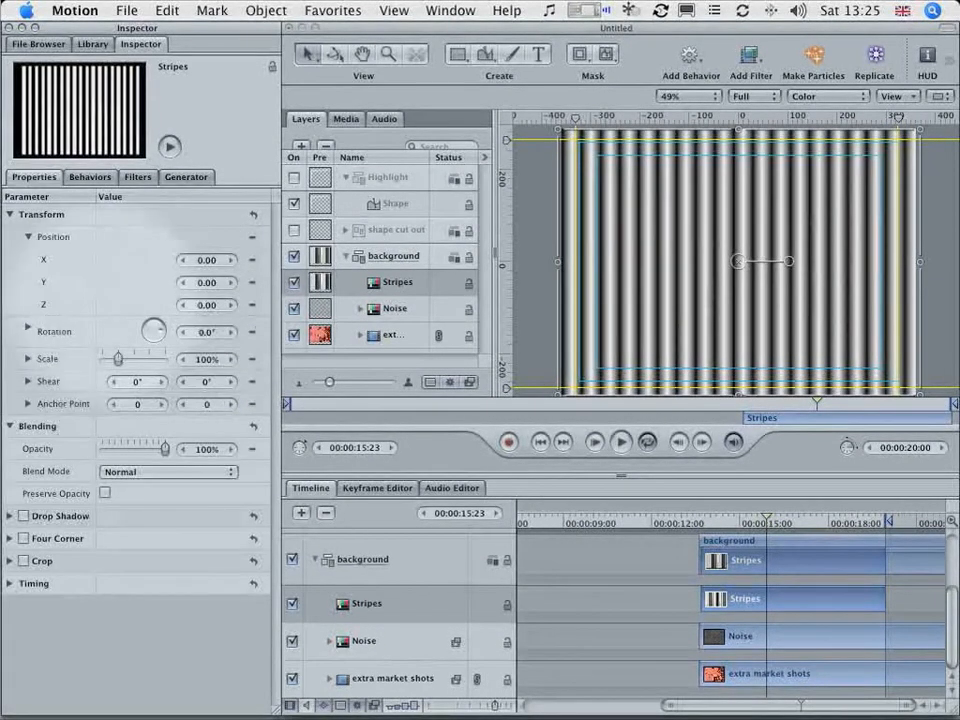
pyautogui.click(208, 332)
pyautogui.write('90')
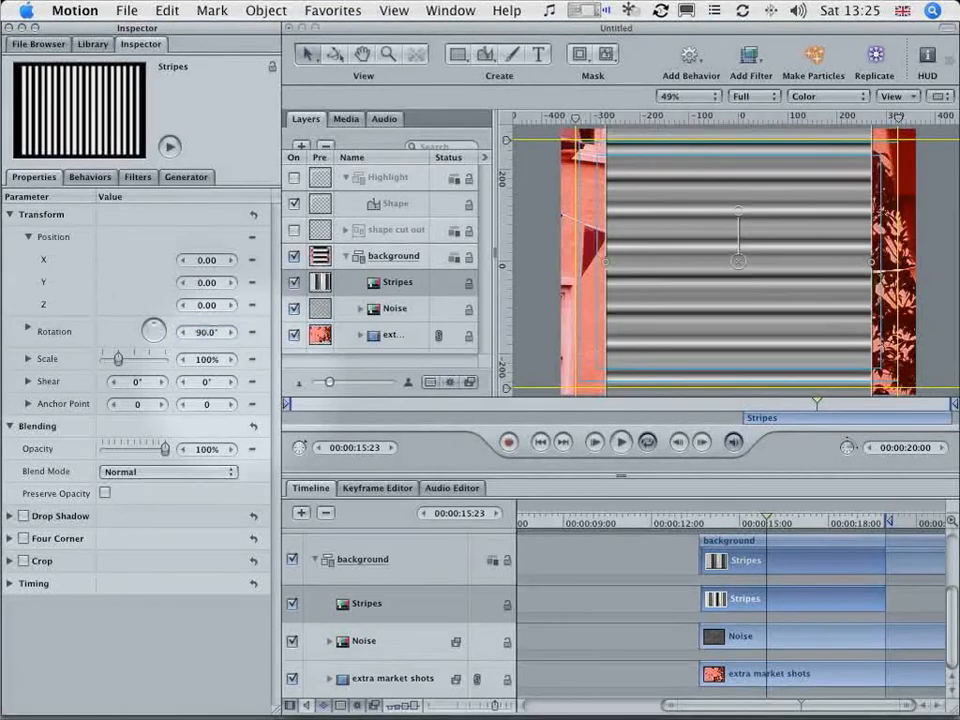
pyautogui.click(186, 176)
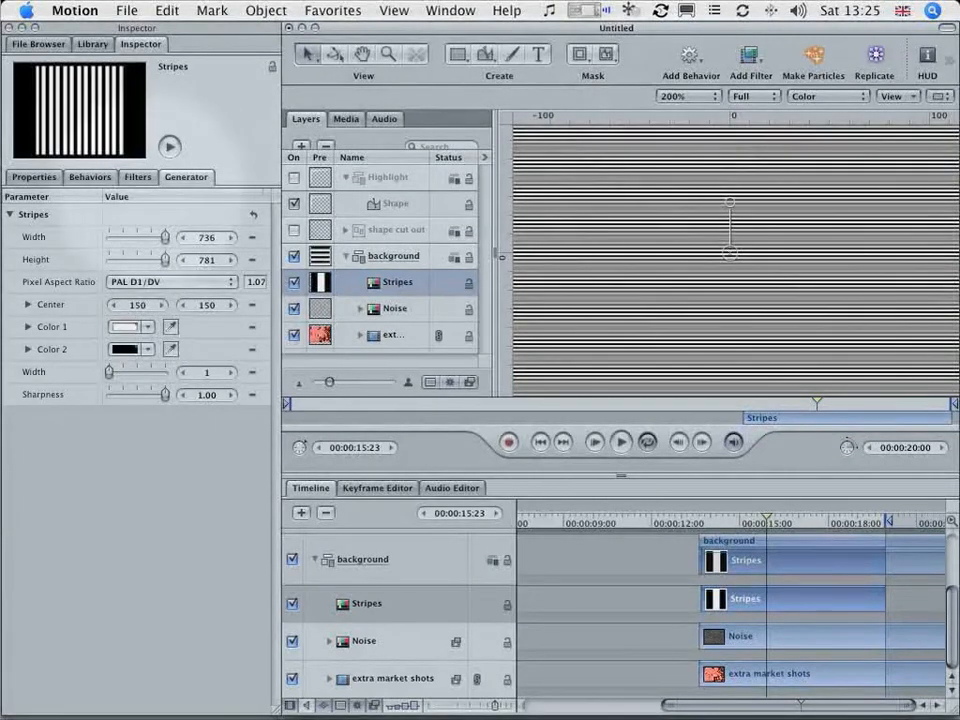
# - Add a Gaussian Blur to the stripes and blend them in Lighten at 65% opacity
pyautogui.click(750, 54)
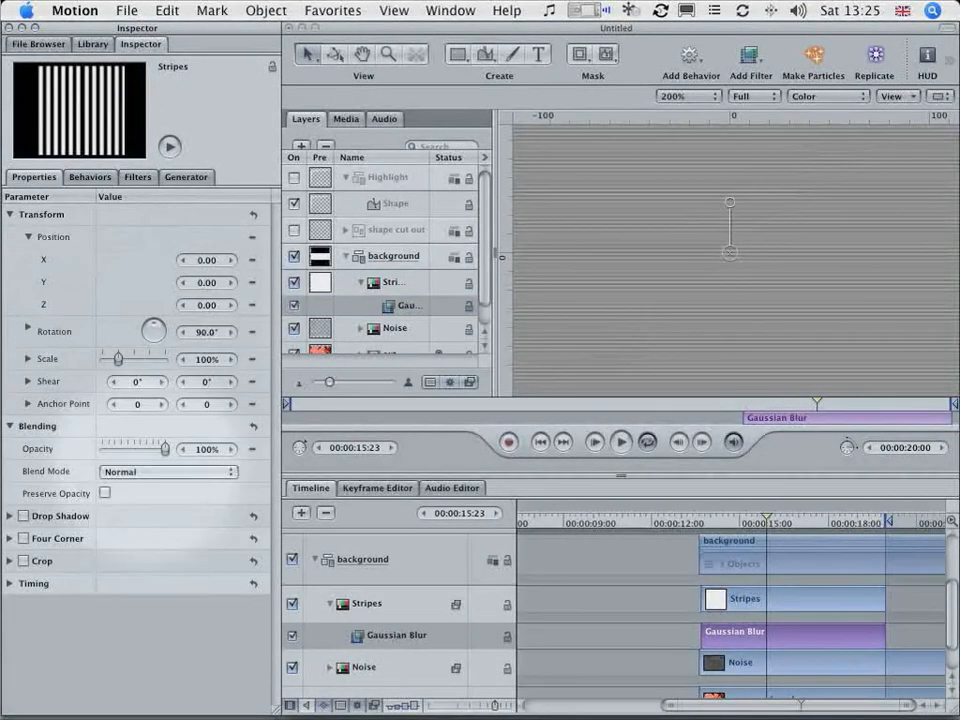
pyautogui.click(168, 472)
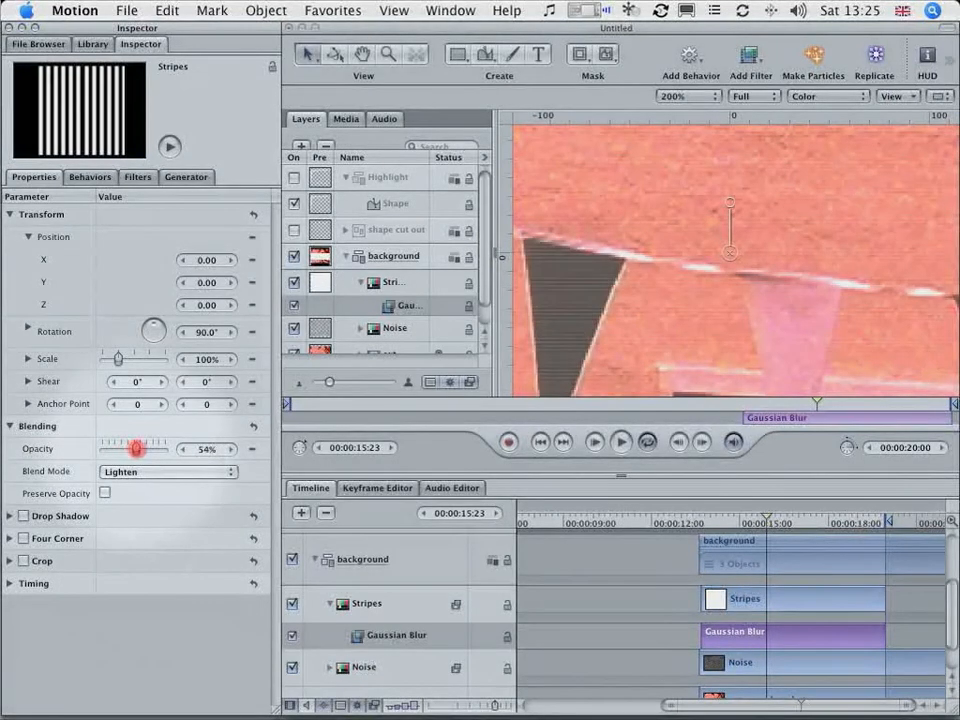
pyautogui.moveTo(132, 448); pyautogui.dragTo(144, 448)
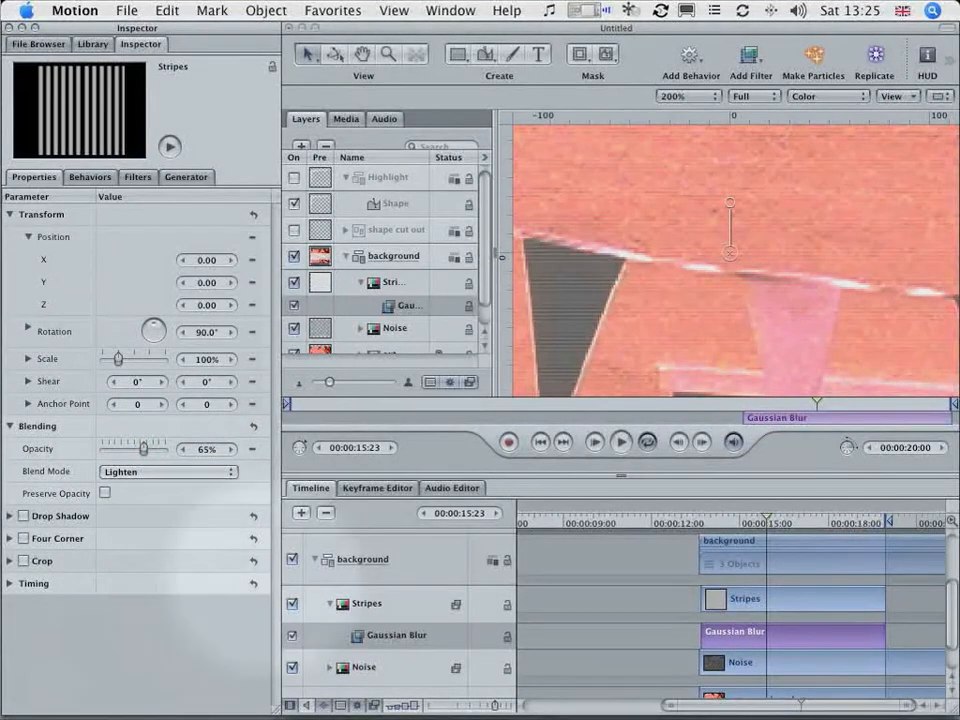
pyautogui.click(684, 96)
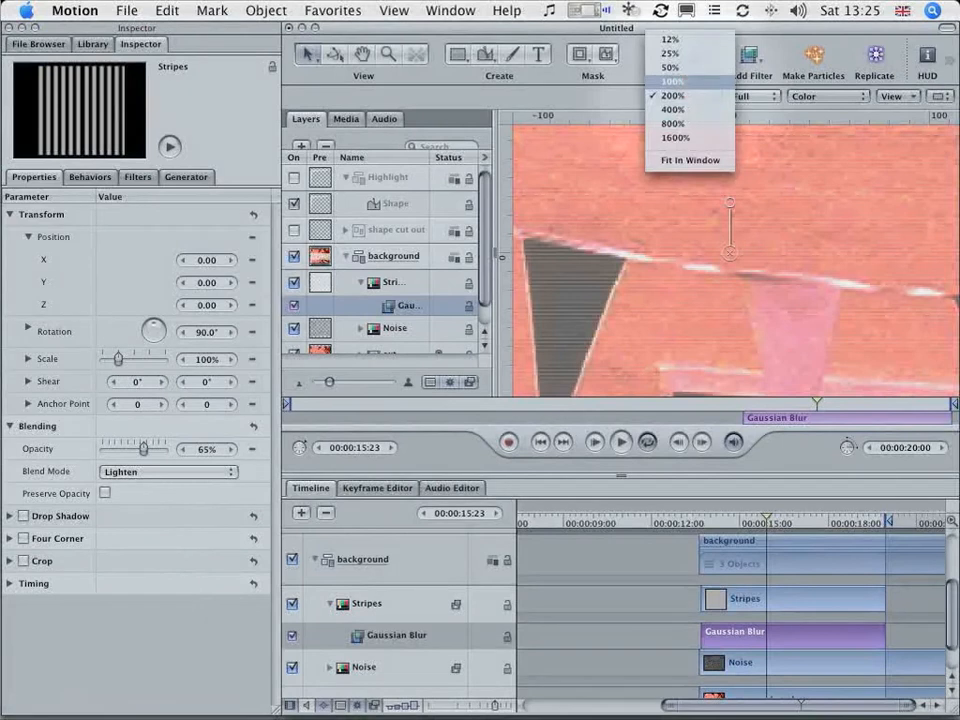
pyautogui.click(672, 80)
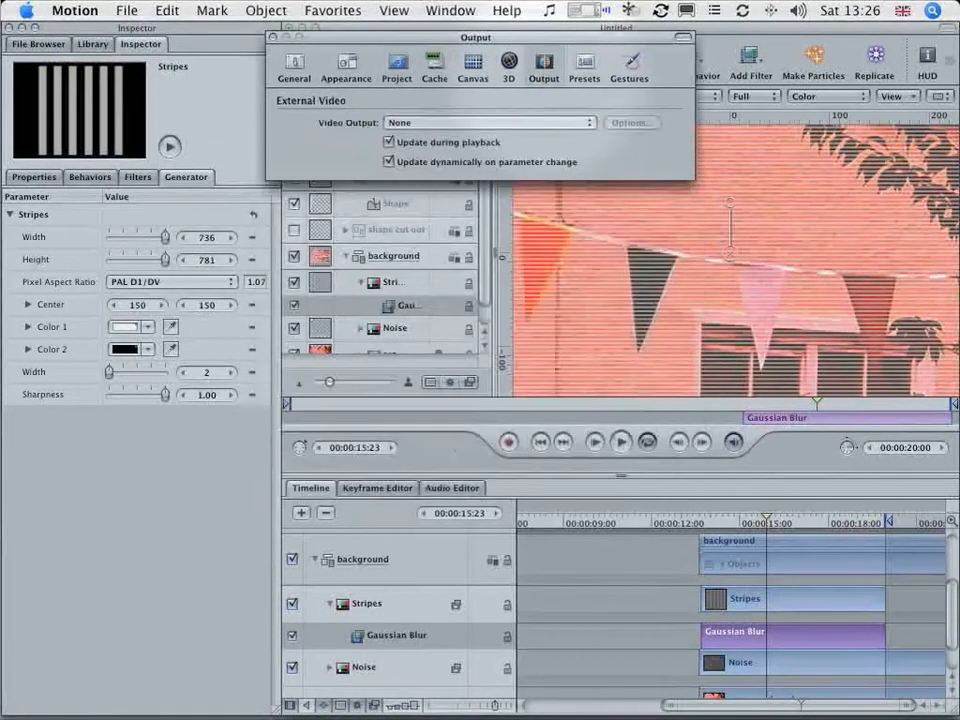
pyautogui.click(490, 122)
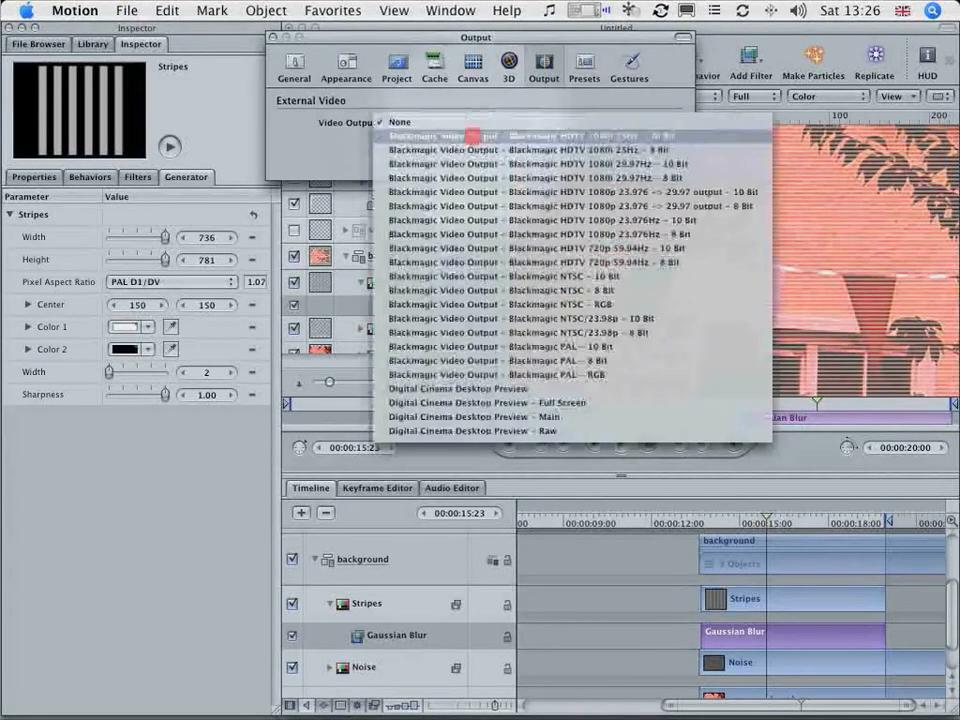
pyautogui.click(400, 122)
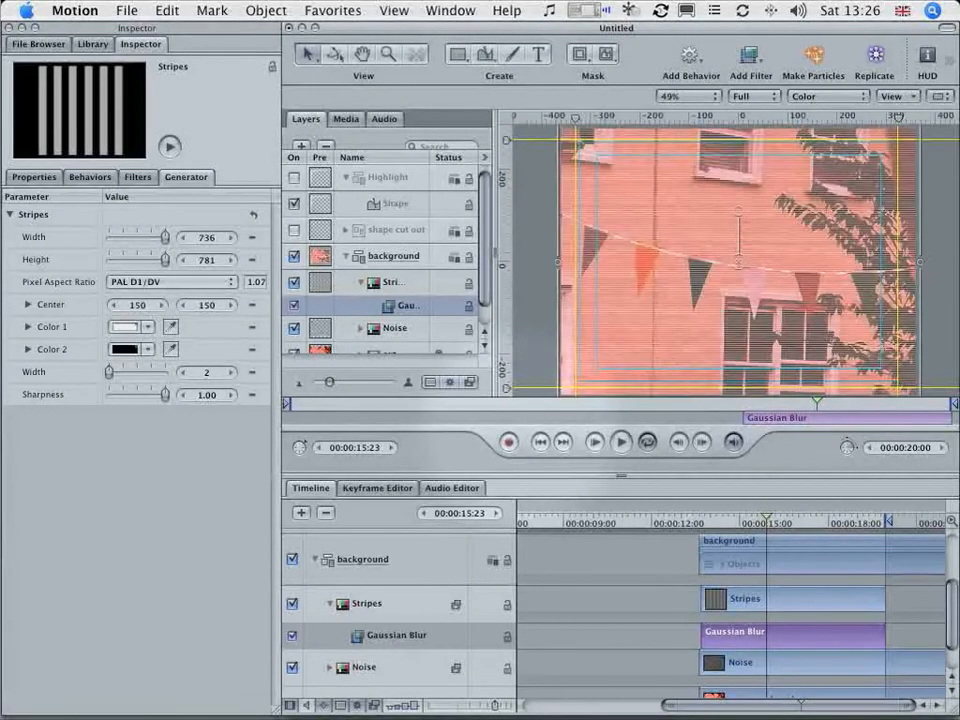
# - Add a Vignette filter to the market street footage layer
pyautogui.click(620, 442)
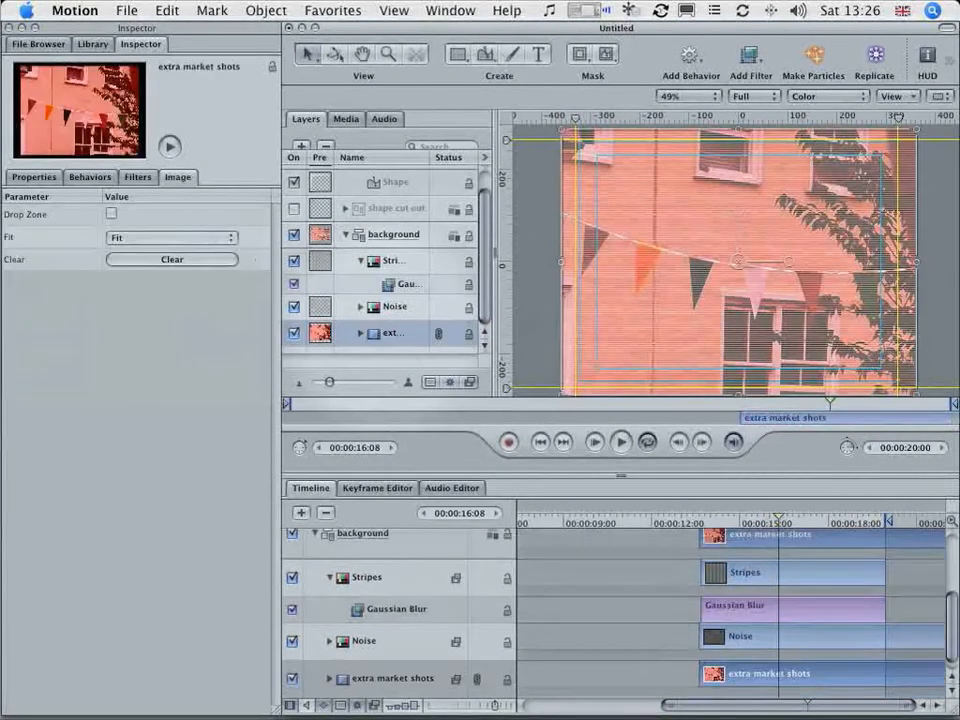
pyautogui.click(750, 56)
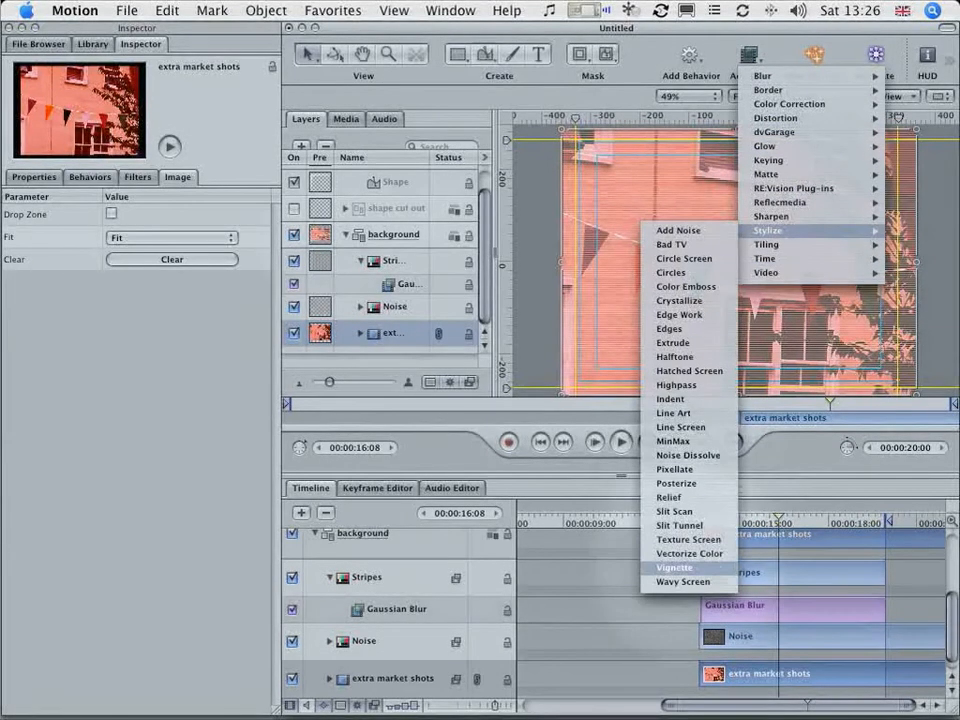
pyautogui.click(674, 568)
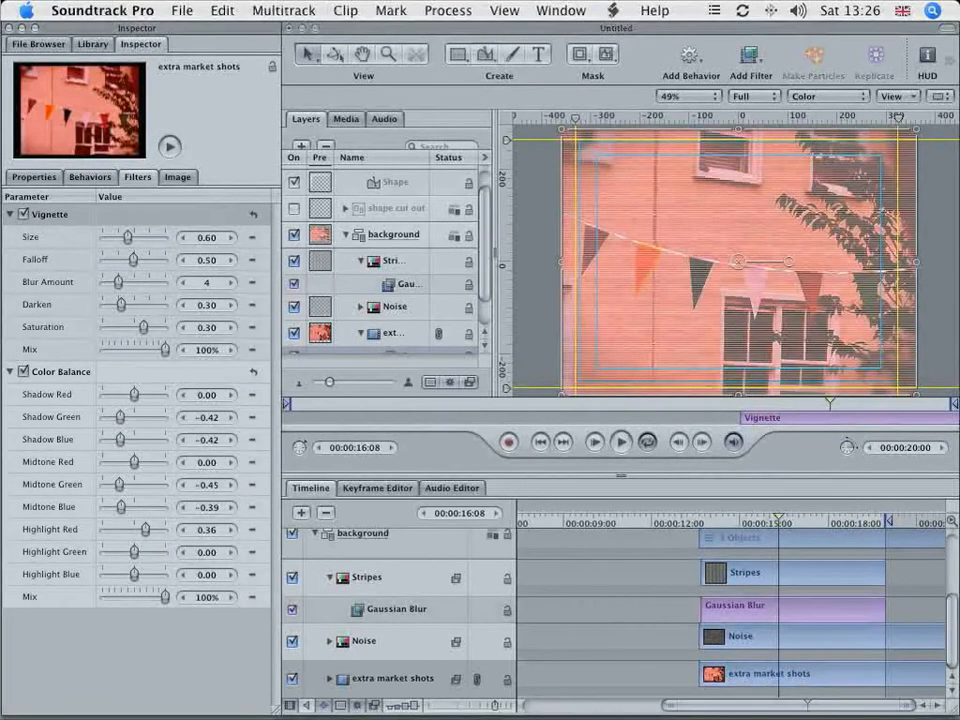
pyautogui.click(128, 236)
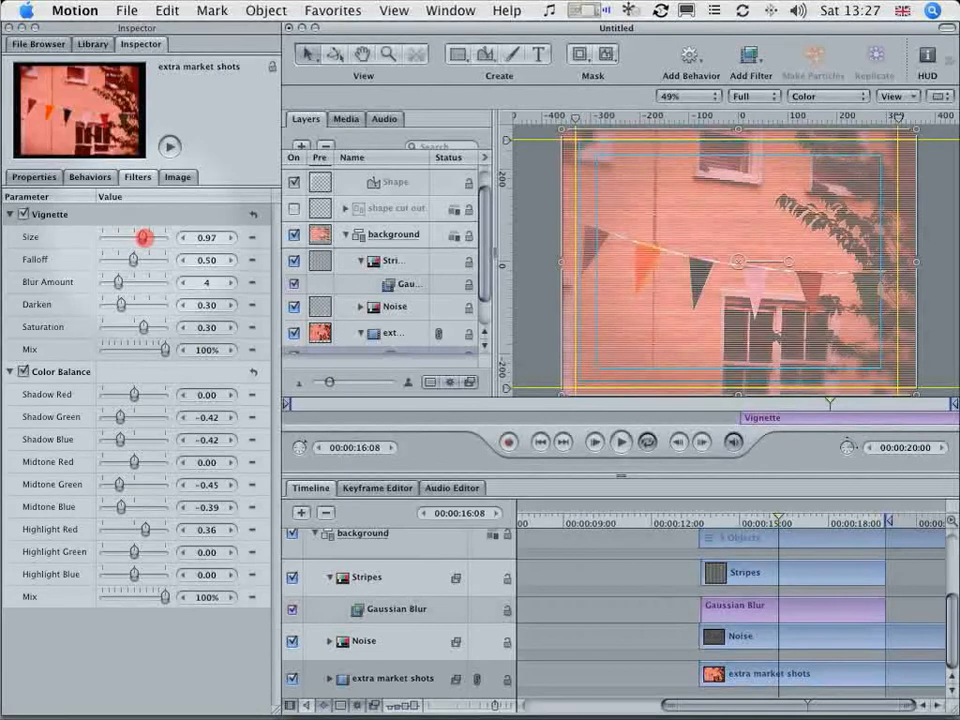
# - Tune the vignette to size 1.20, no blur, slightly reduced saturation and darken about 0.51
pyautogui.moveTo(144, 236); pyautogui.dragTo(130, 236)
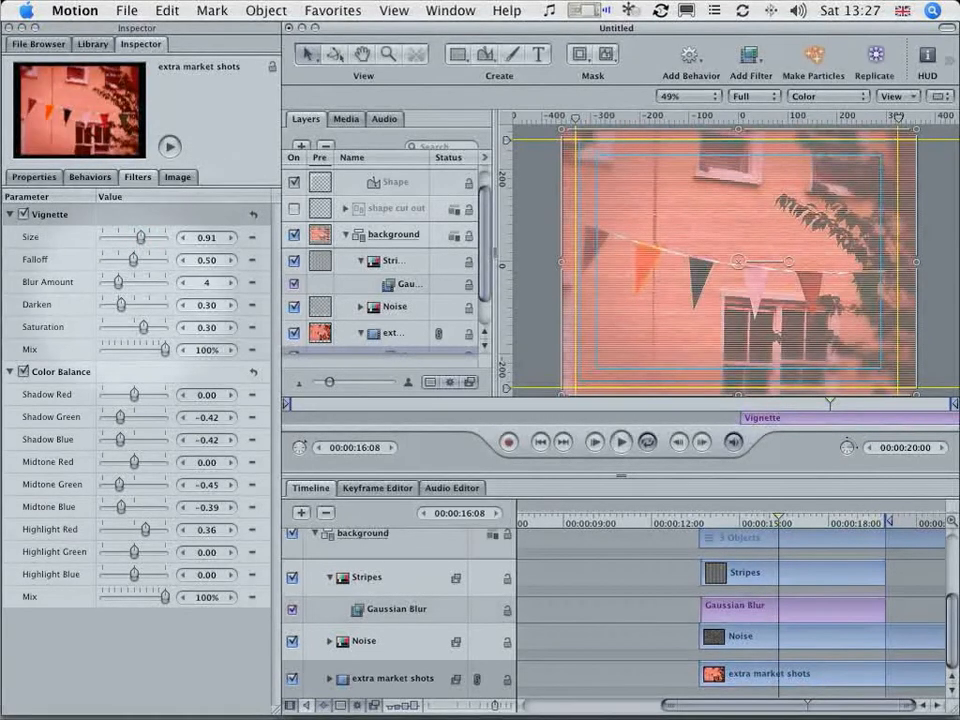
pyautogui.moveTo(128, 304); pyautogui.dragTo(140, 304)
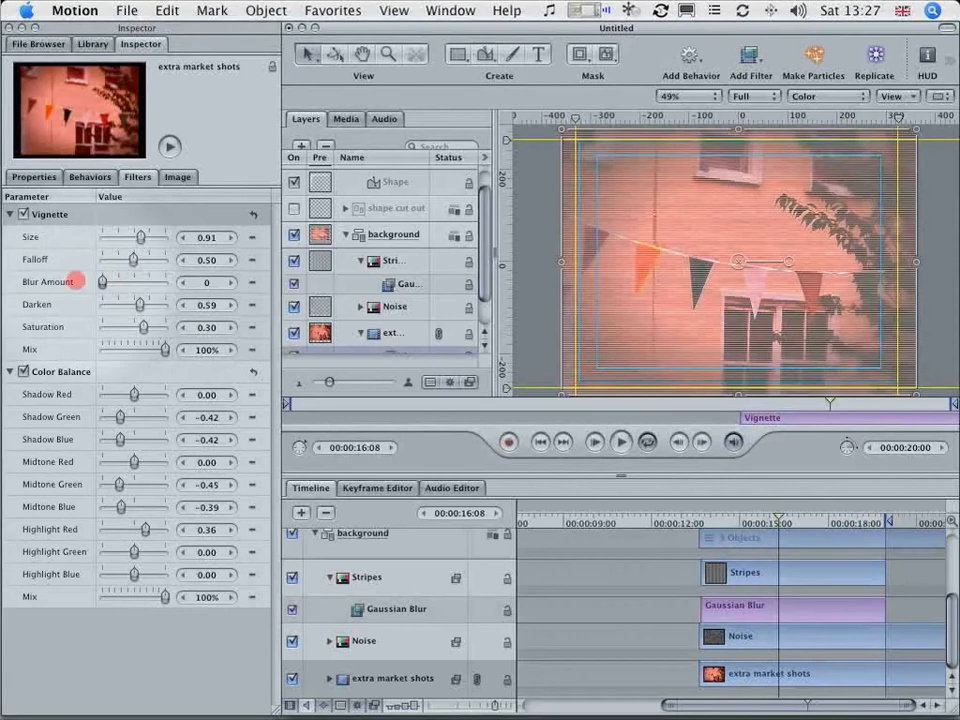
pyautogui.moveTo(164, 328); pyautogui.dragTo(148, 328)
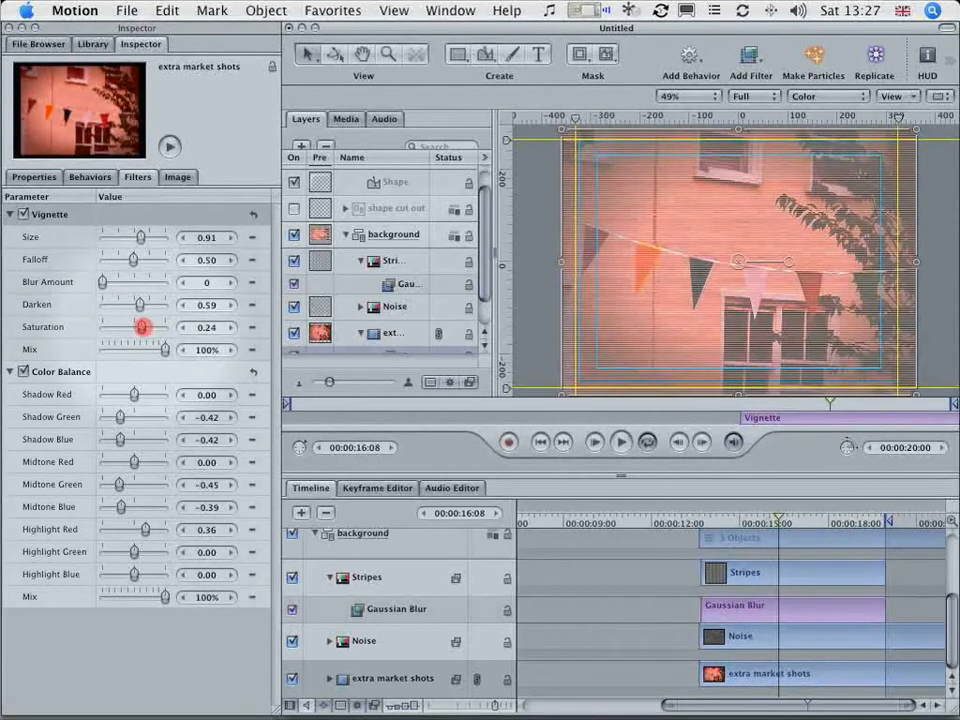
pyautogui.moveTo(148, 328); pyautogui.dragTo(160, 328)
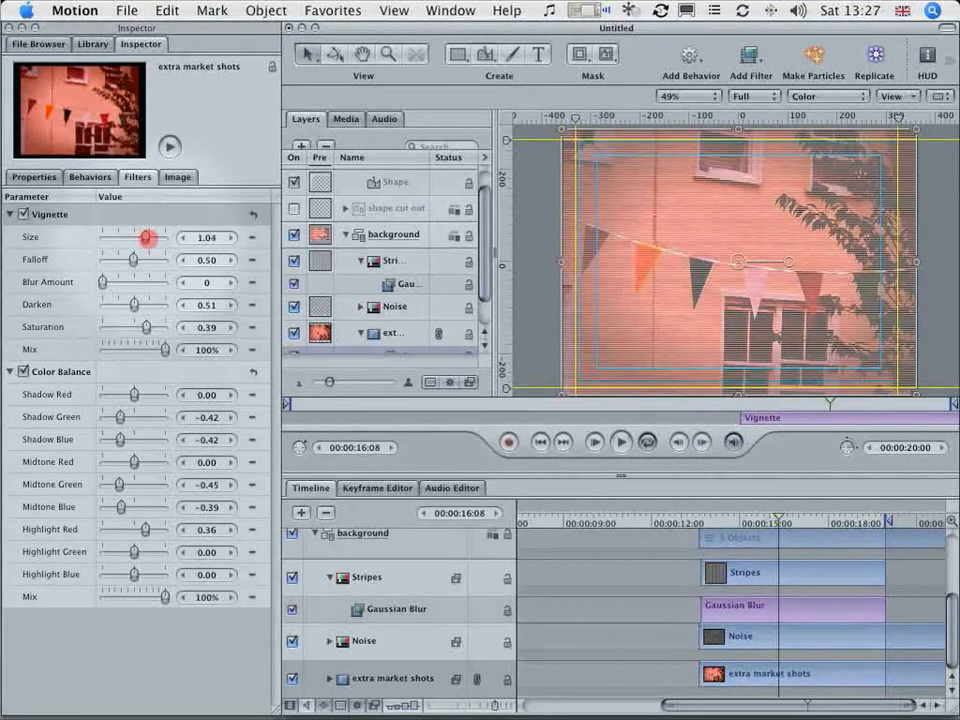
pyautogui.moveTo(148, 236); pyautogui.dragTo(164, 236)
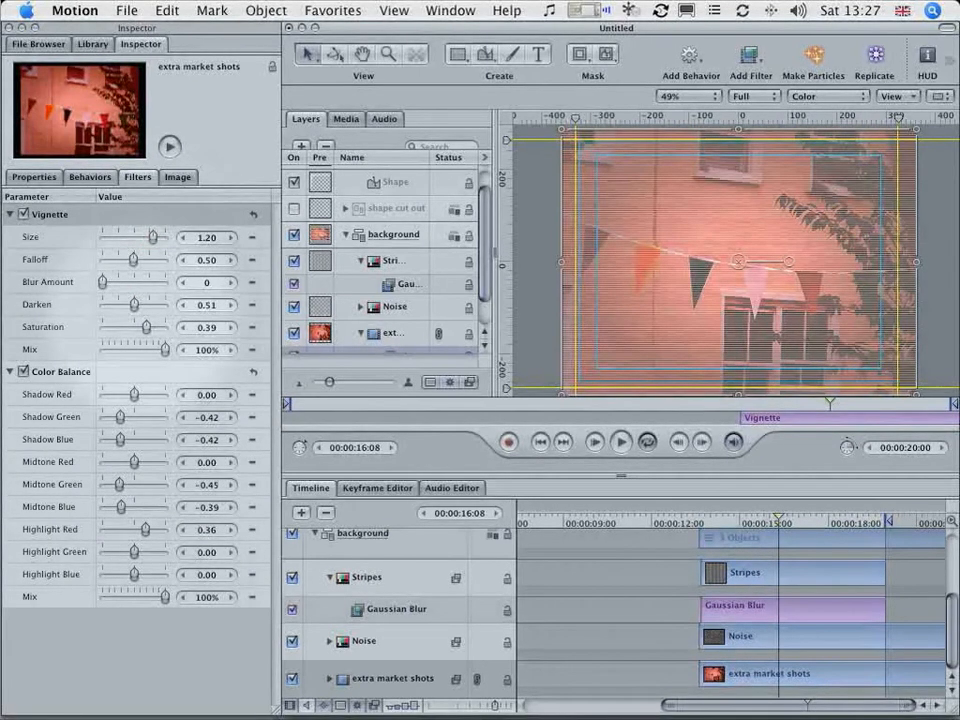
pyautogui.moveTo(140, 304); pyautogui.dragTo(128, 304)
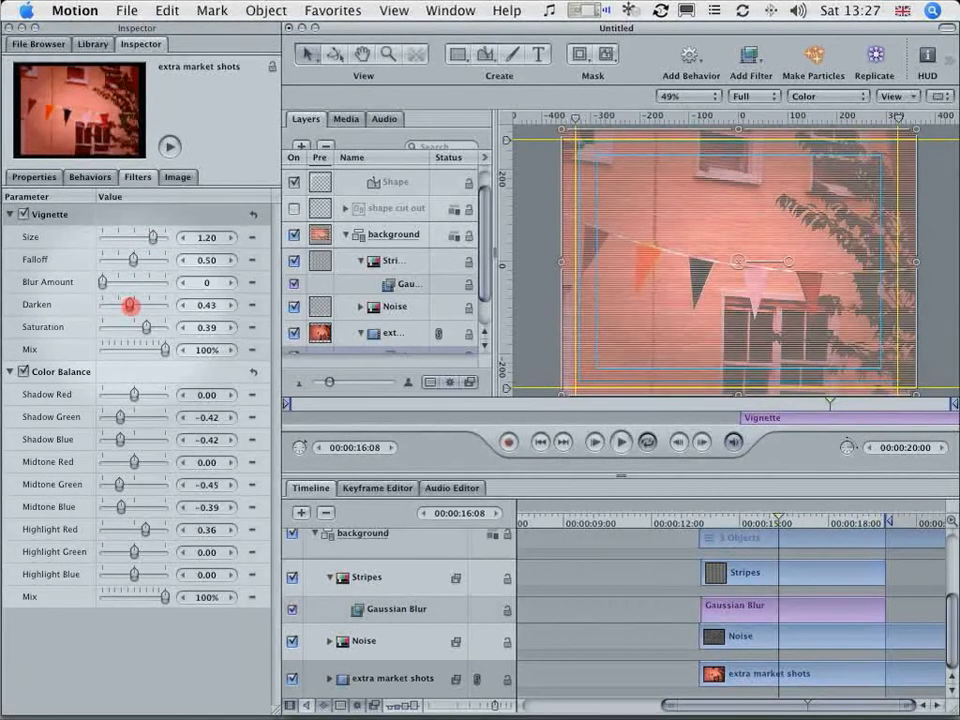
pyautogui.moveTo(126, 304); pyautogui.dragTo(136, 304)
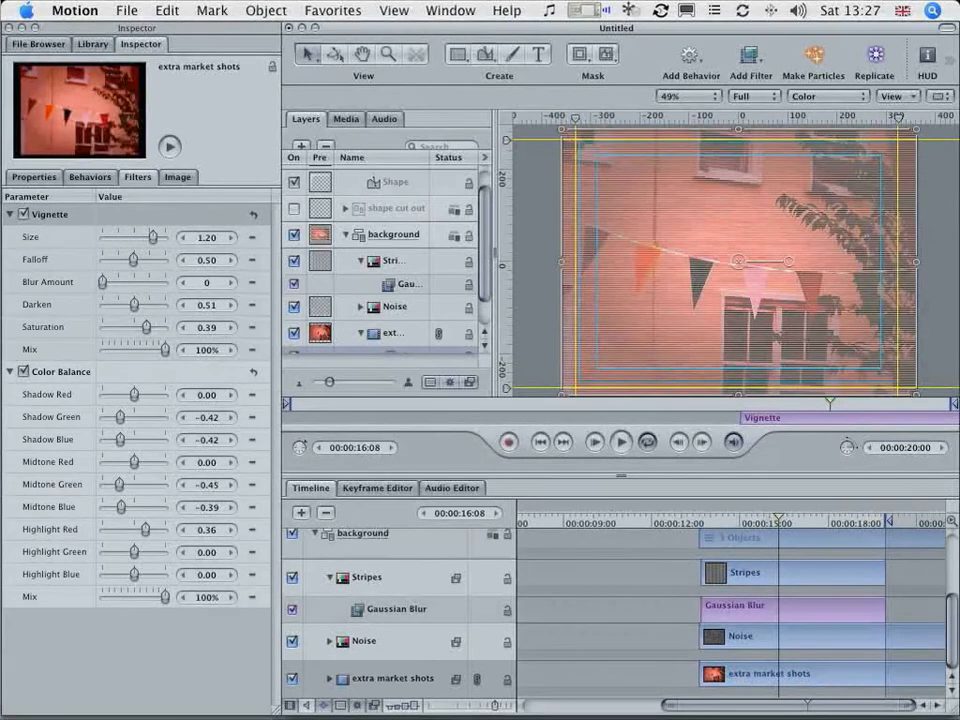
# - Enlarge the Timeline panel and collapse the background group
pyautogui.click(76, 10)
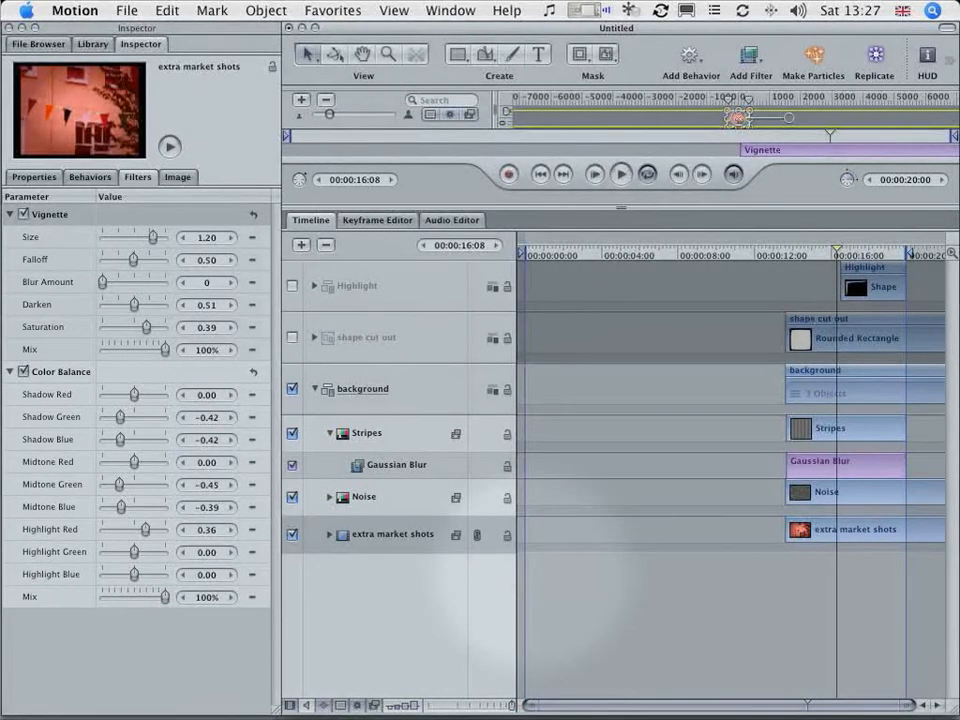
pyautogui.click(584, 256)
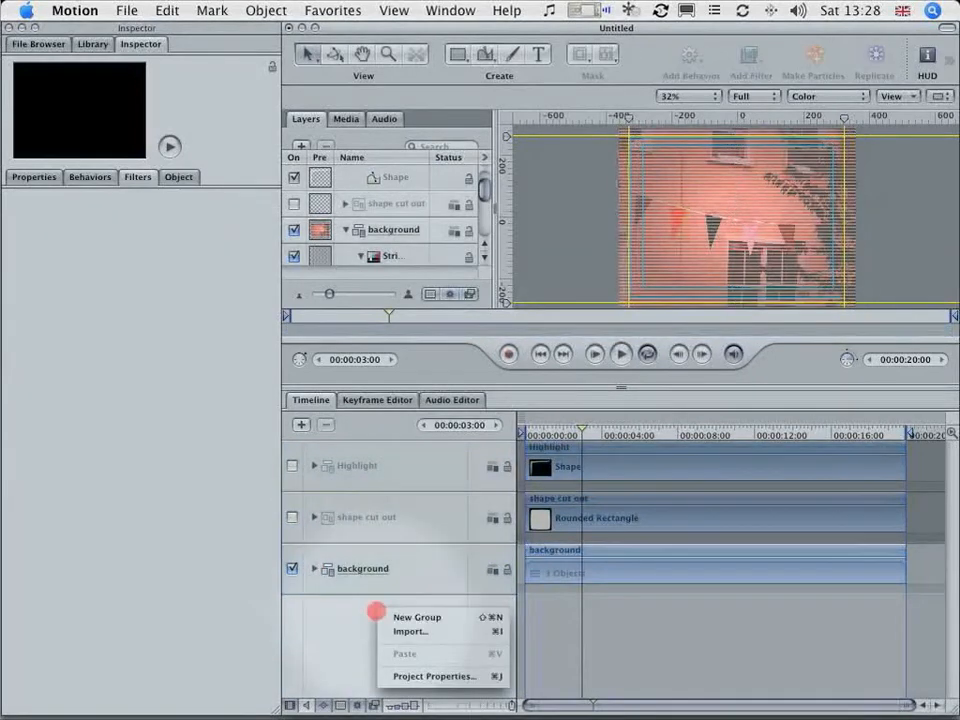
# - Create a group named 'white rectangle' and move it just above the background group
pyautogui.click(416, 616)
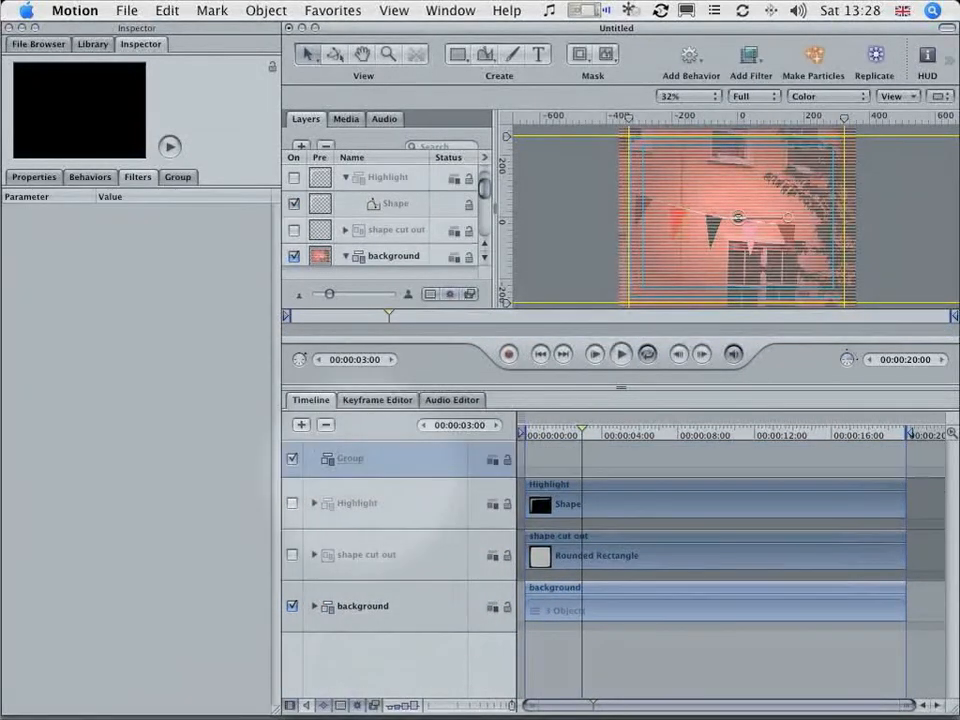
pyautogui.write('w')
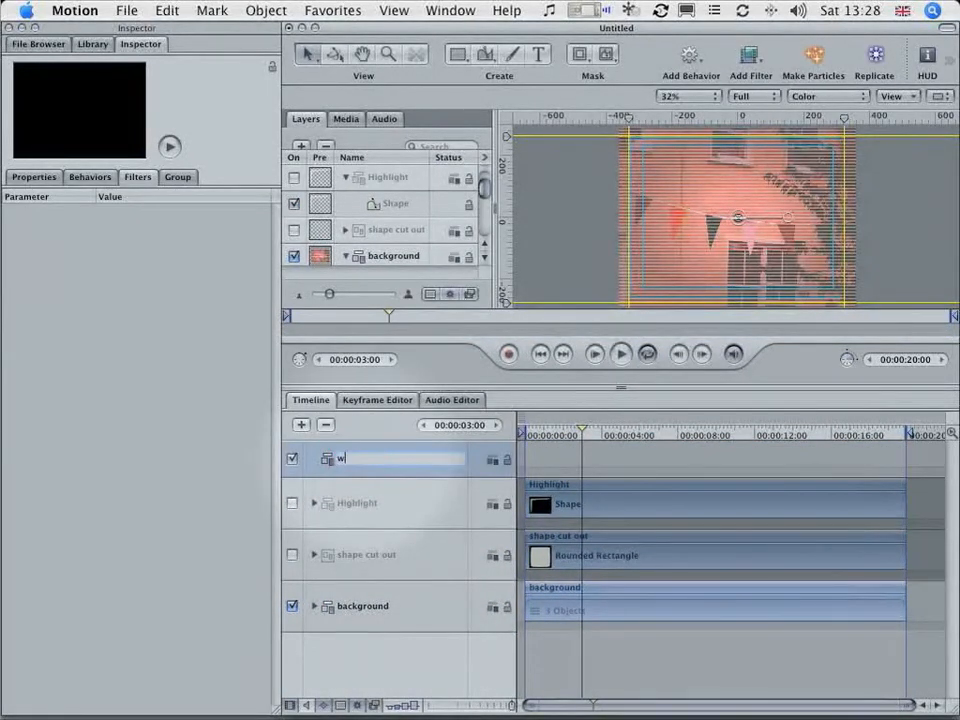
pyautogui.write('hite rectangle')
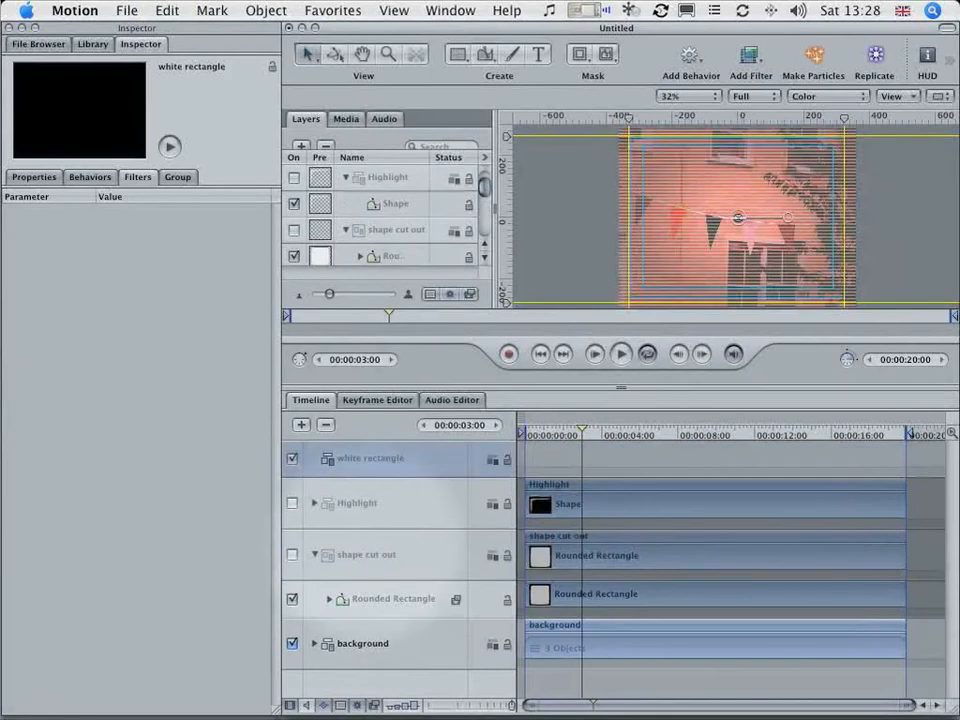
pyautogui.click(264, 10)
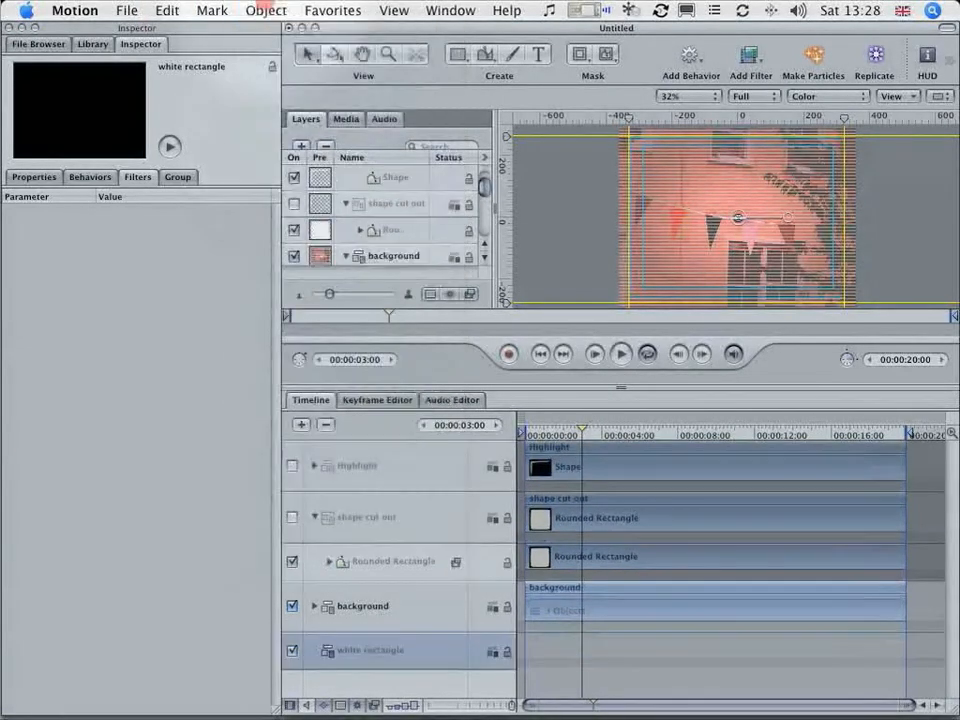
pyautogui.click(264, 10)
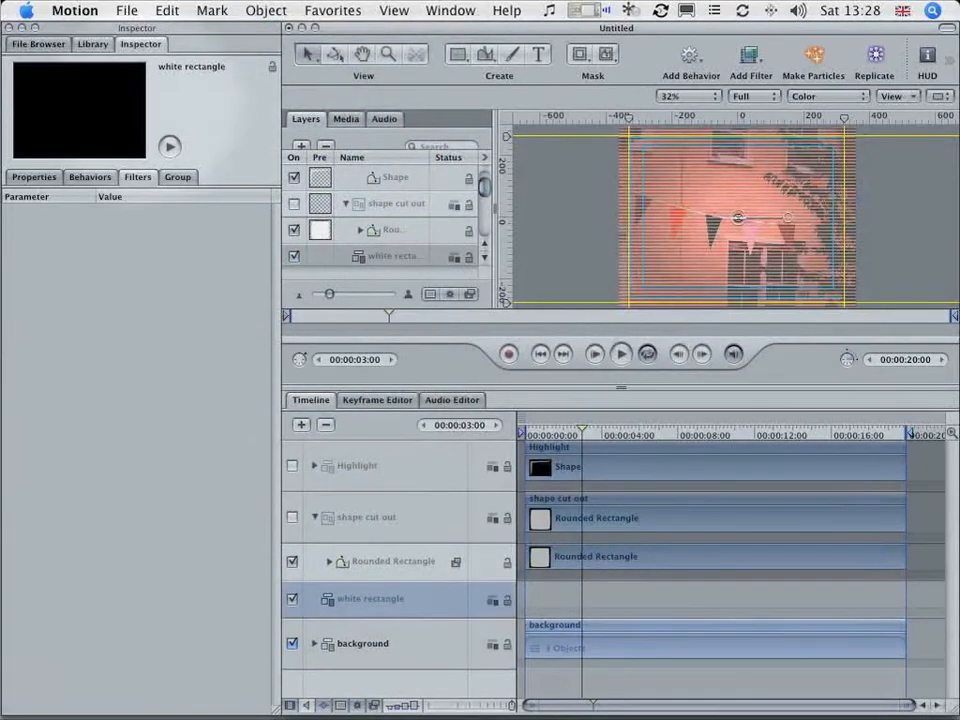
pyautogui.click(92, 44)
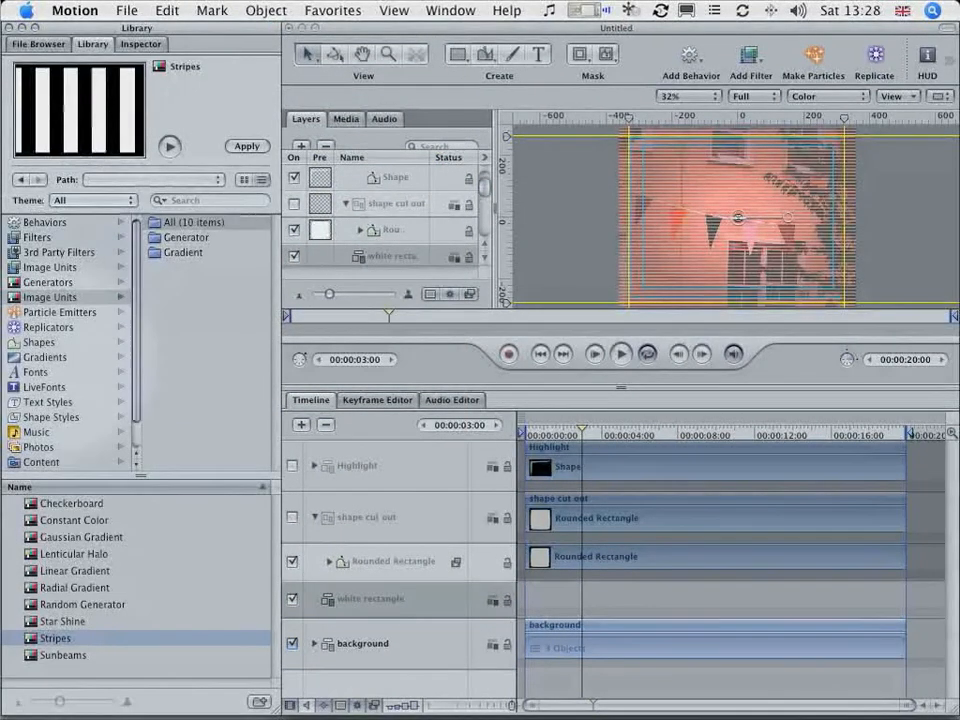
# - Add a Rectangle shape from the Library into the white rectangle group, Y position about 103
pyautogui.click(38, 342)
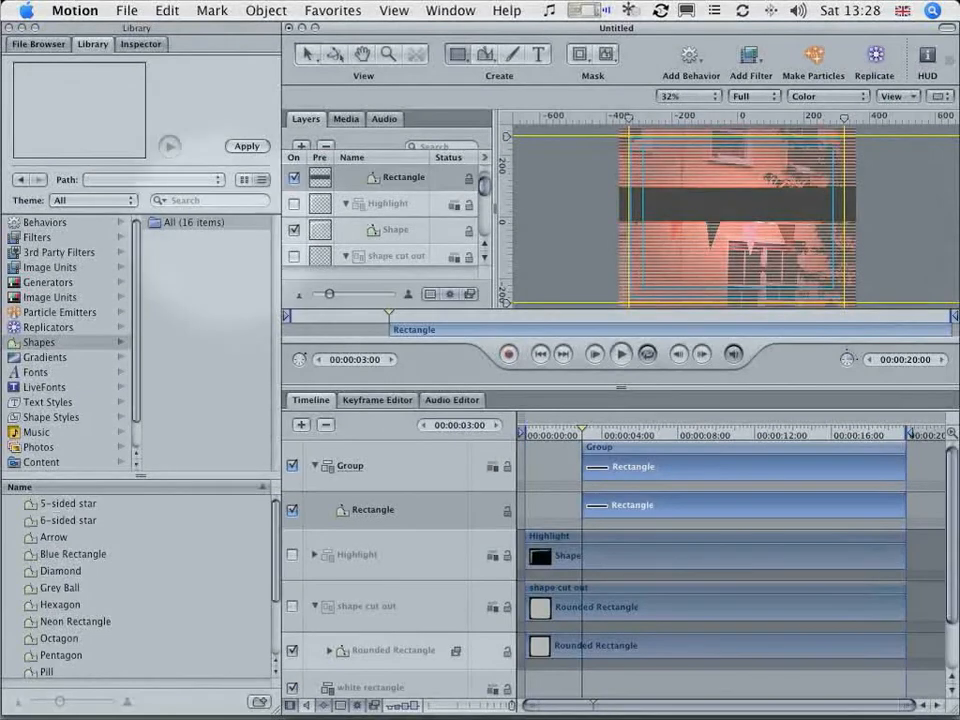
pyautogui.click(140, 44)
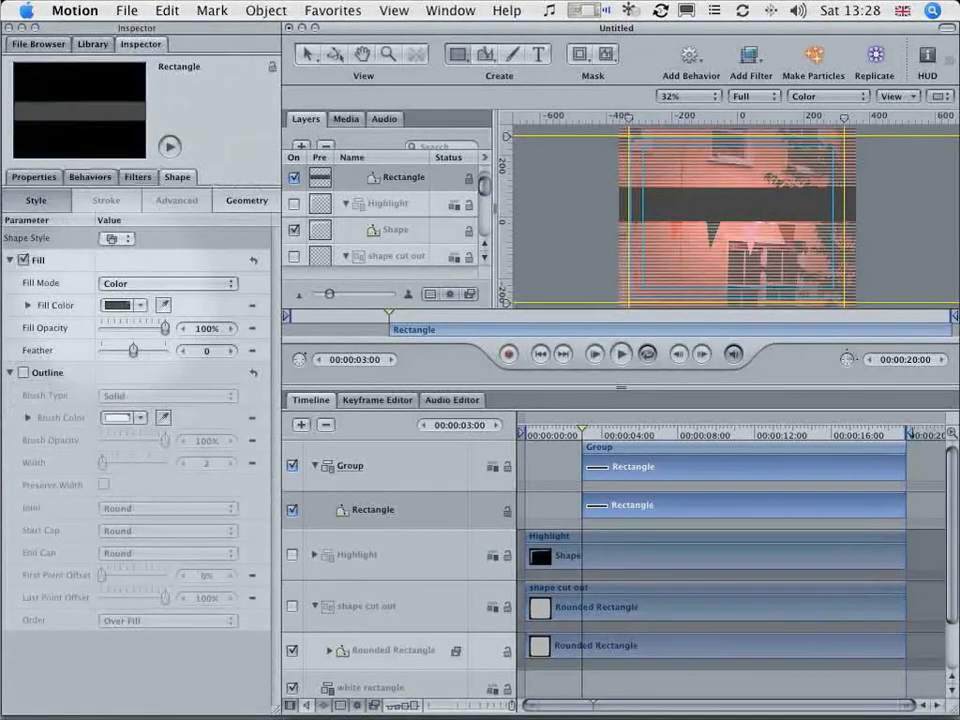
pyautogui.click(116, 304)
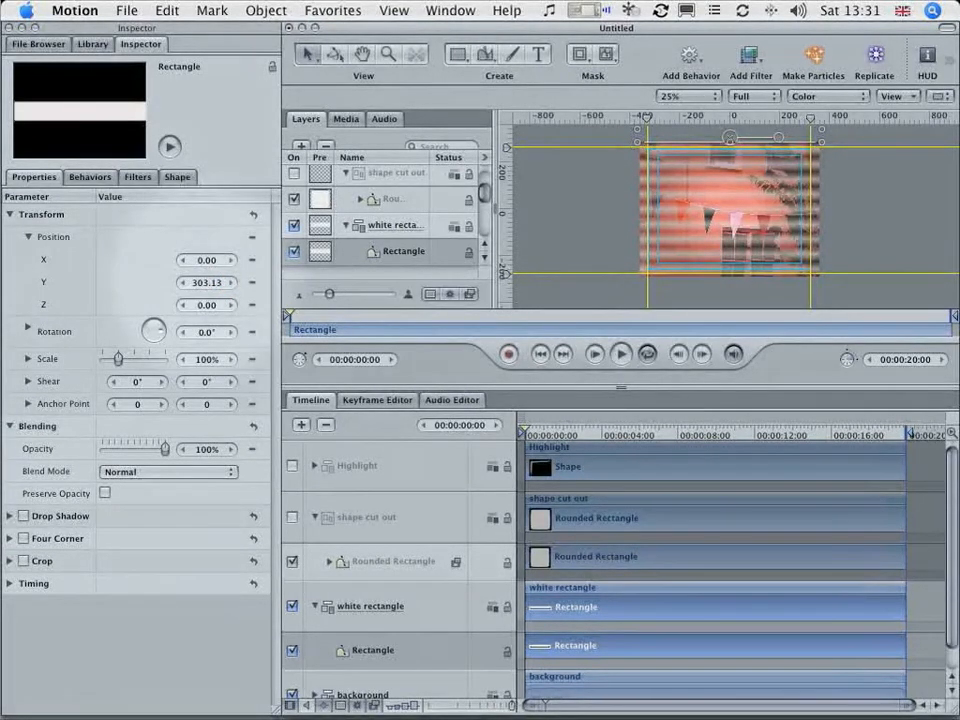
# - Keyframe the rectangle's Position Y from 303.13 to -394.87, viewing the curve in the Keyframe Editor
pyautogui.click(254, 280)
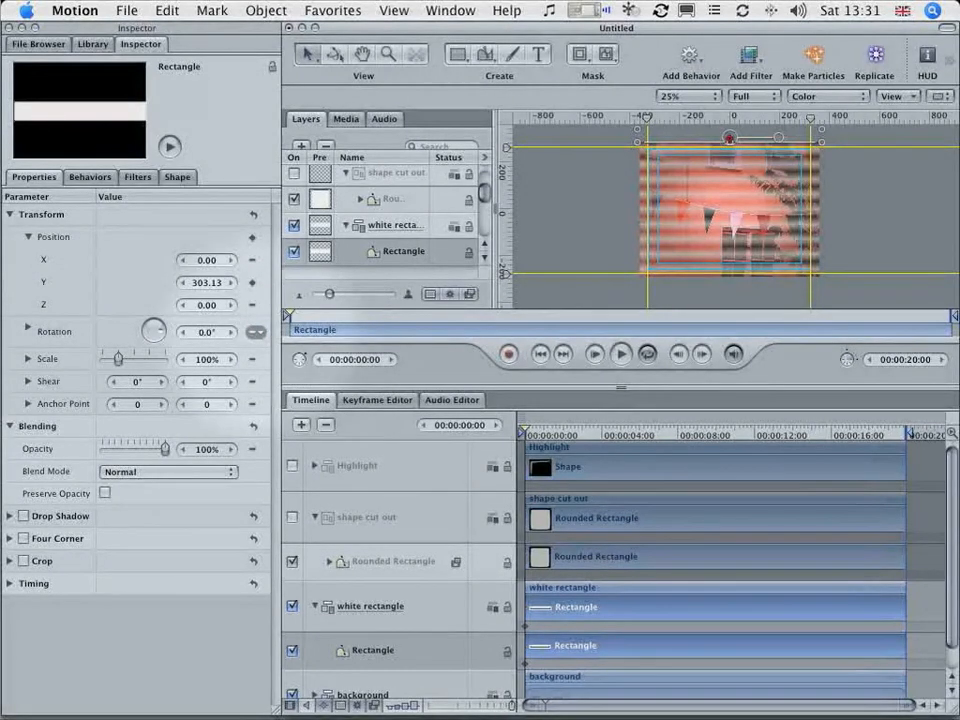
pyautogui.click(450, 10)
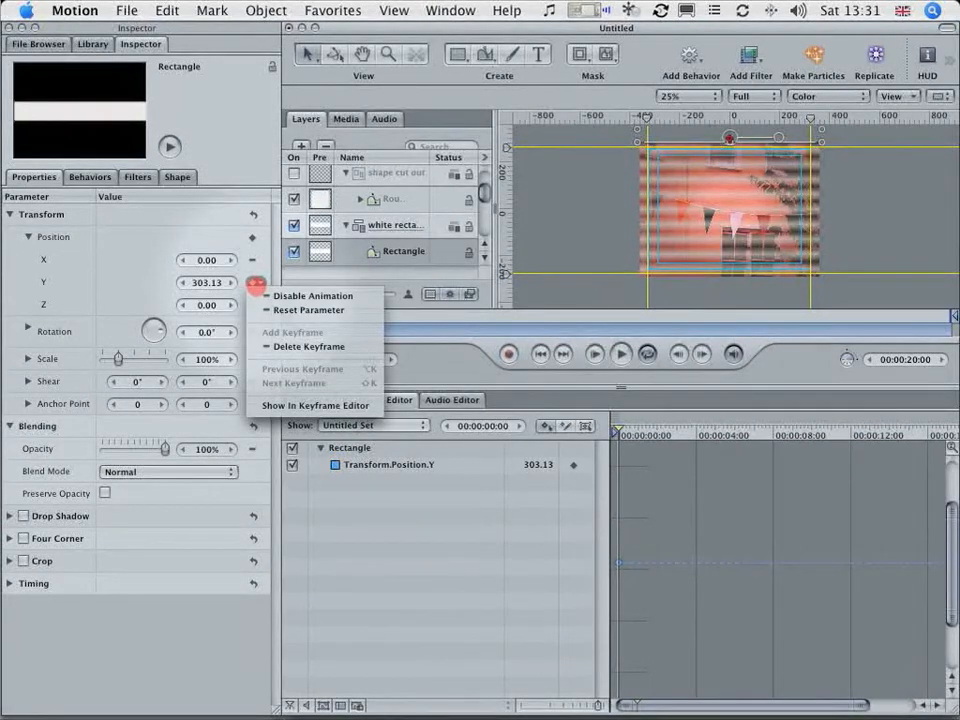
pyautogui.moveTo(314, 404)
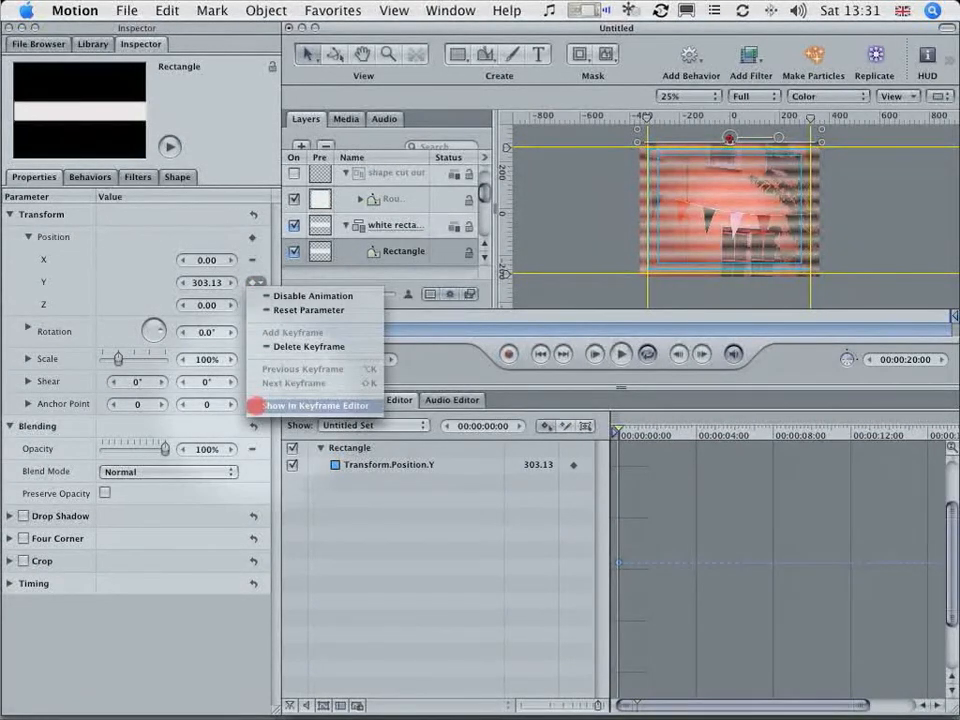
pyautogui.click(316, 404)
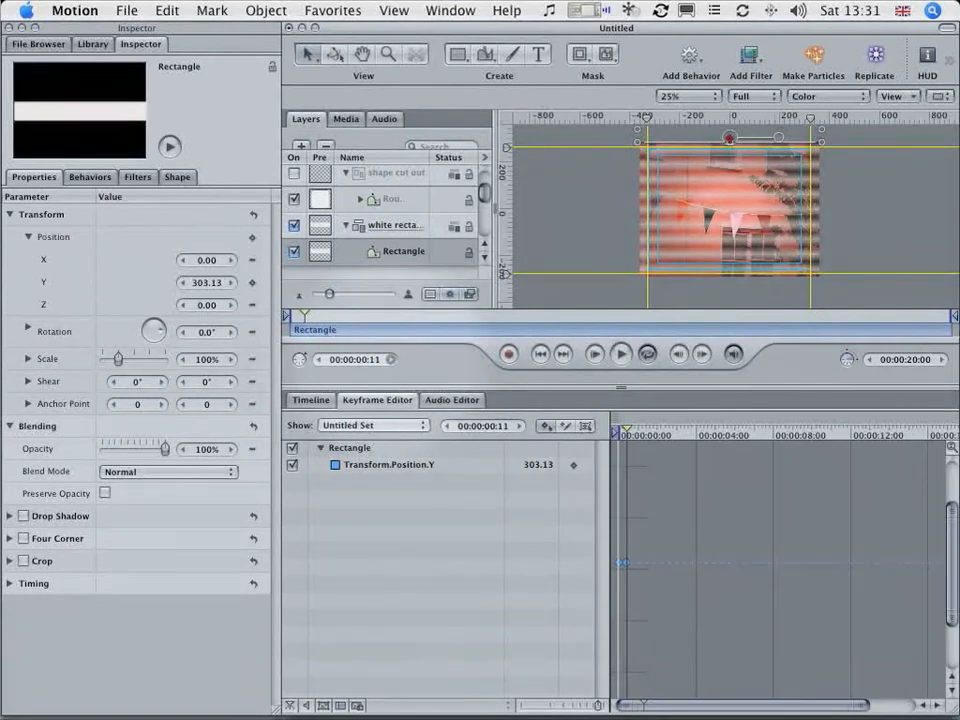
pyautogui.click(256, 282)
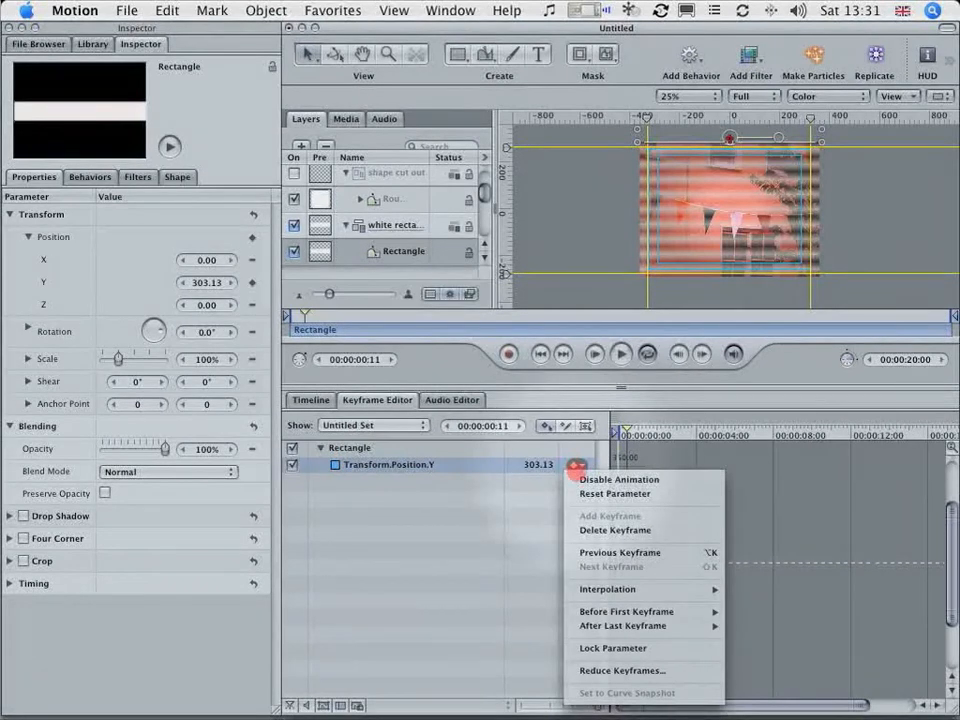
pyautogui.moveTo(620, 552)
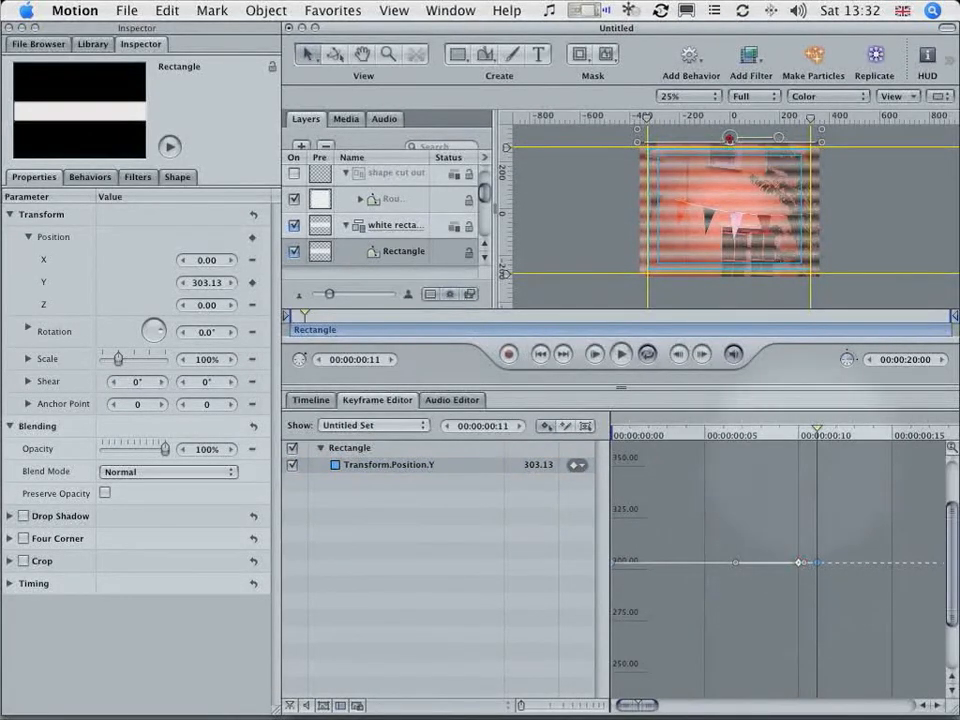
pyautogui.click(256, 280)
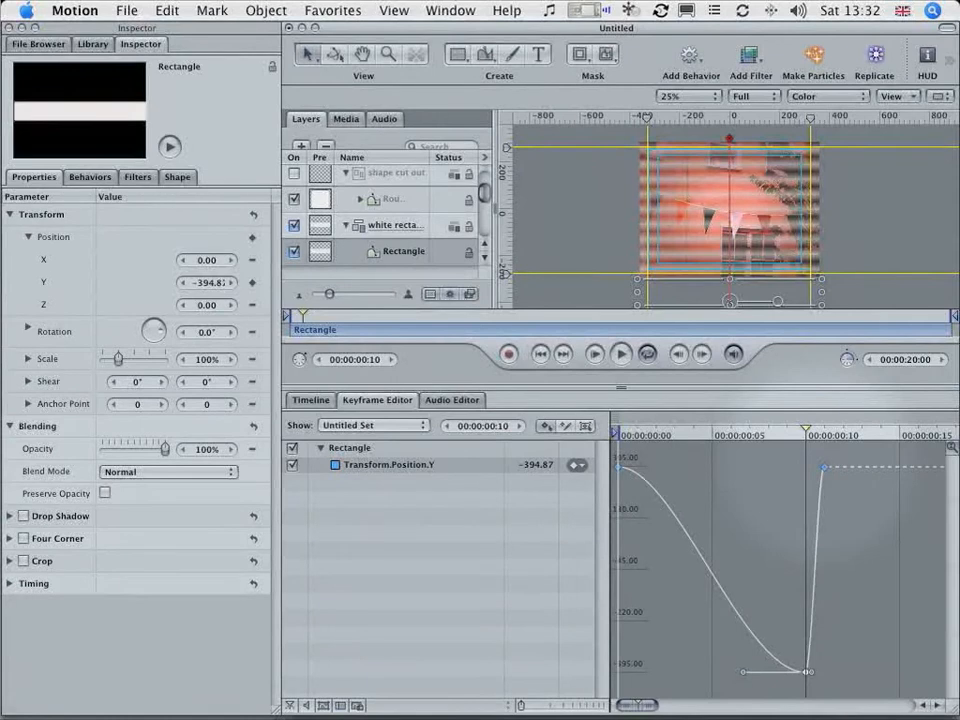
# - Set the rectangle's Position.Y animation to Repeat after its last keyframe
pyautogui.click(824, 468)
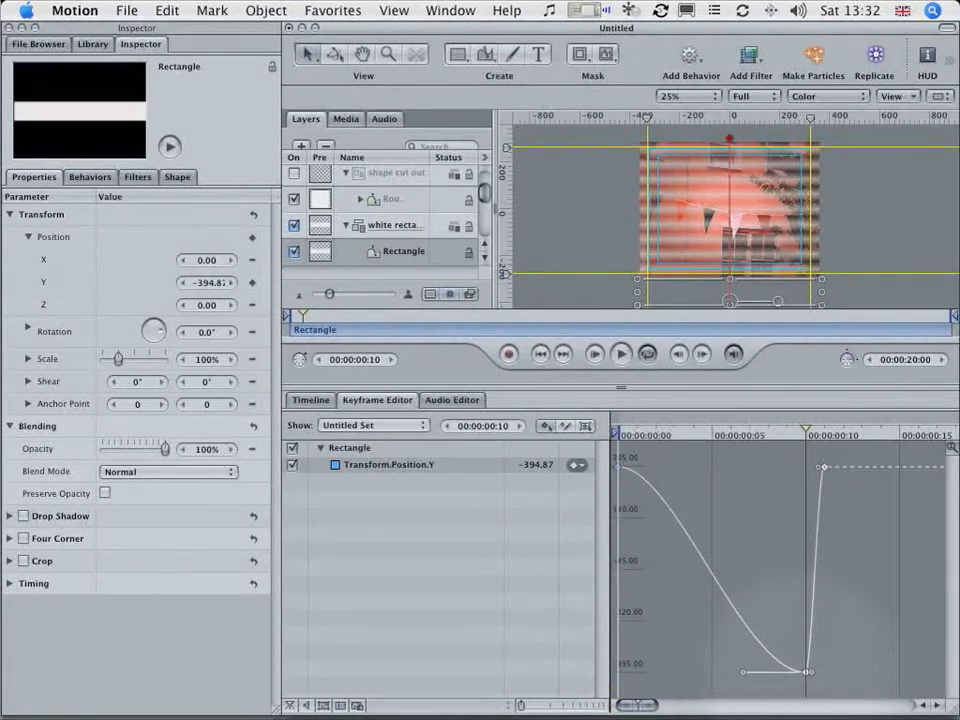
pyautogui.rightClick(780, 670)
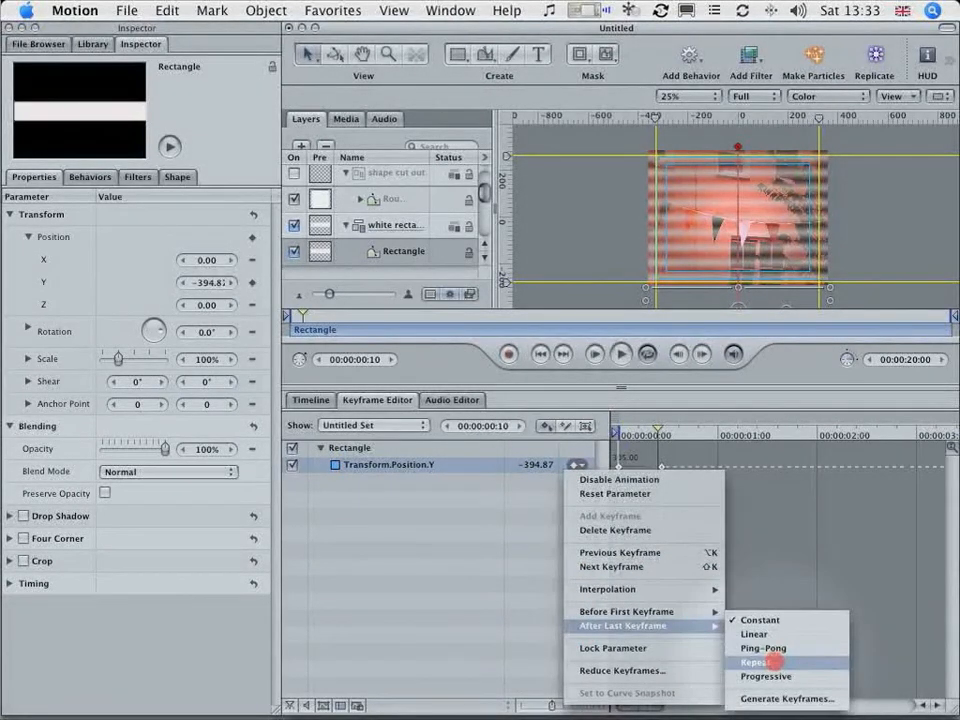
pyautogui.click(756, 662)
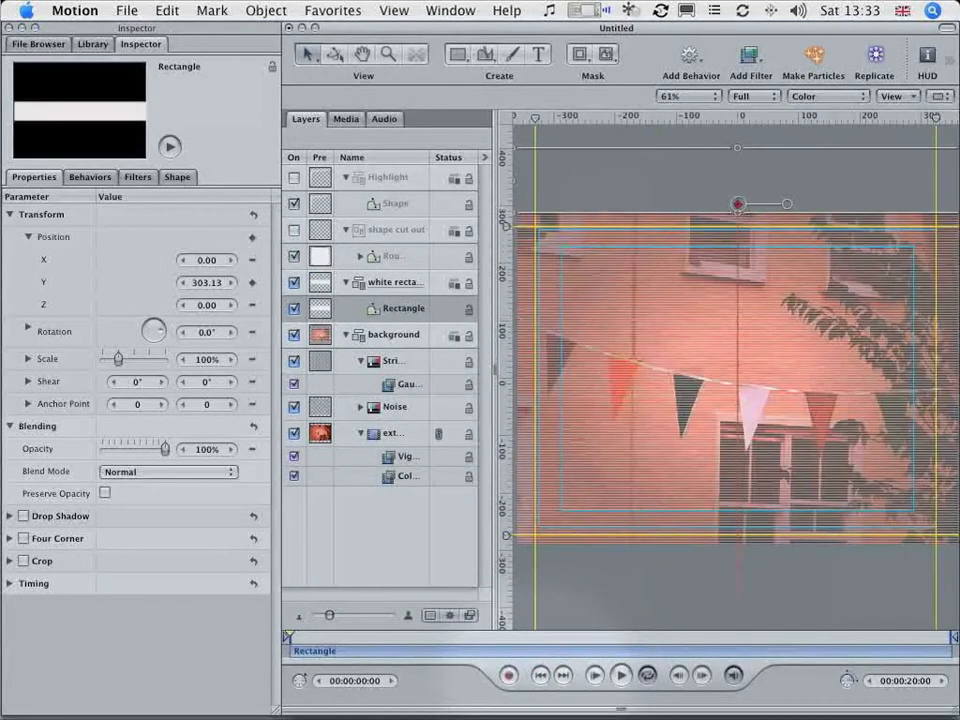
# - Add an Oscillate behavior to the band's opacity and lower its amplitude to 46%
pyautogui.click(620, 676)
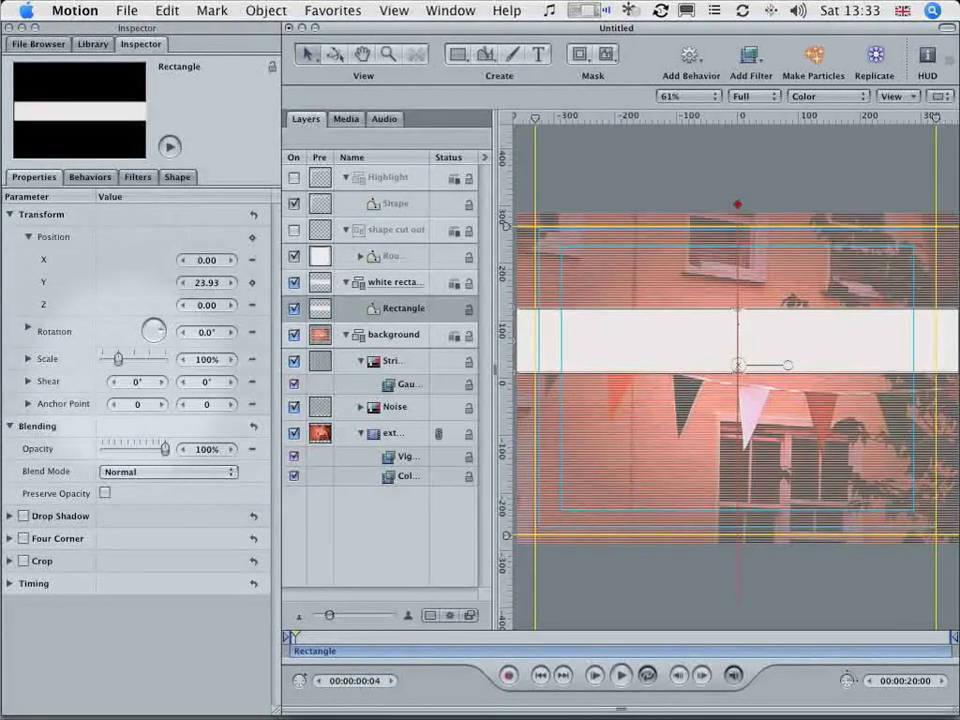
pyautogui.moveTo(164, 448); pyautogui.dragTo(104, 448)
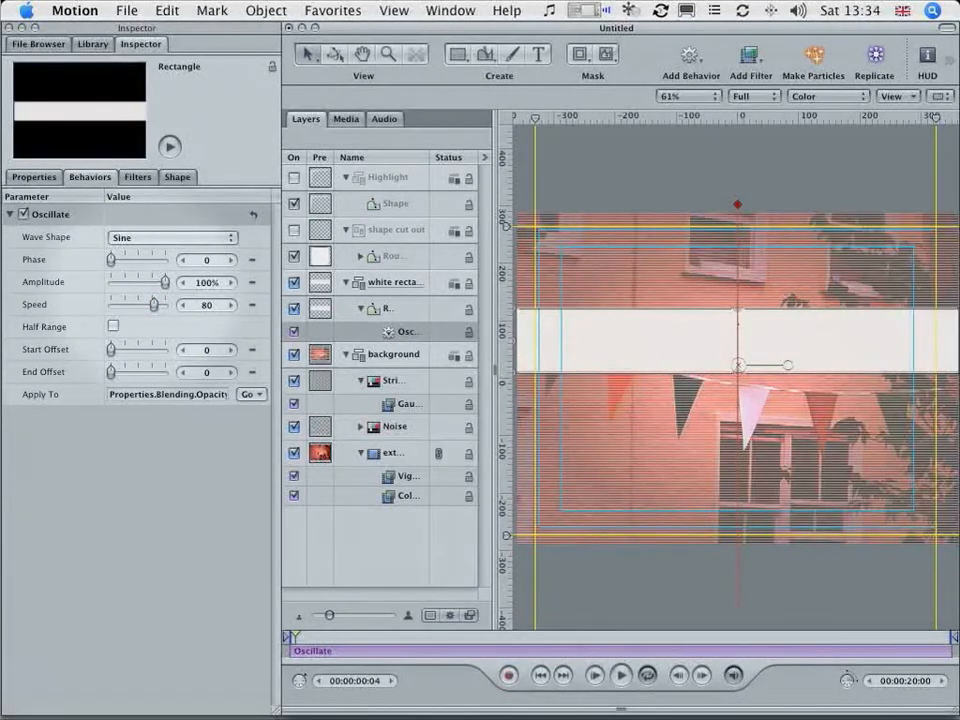
pyautogui.moveTo(164, 282); pyautogui.dragTo(138, 282)
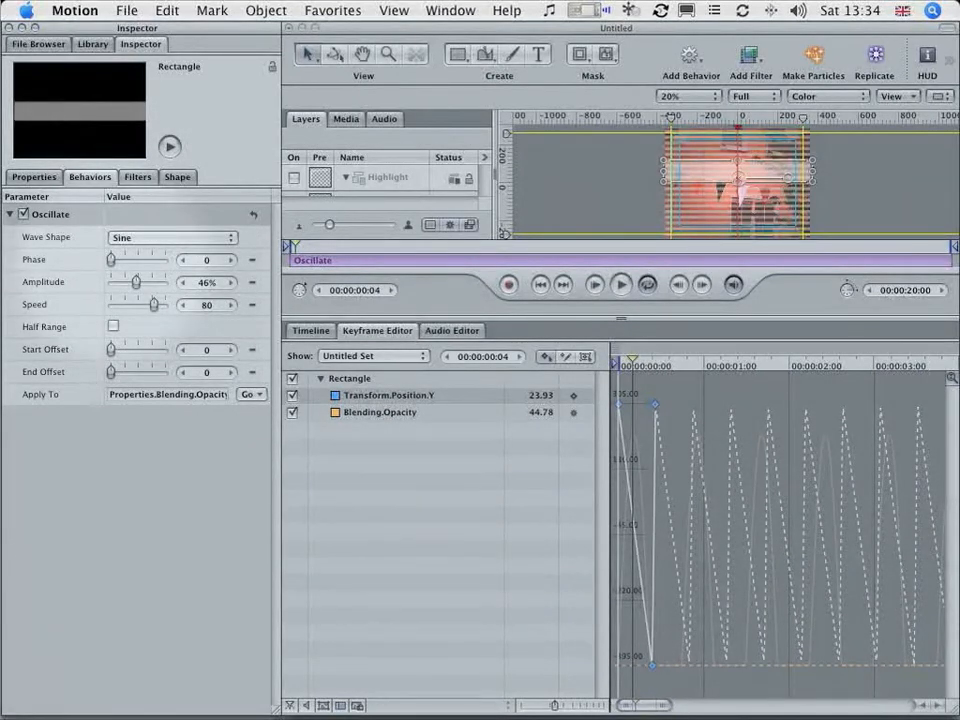
# - Raise the Oscillate speed to about 125 for a faster opacity pulse
pyautogui.moveTo(158, 304); pyautogui.dragTo(144, 304)
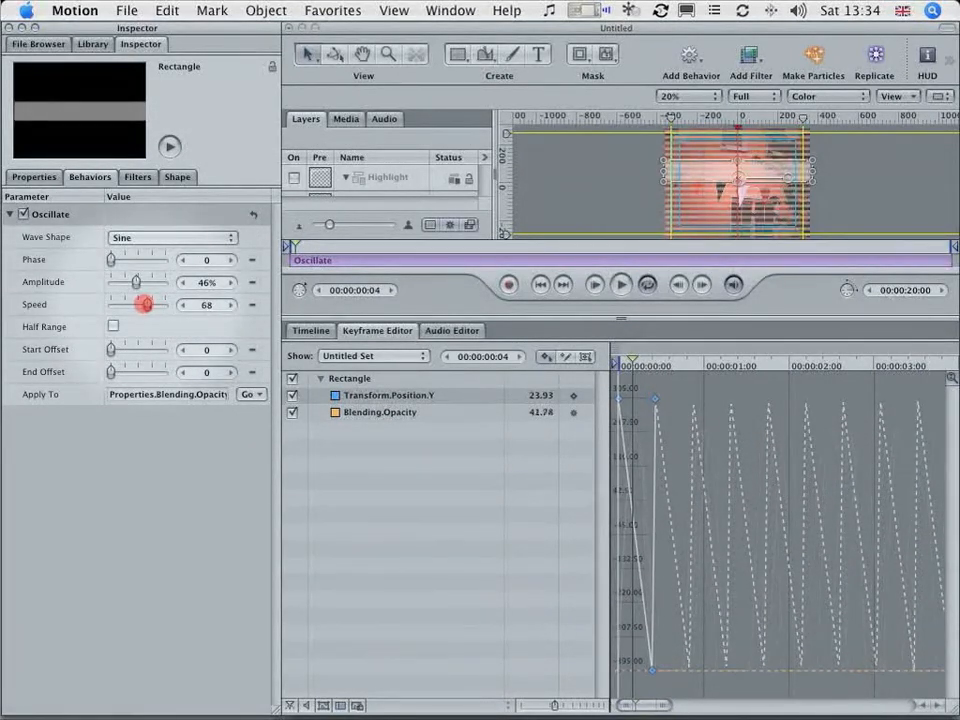
pyautogui.moveTo(144, 304); pyautogui.dragTo(156, 304)
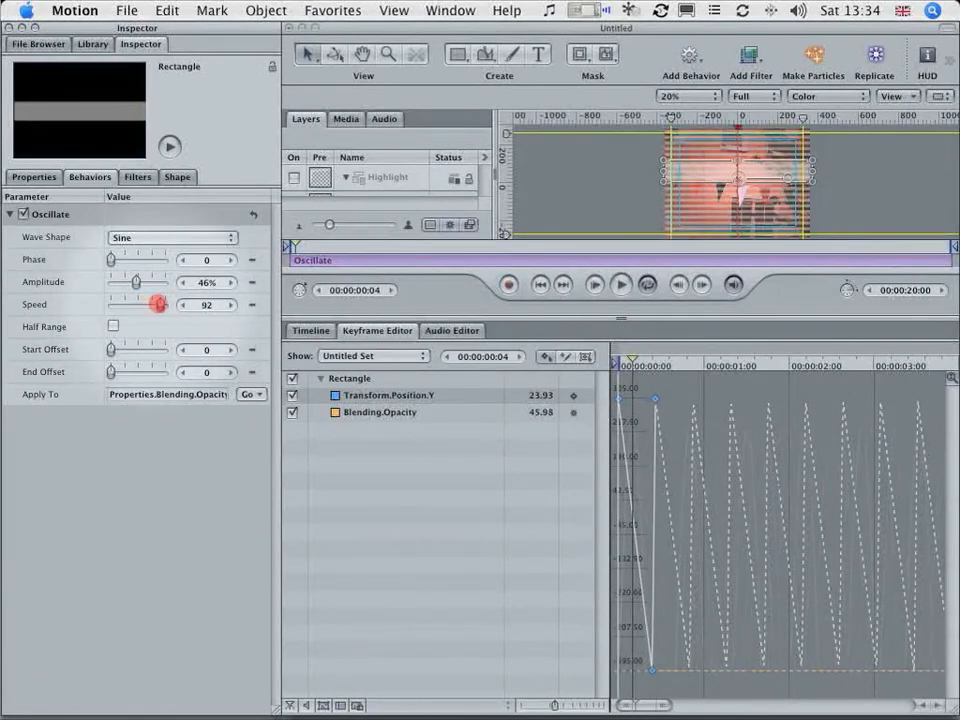
pyautogui.moveTo(152, 304); pyautogui.dragTo(178, 304)
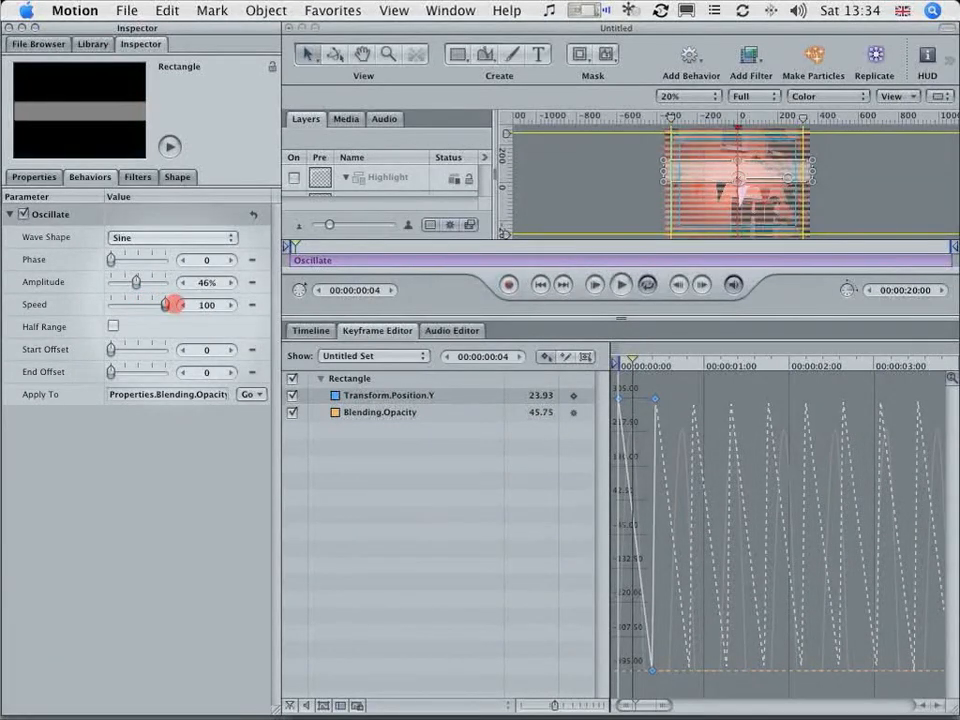
pyautogui.moveTo(176, 304); pyautogui.dragTo(178, 304)
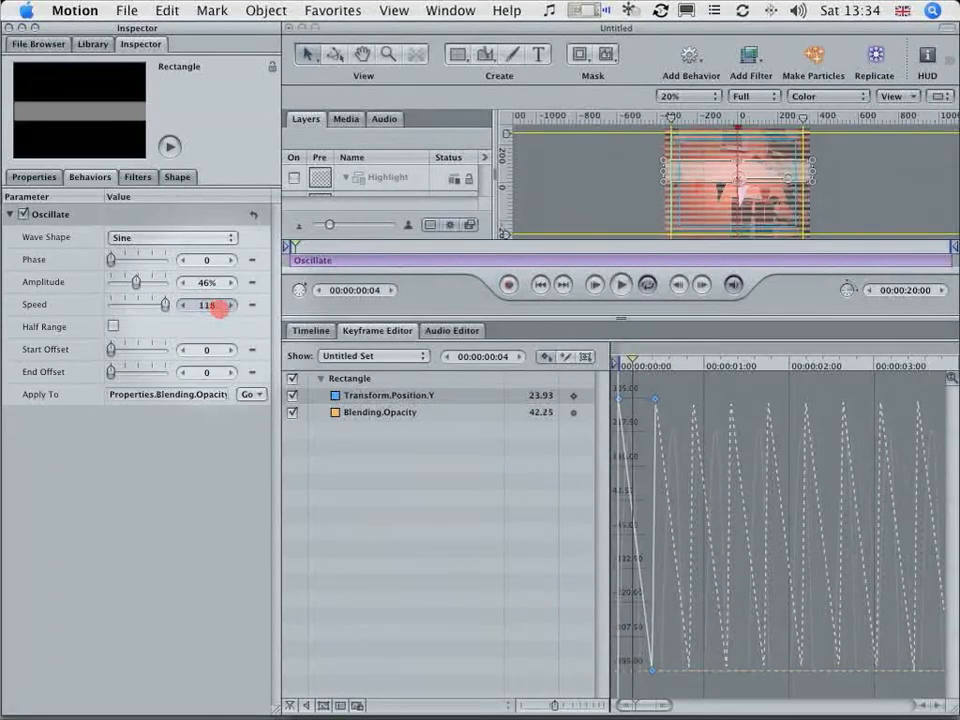
pyautogui.moveTo(218, 304); pyautogui.dragTo(224, 304)
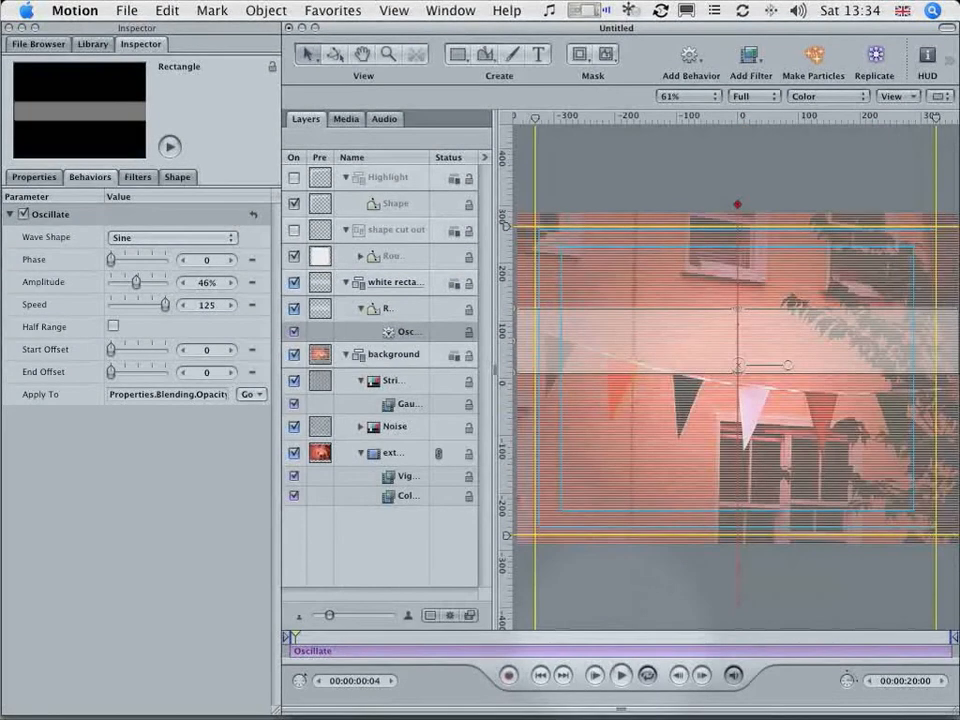
# - Apply a Gaussian Blur filter to soften the white rectangle band
pyautogui.click(620, 676)
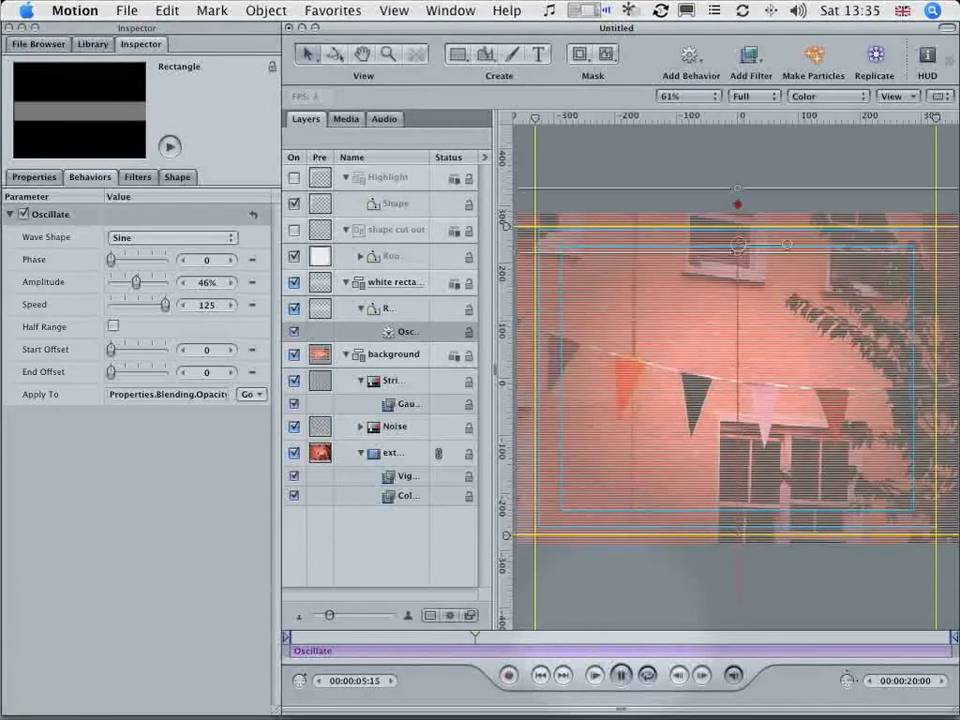
pyautogui.click(750, 56)
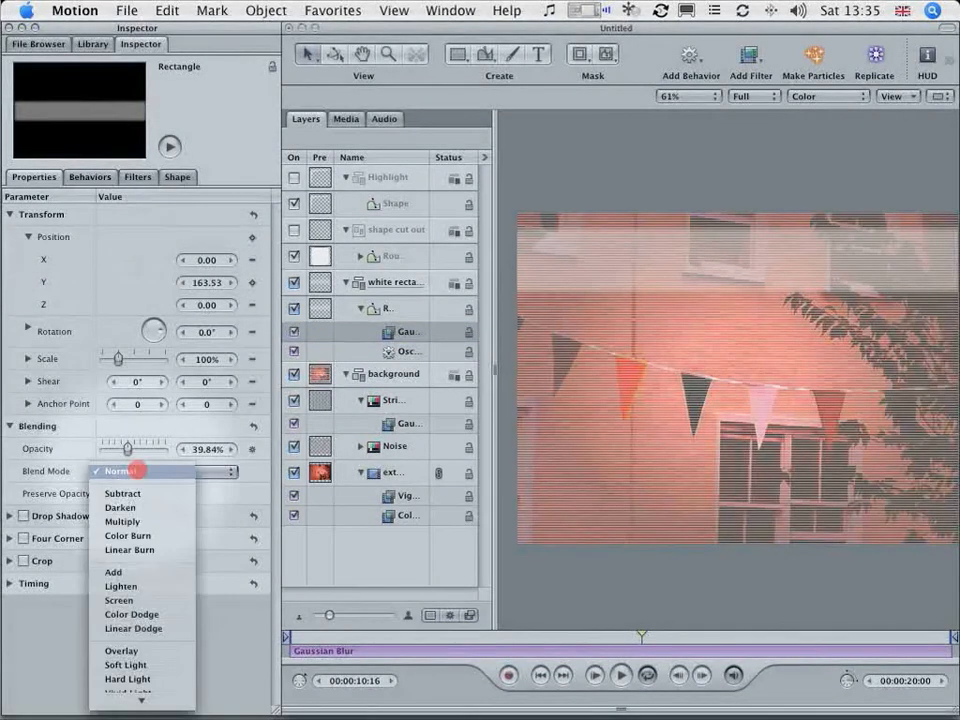
# - Set the band's blend mode to Lighten and re-enable the TV frame layers
pyautogui.click(120, 584)
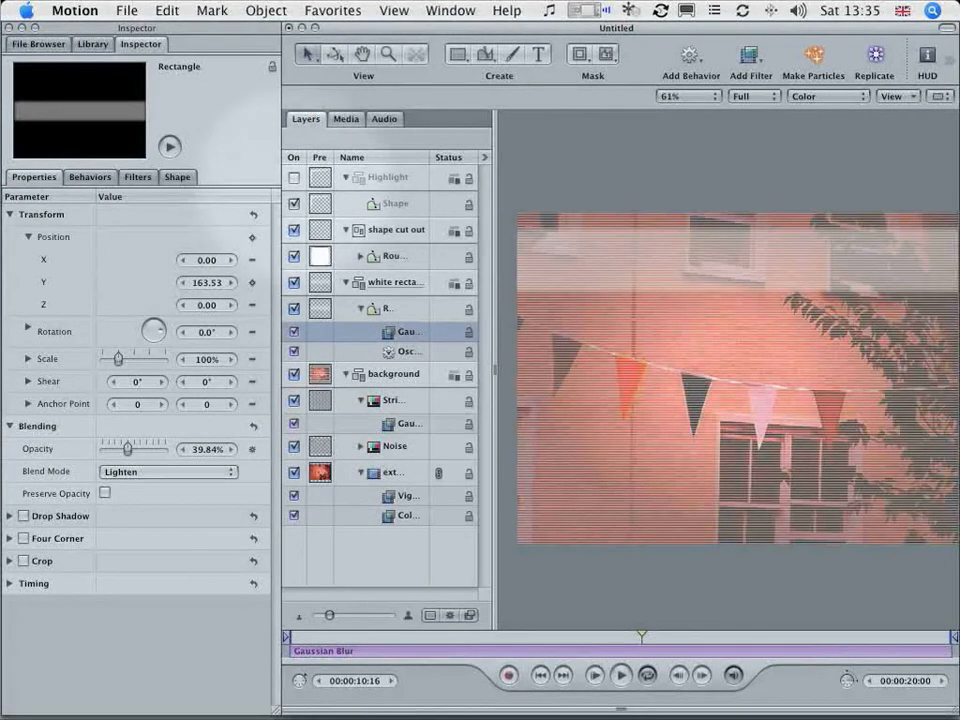
pyautogui.click(294, 176)
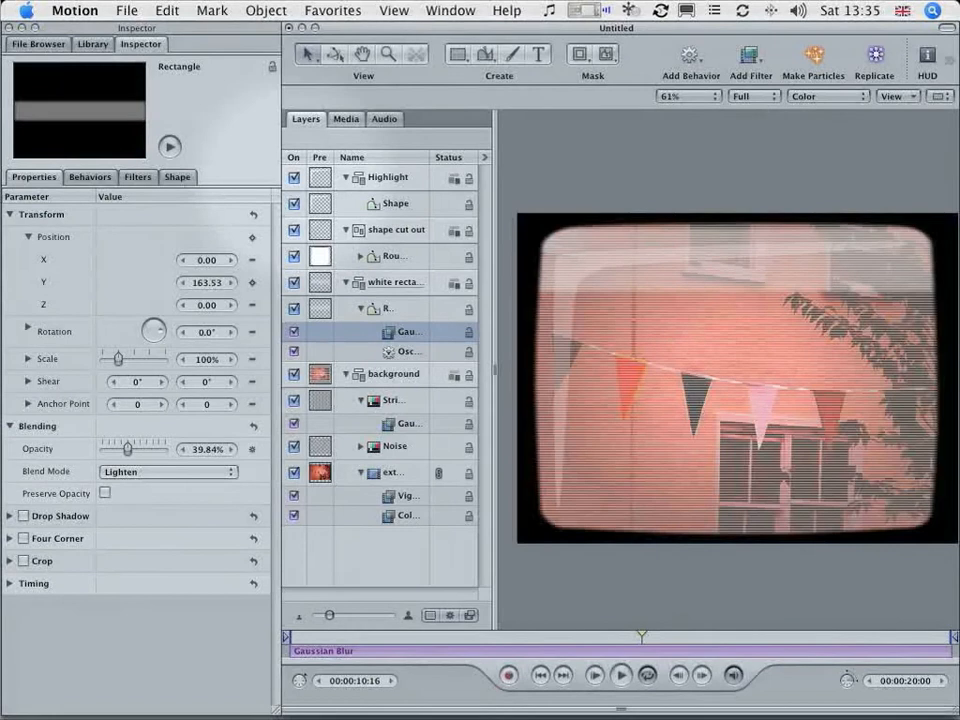